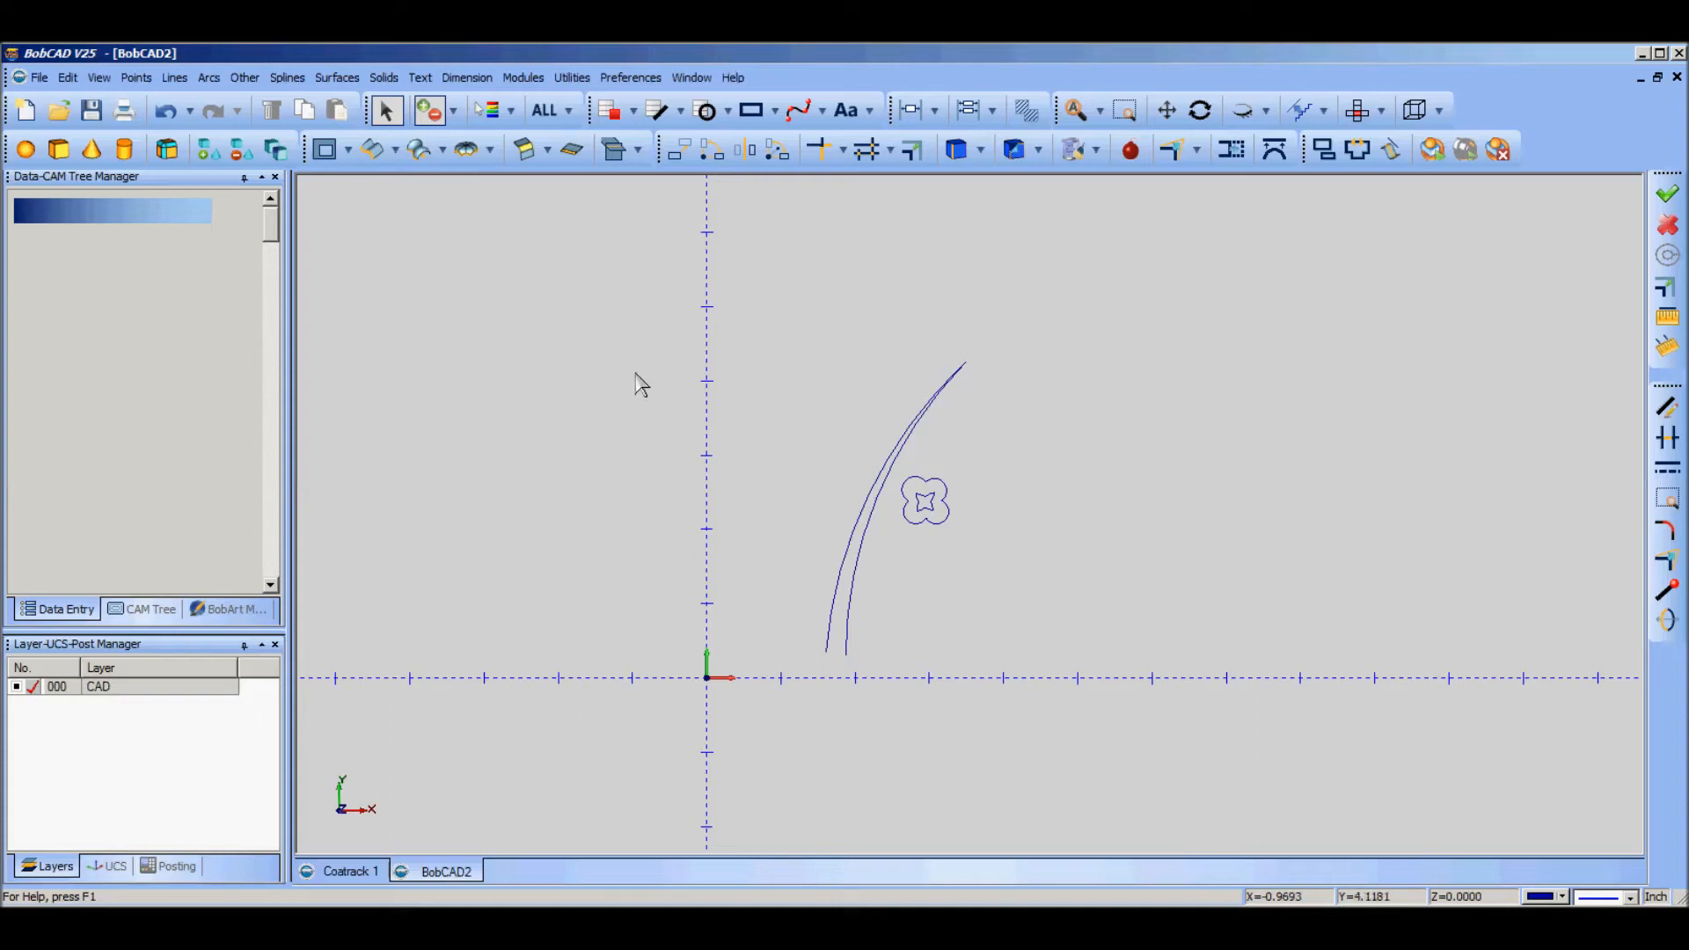
pyautogui.moveTo(730, 486)
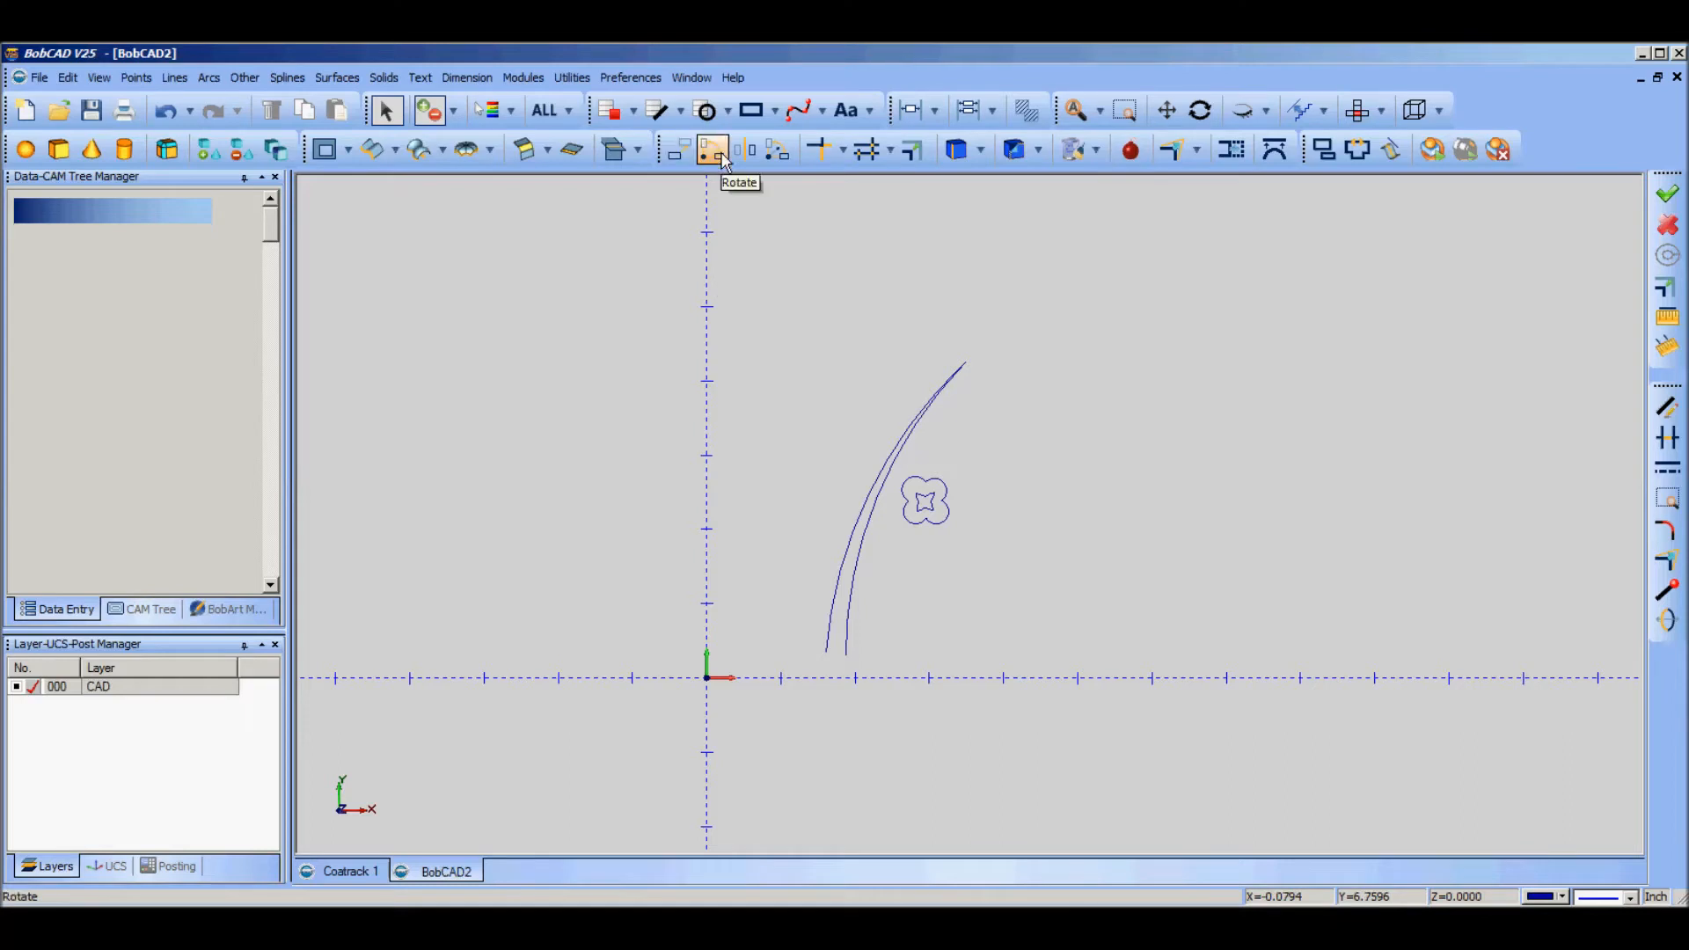
pyautogui.moveTo(978, 493)
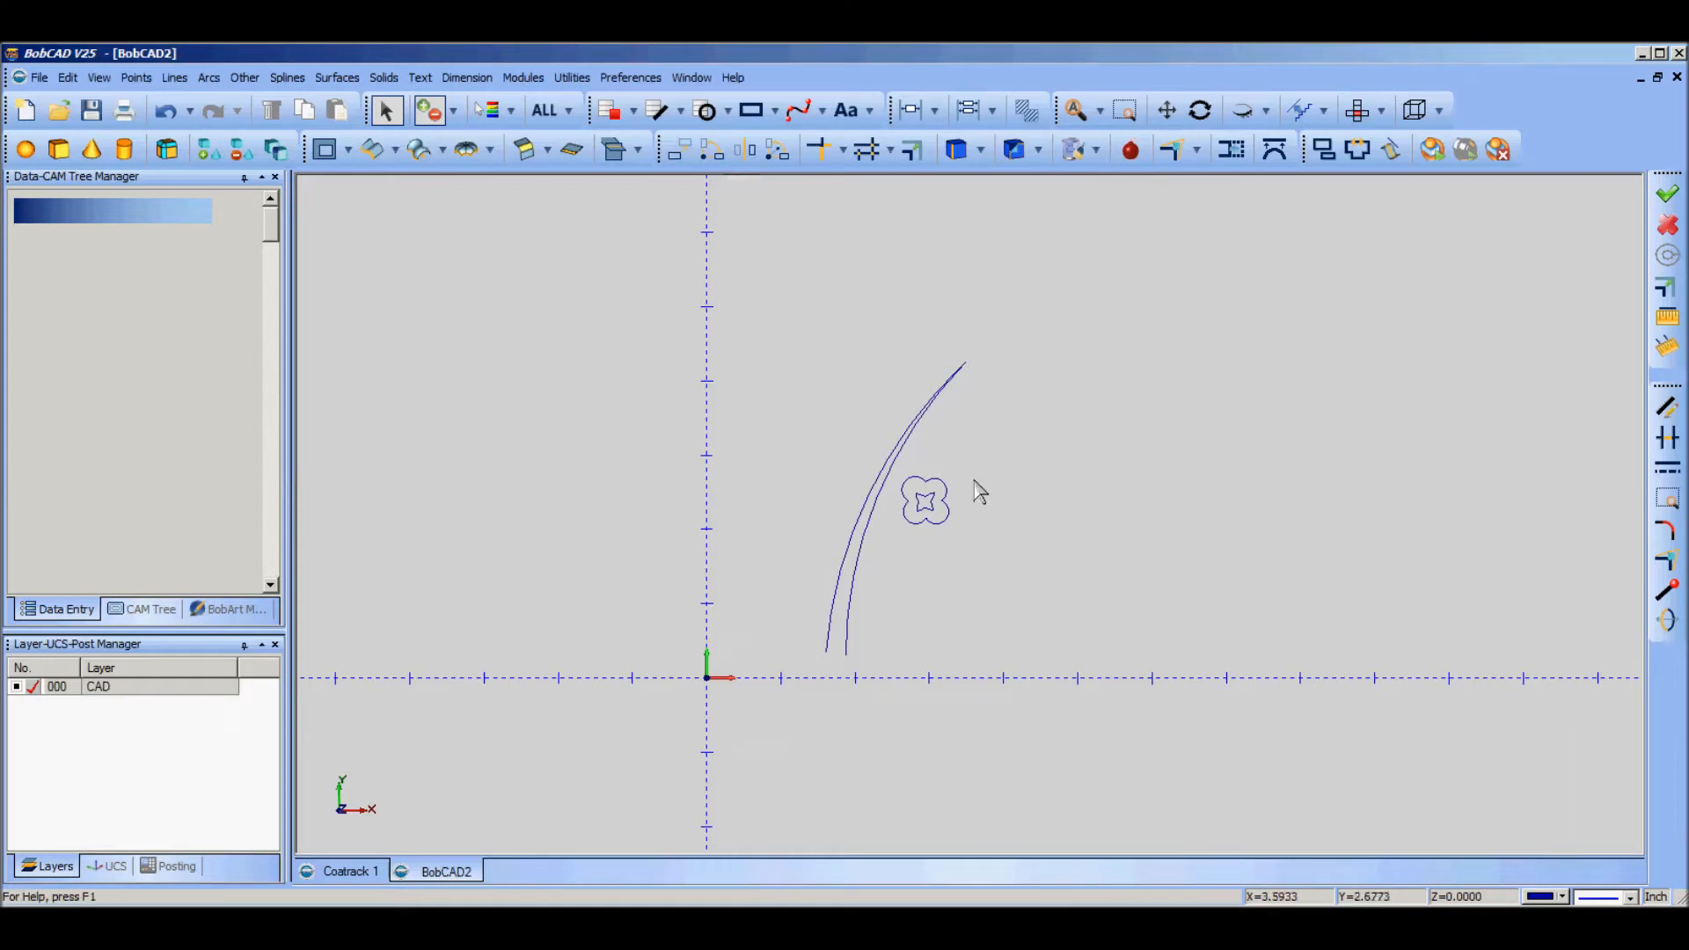
pyautogui.moveTo(968, 509)
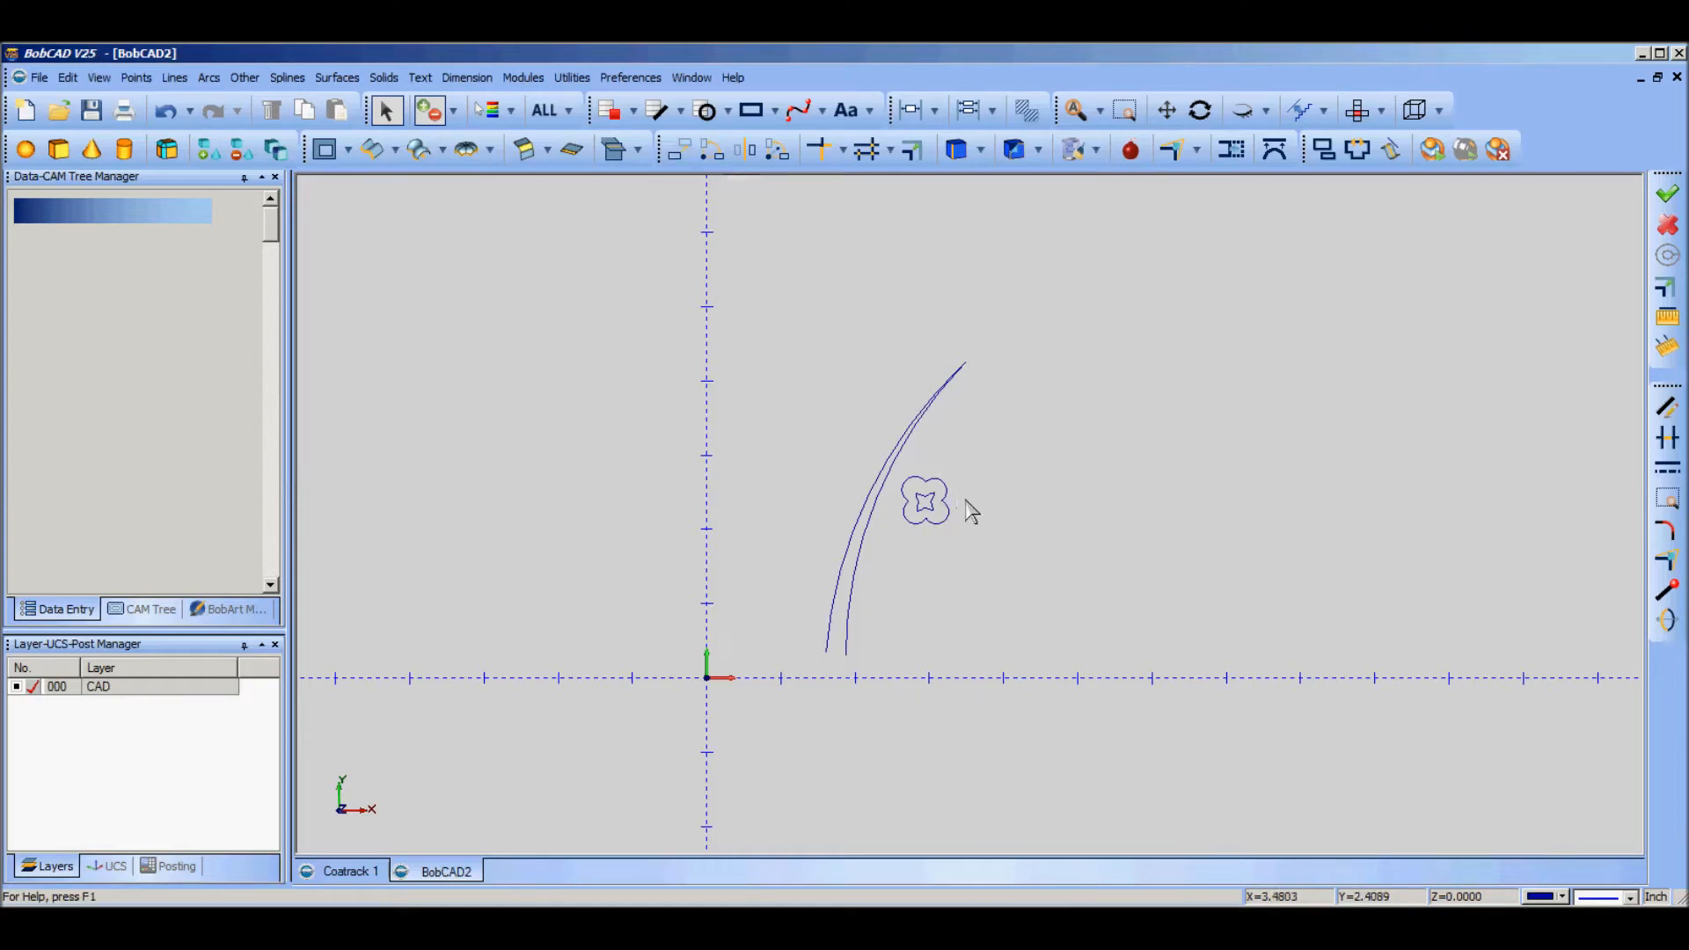
pyautogui.moveTo(1128, 489)
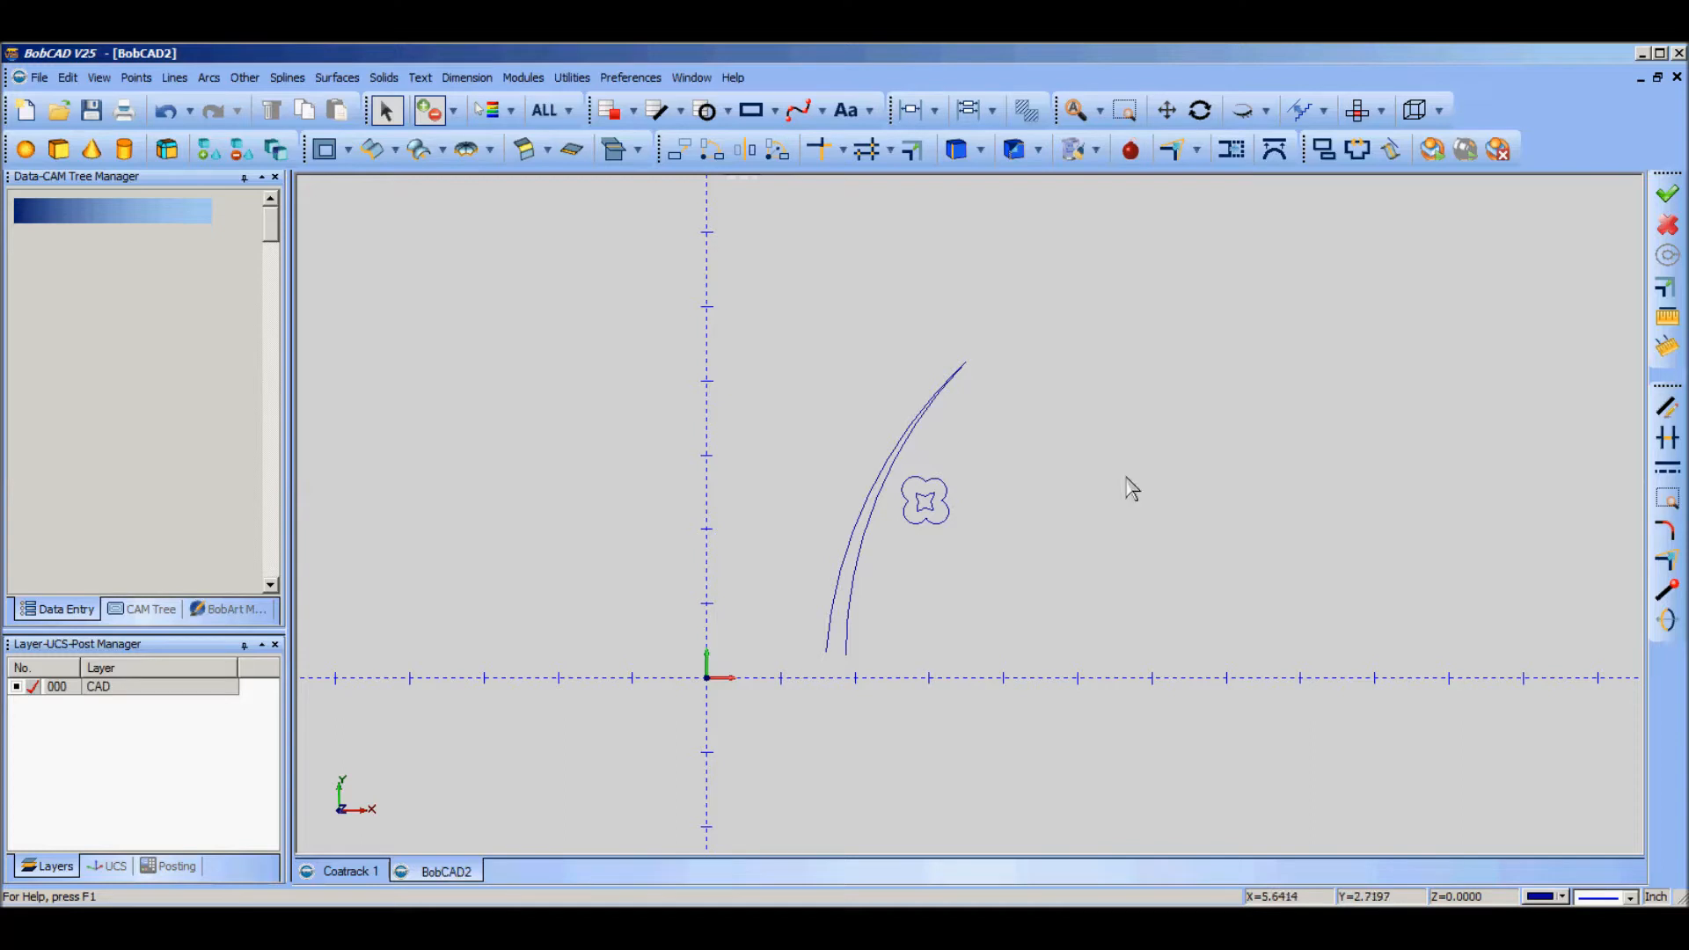
pyautogui.moveTo(1026, 418)
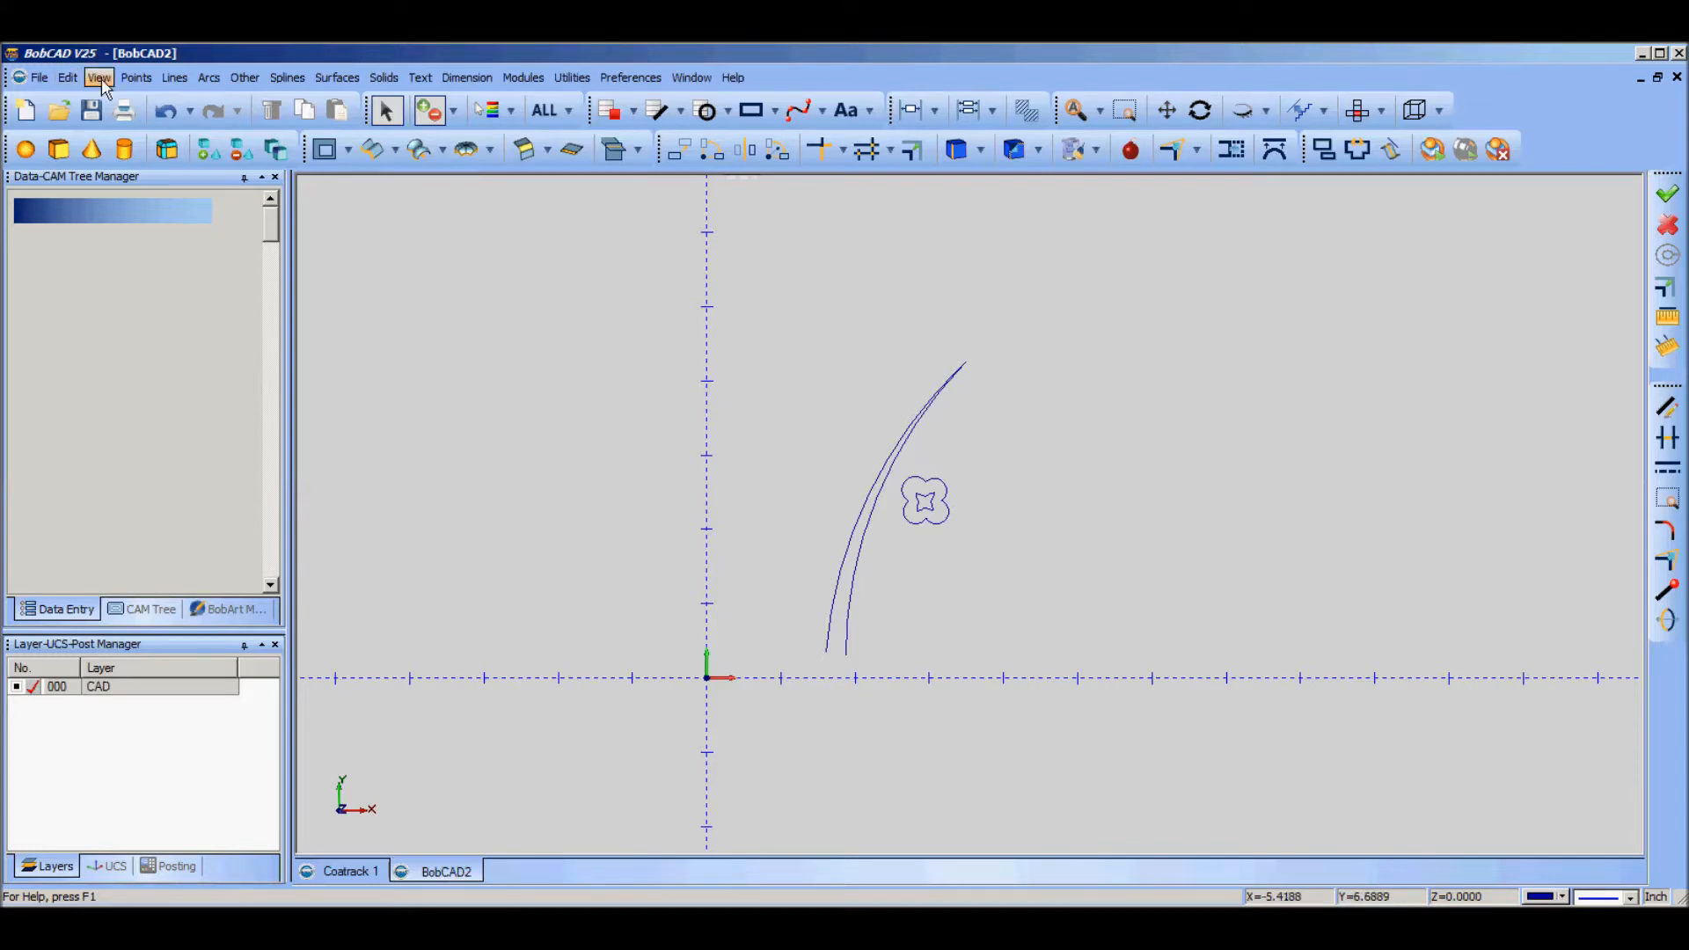
# Step: Drag-copy the flower three times with Translate, clustering four flowers near the stem top
pyautogui.click(67, 77)
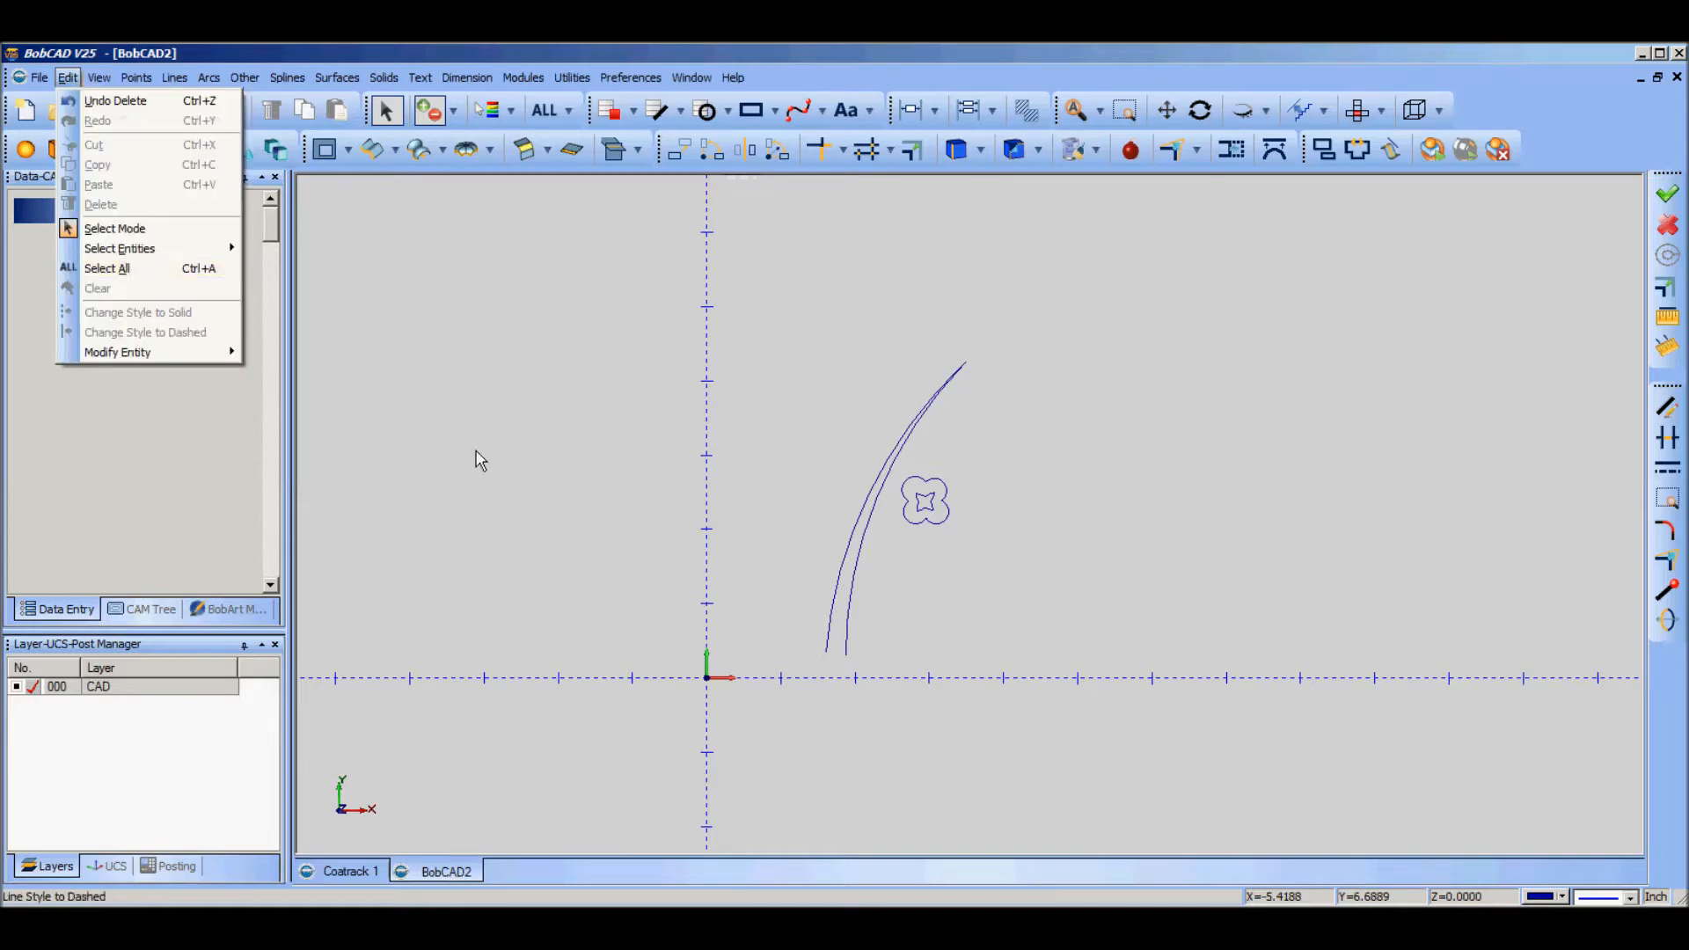
pyautogui.moveTo(457, 889)
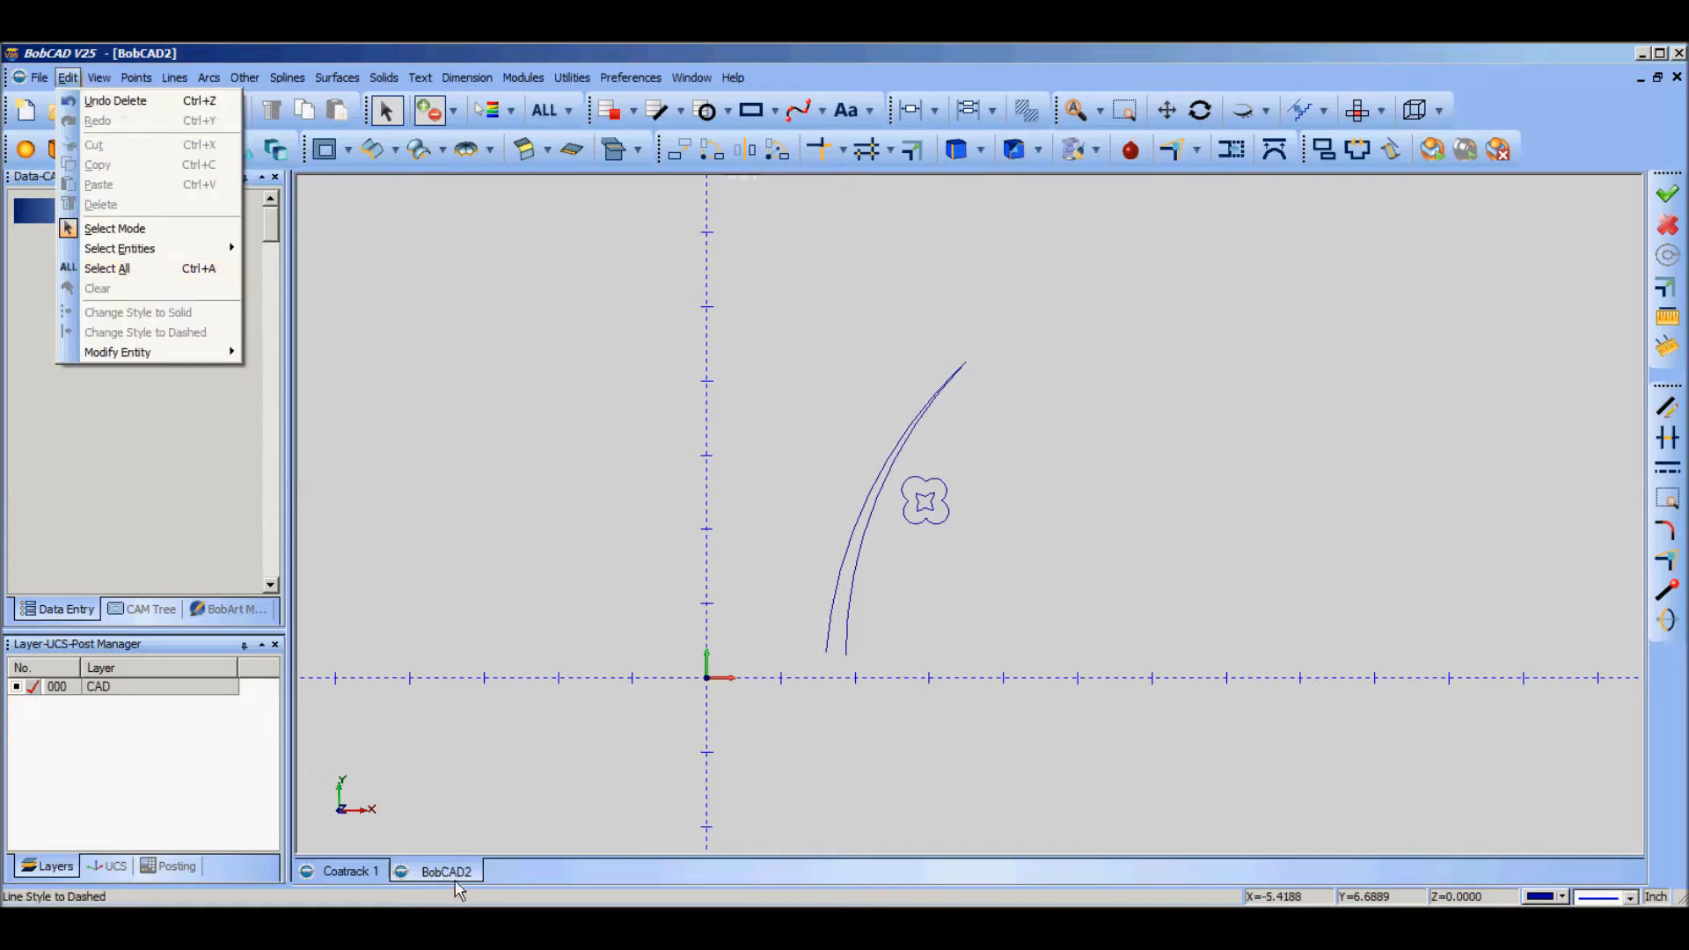
pyautogui.moveTo(431, 727)
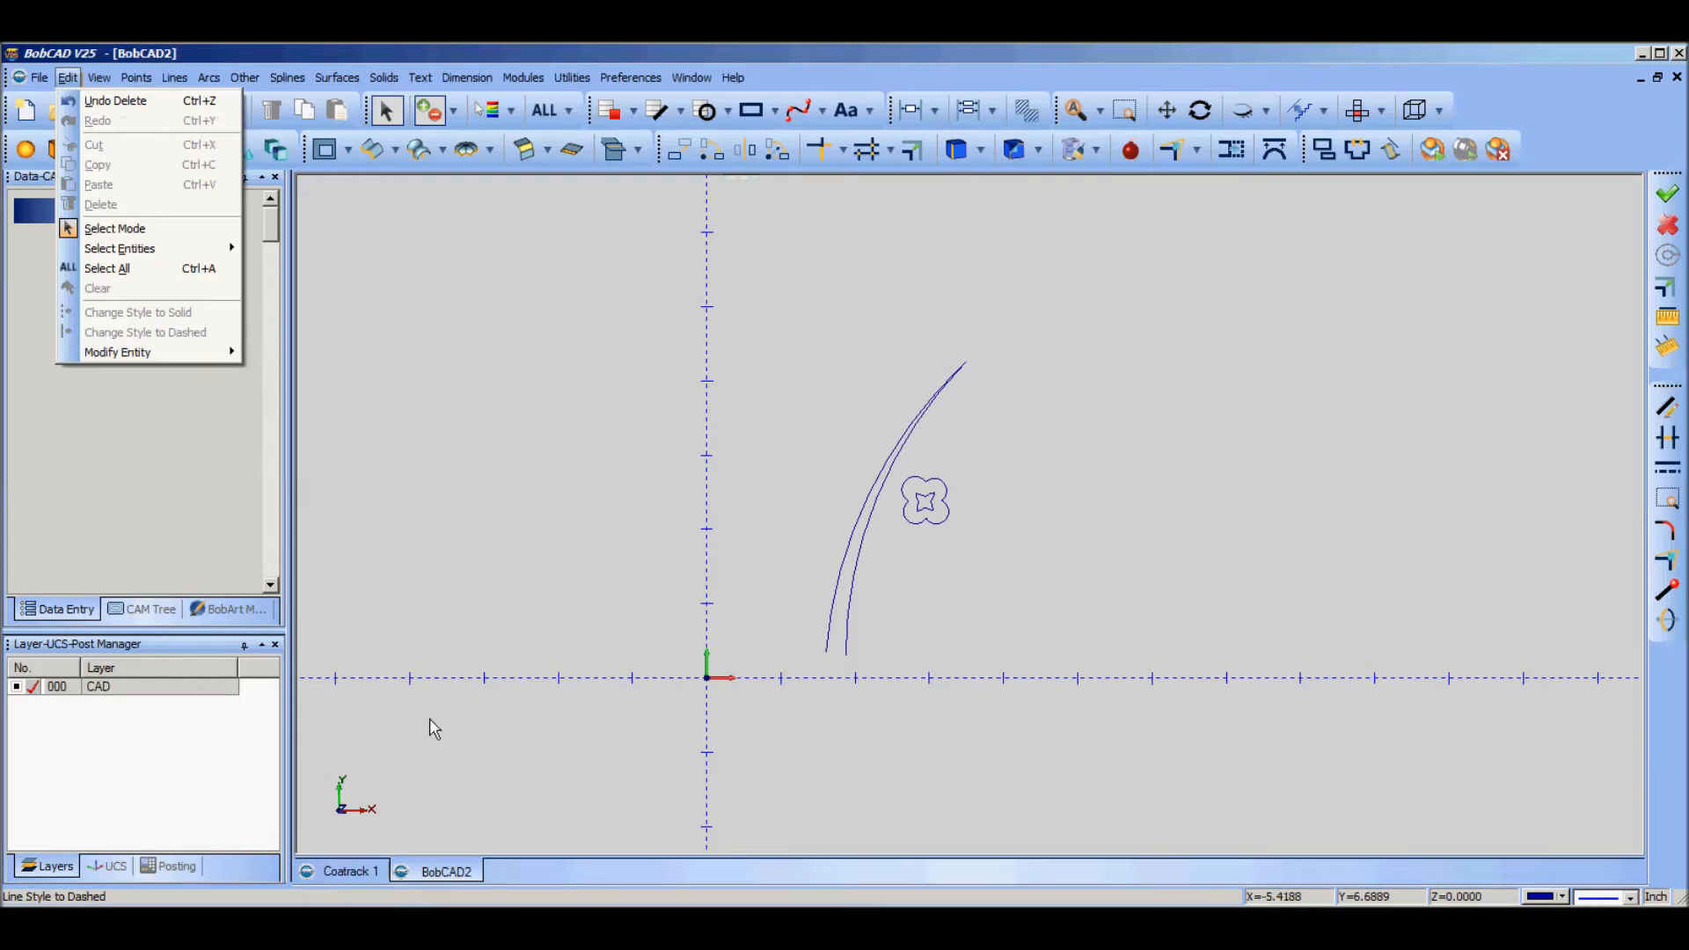
pyautogui.moveTo(881, 759)
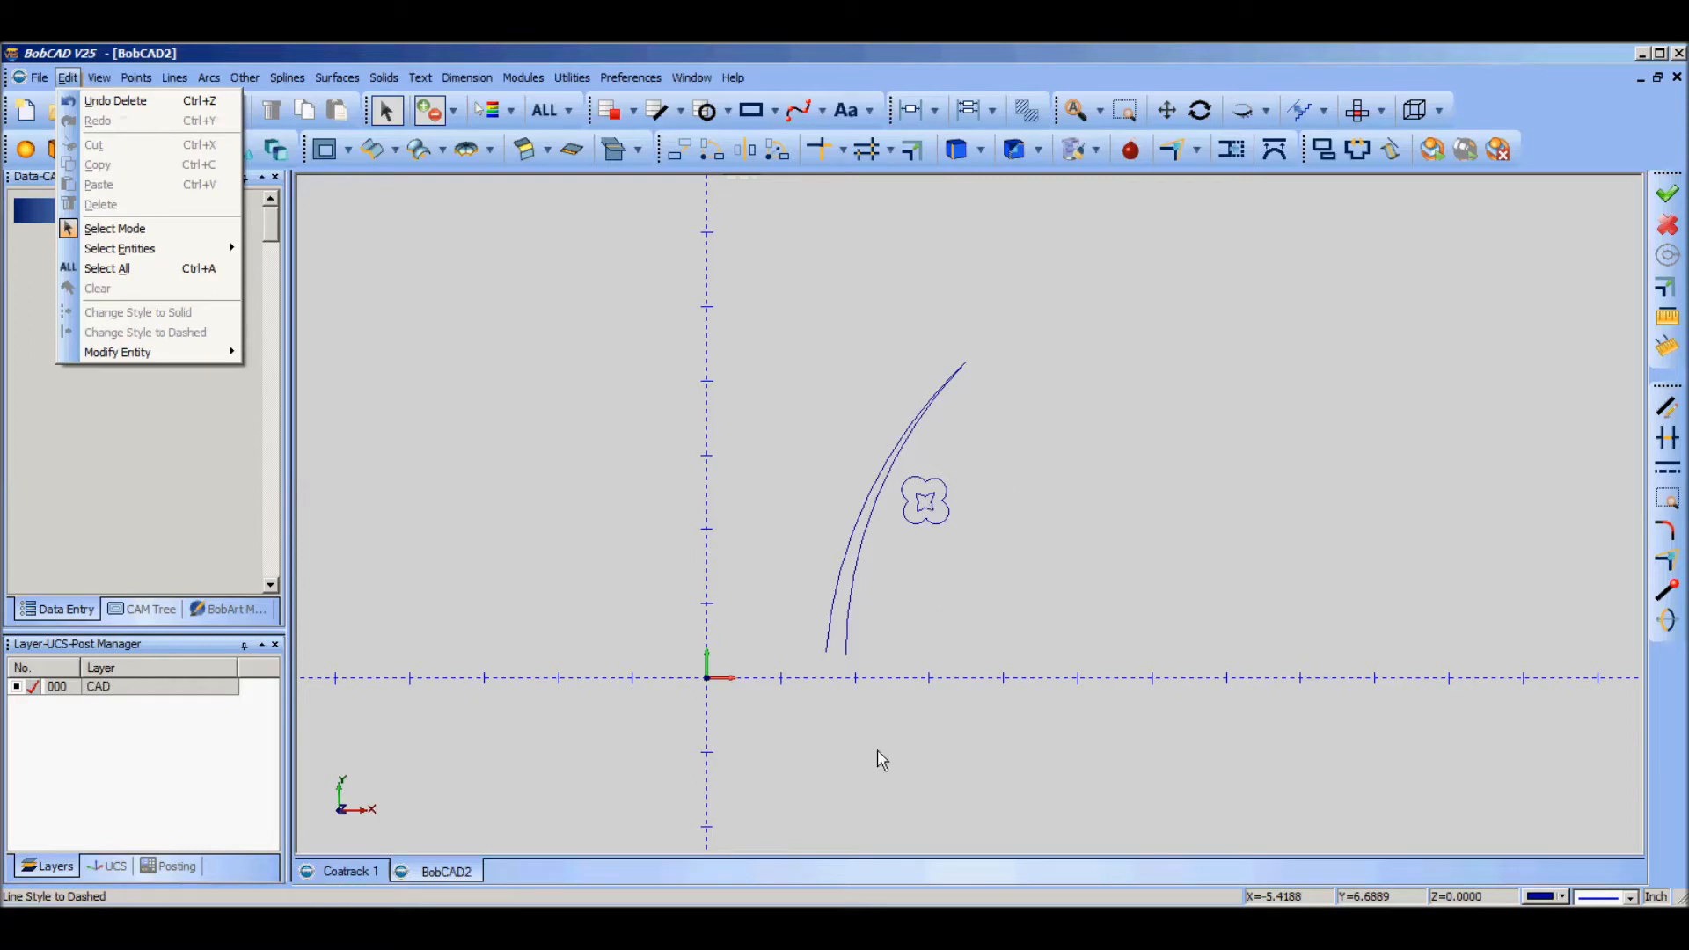
pyautogui.moveTo(388, 840)
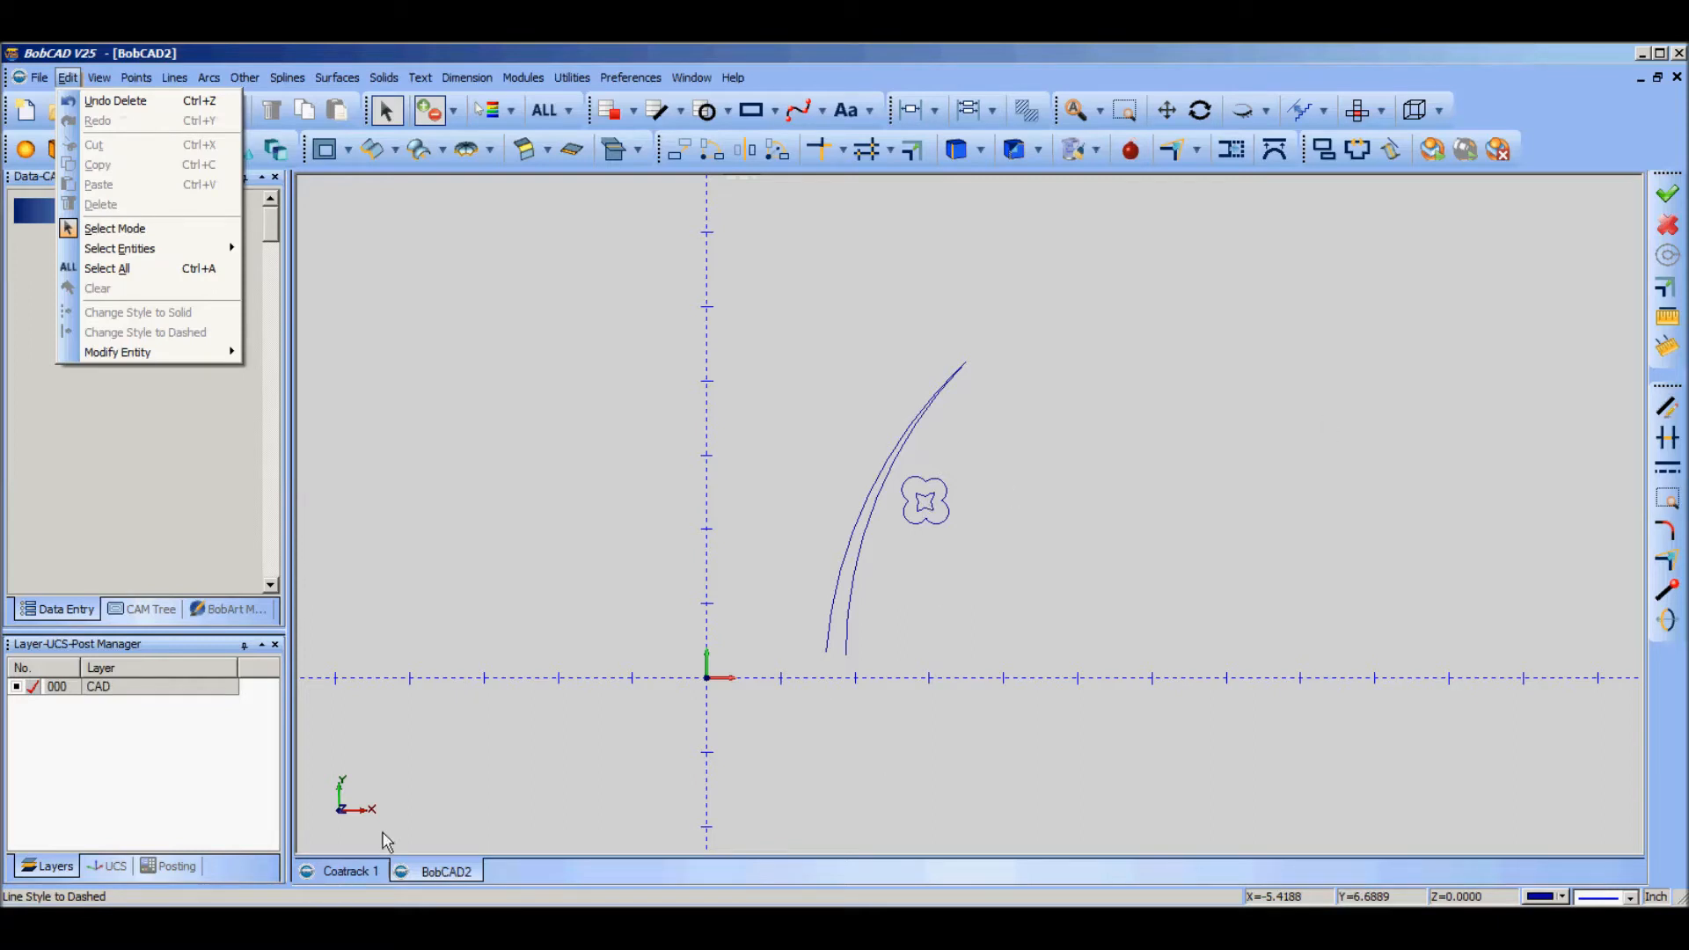
pyautogui.moveTo(471, 700)
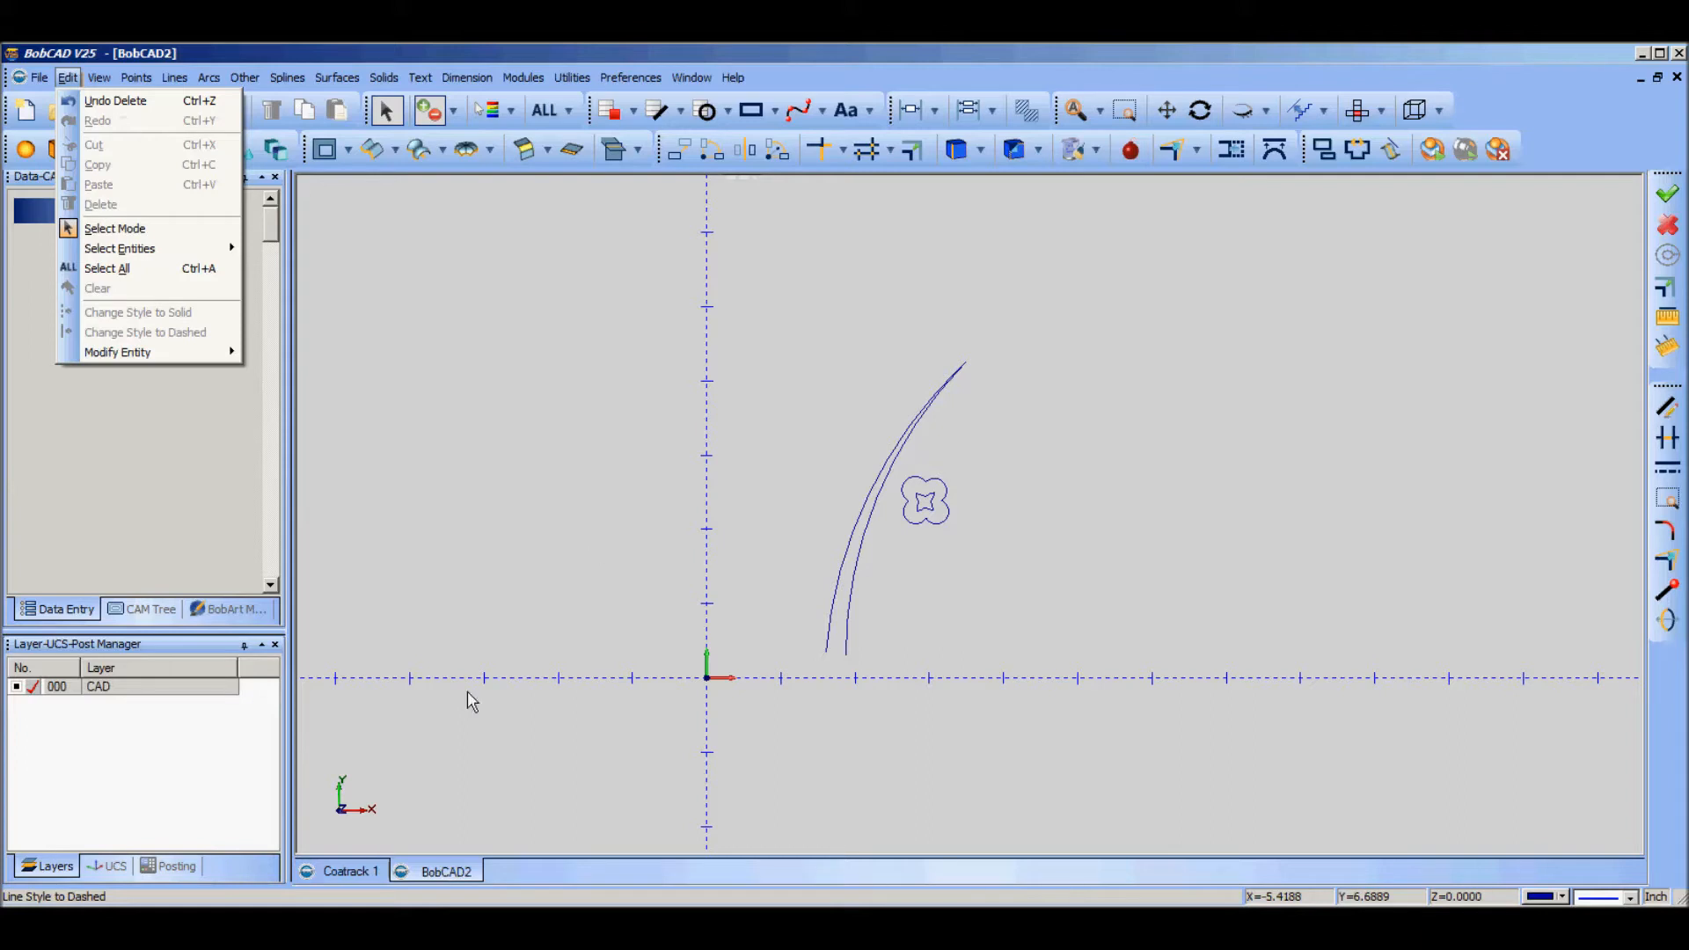
pyautogui.moveTo(469, 421)
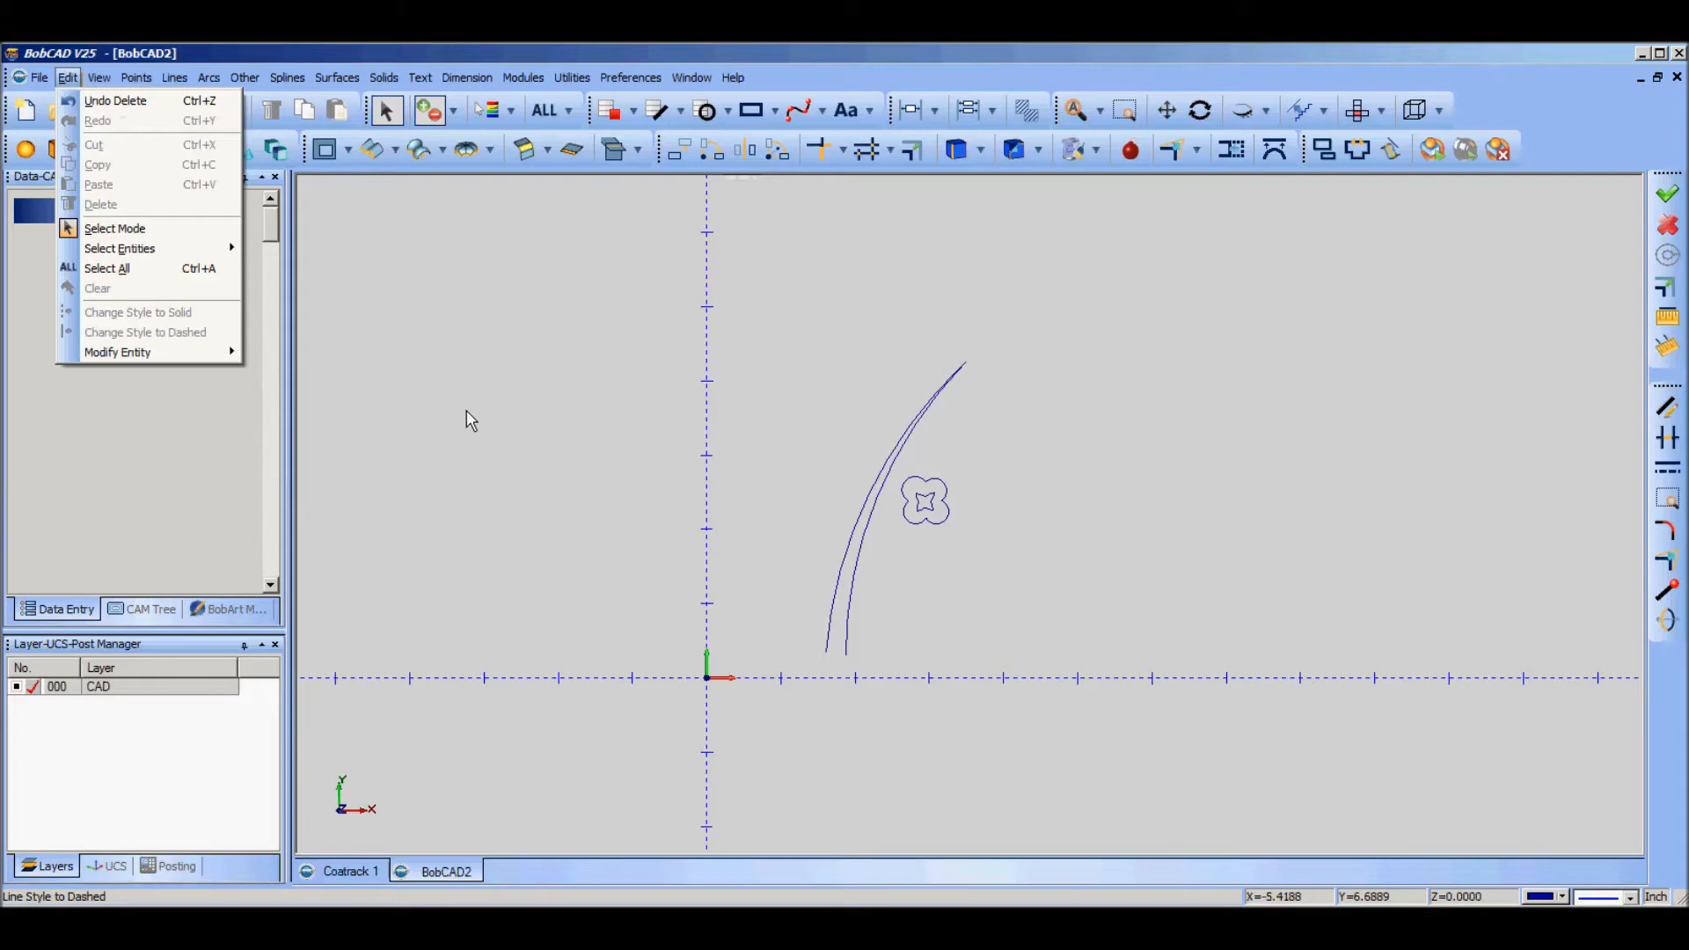
pyautogui.click(496, 407)
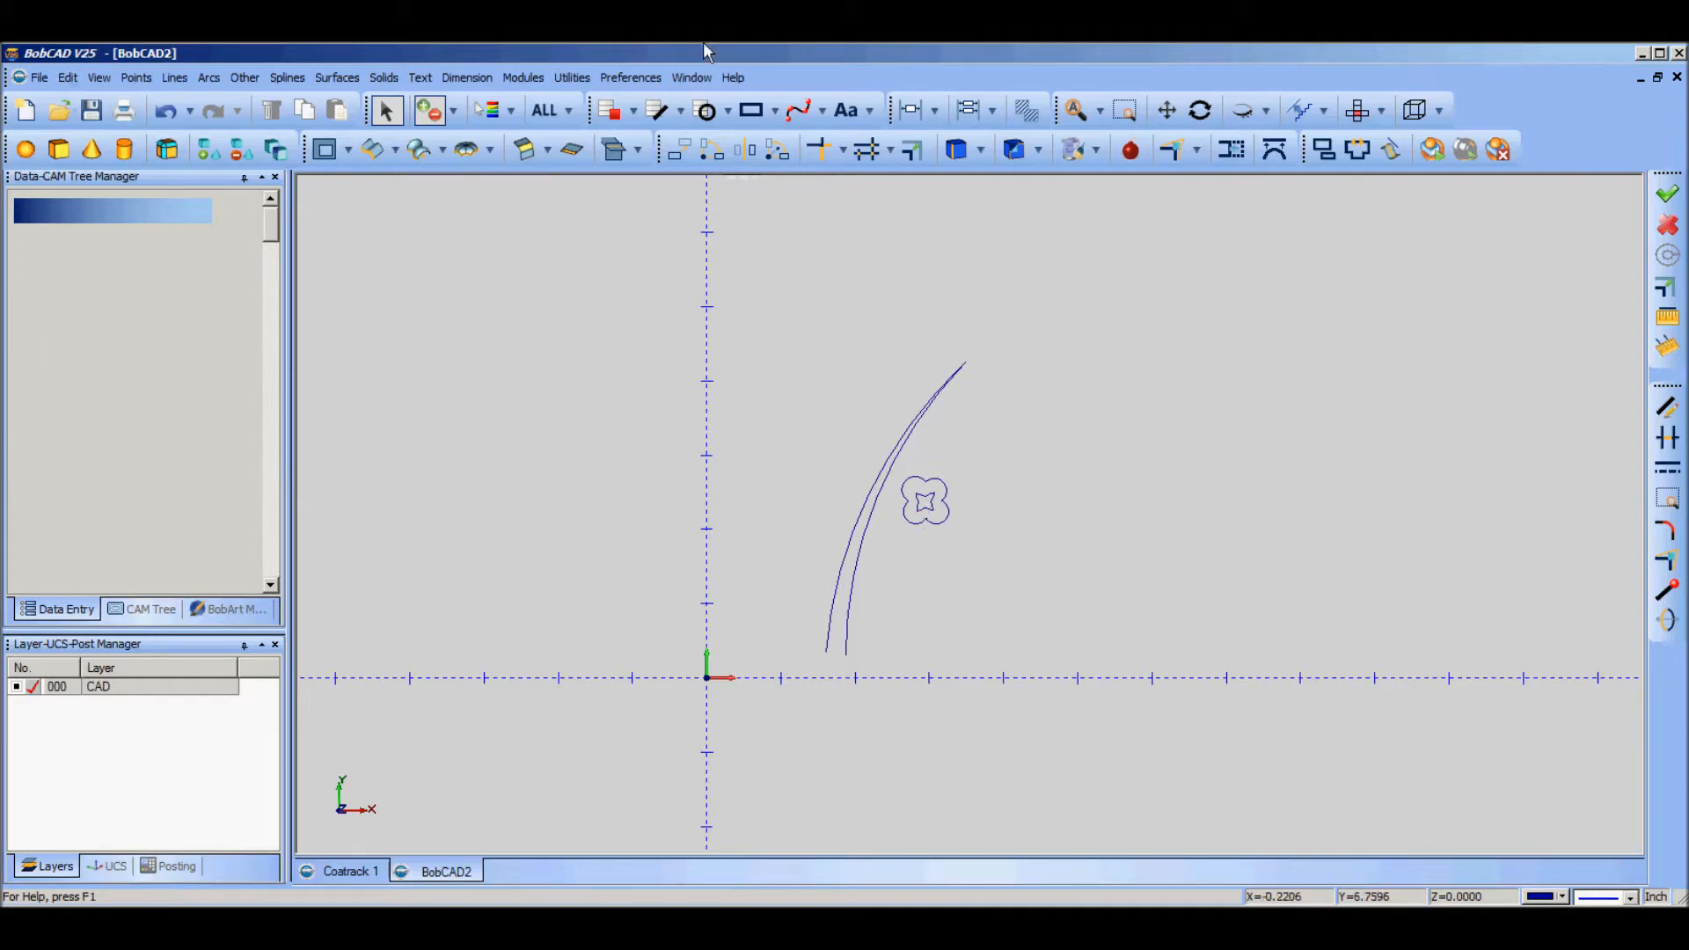
pyautogui.click(680, 148)
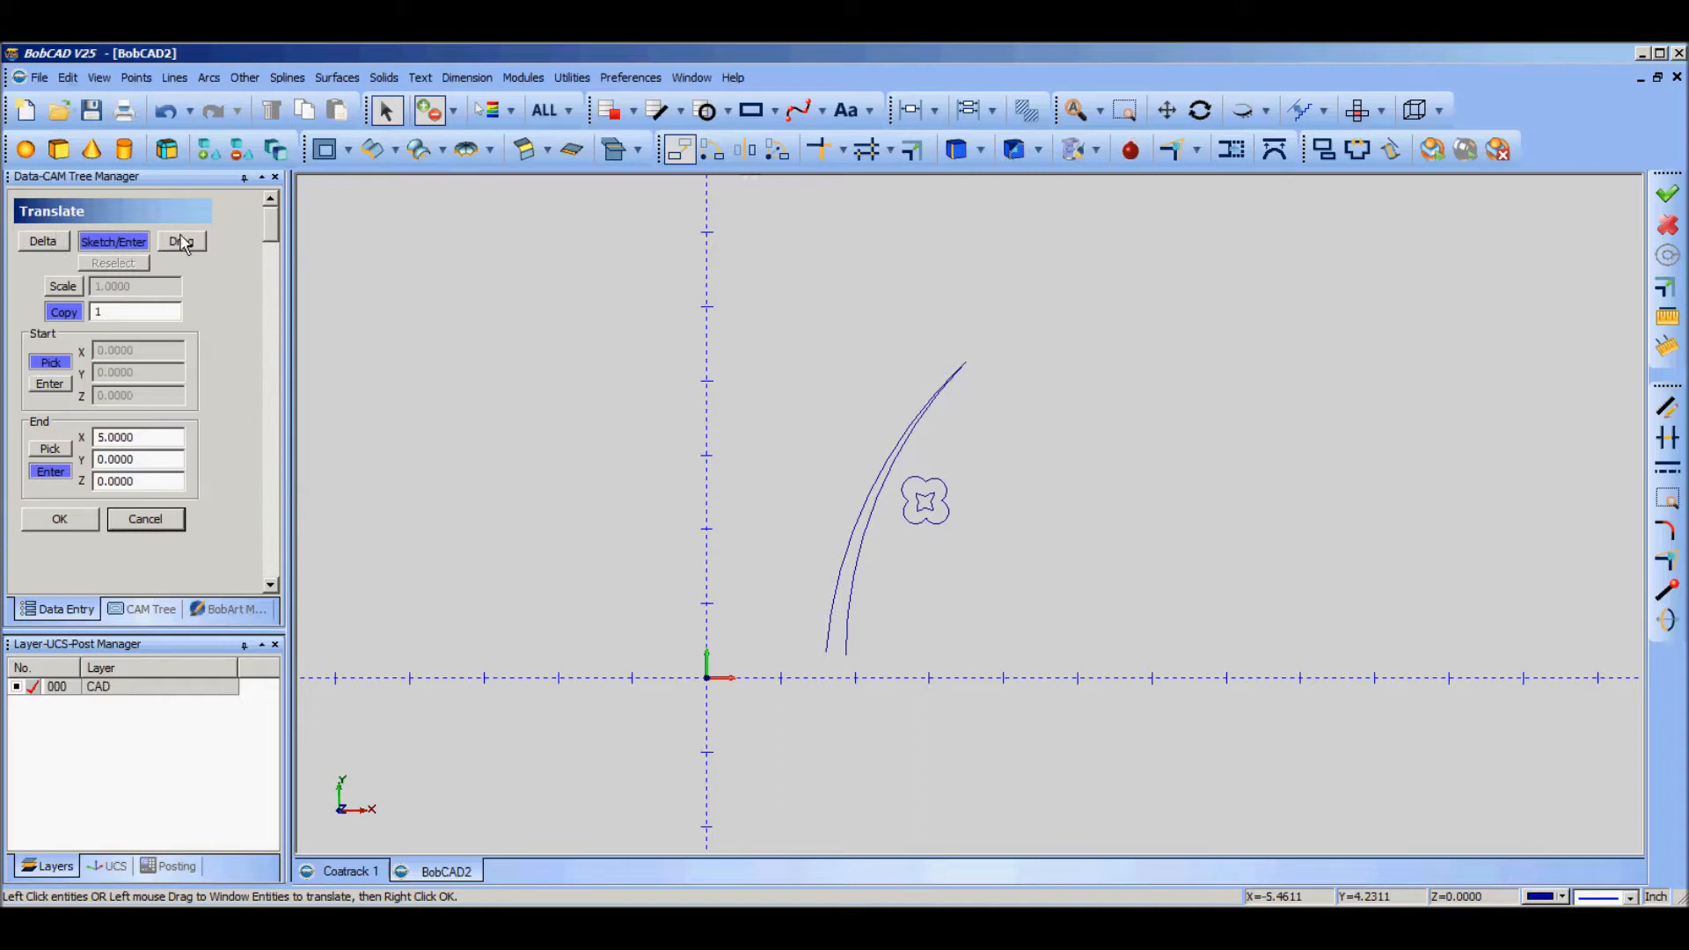
pyautogui.click(181, 241)
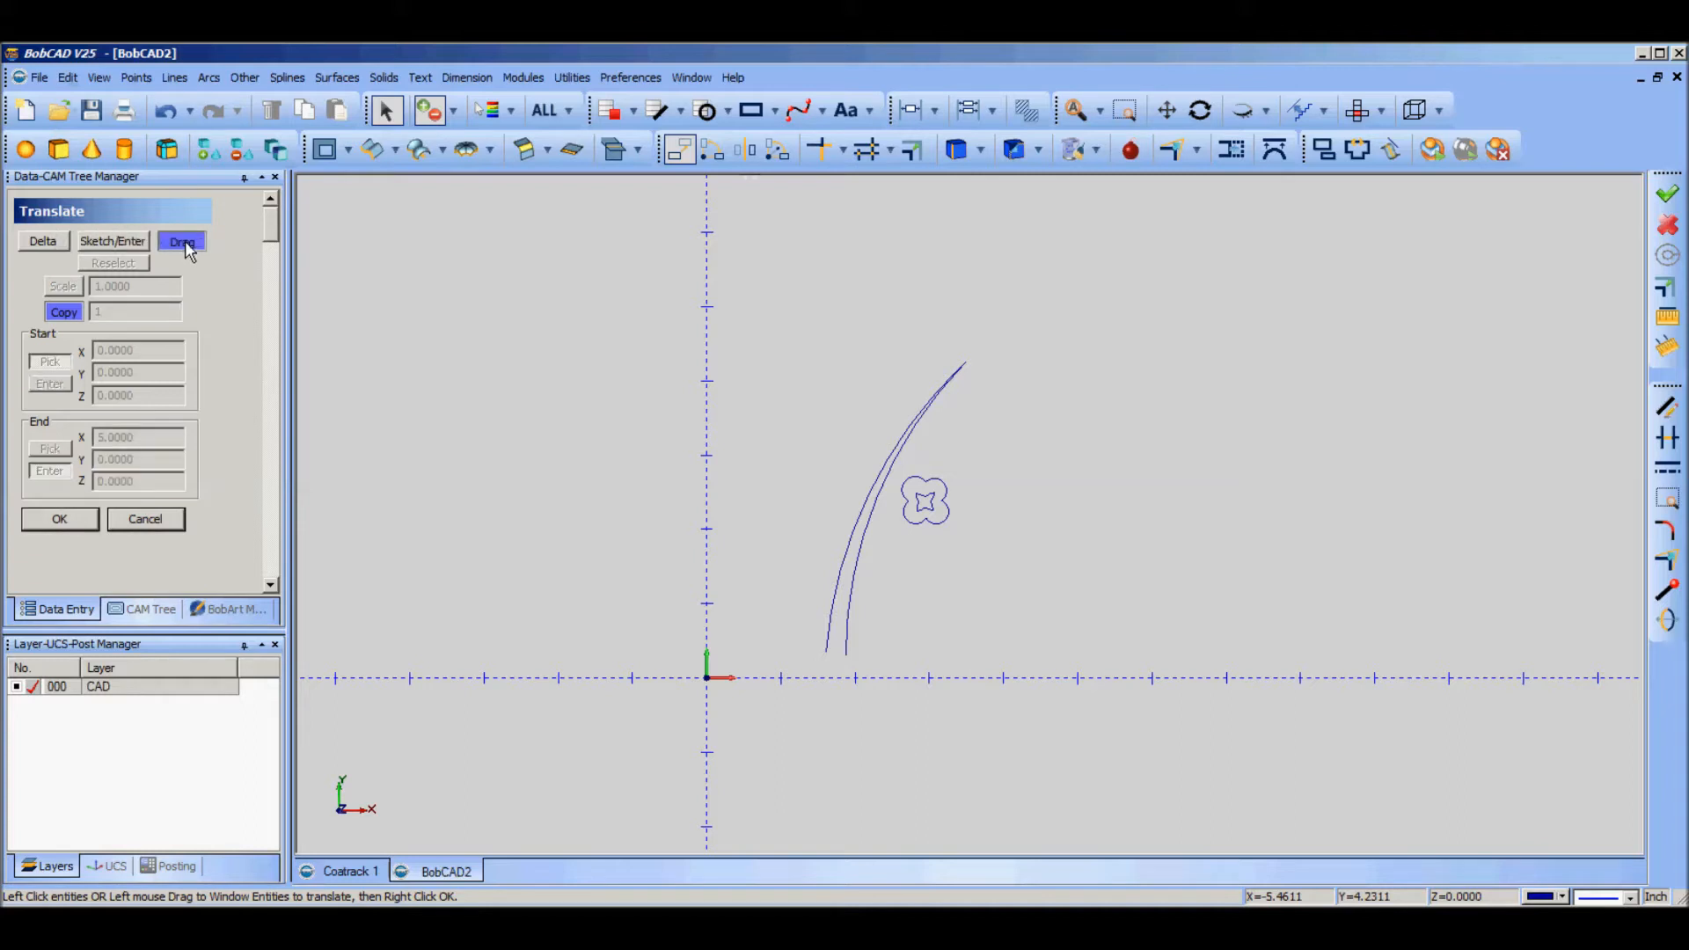
pyautogui.click(181, 240)
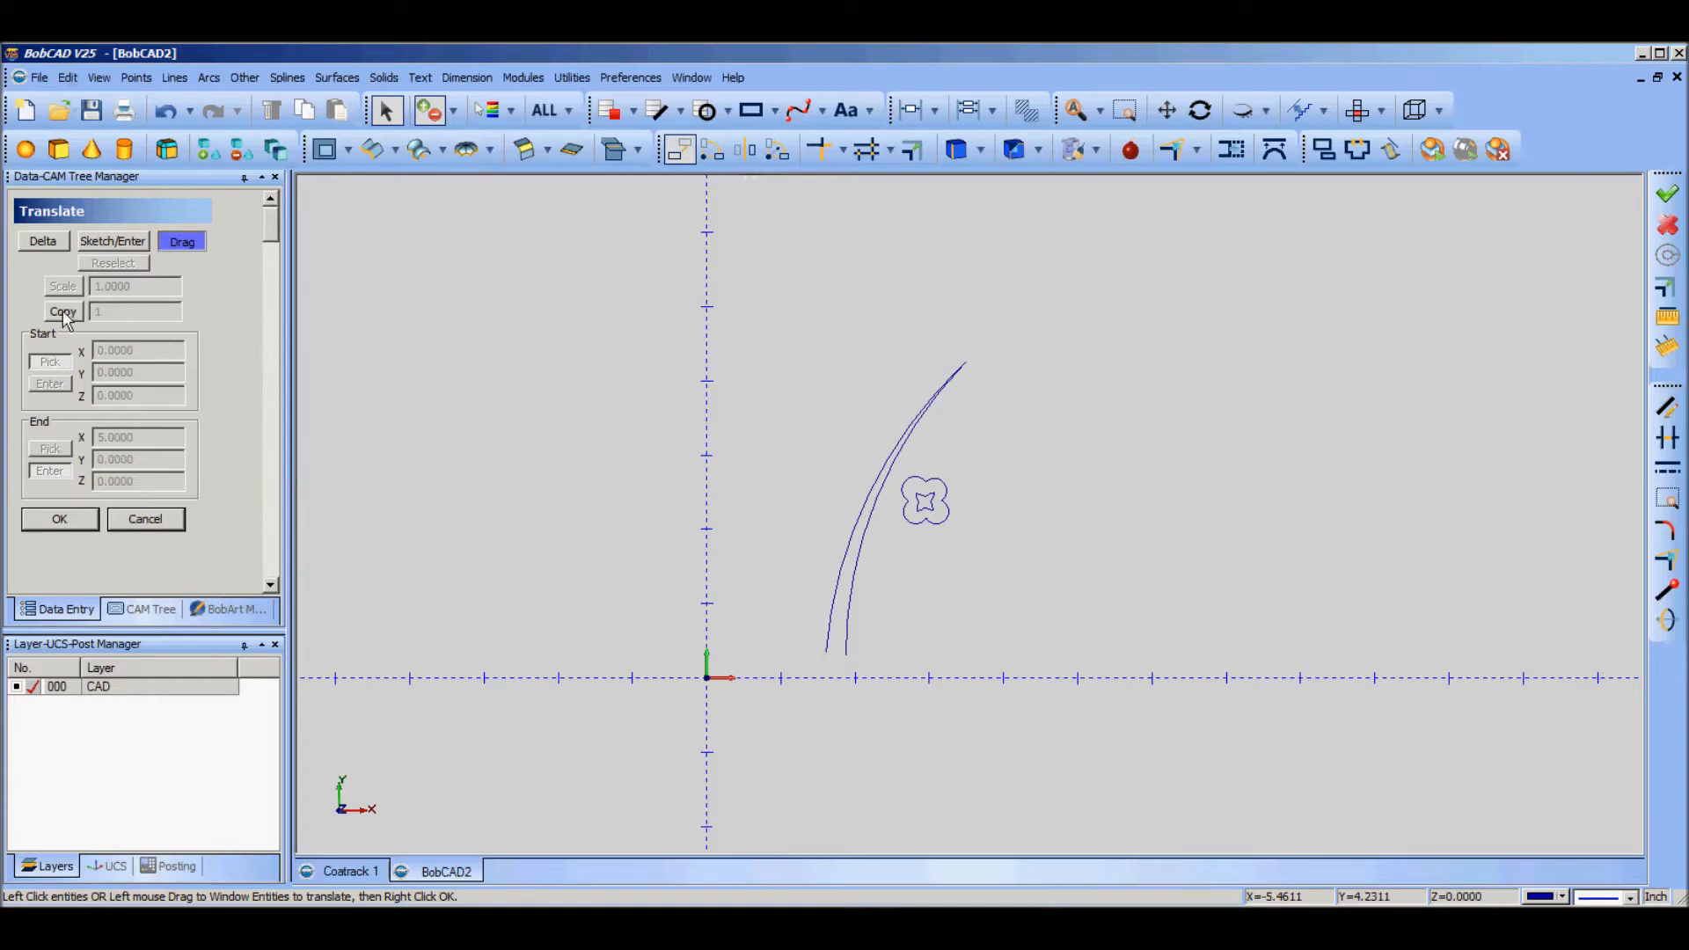
pyautogui.click(62, 312)
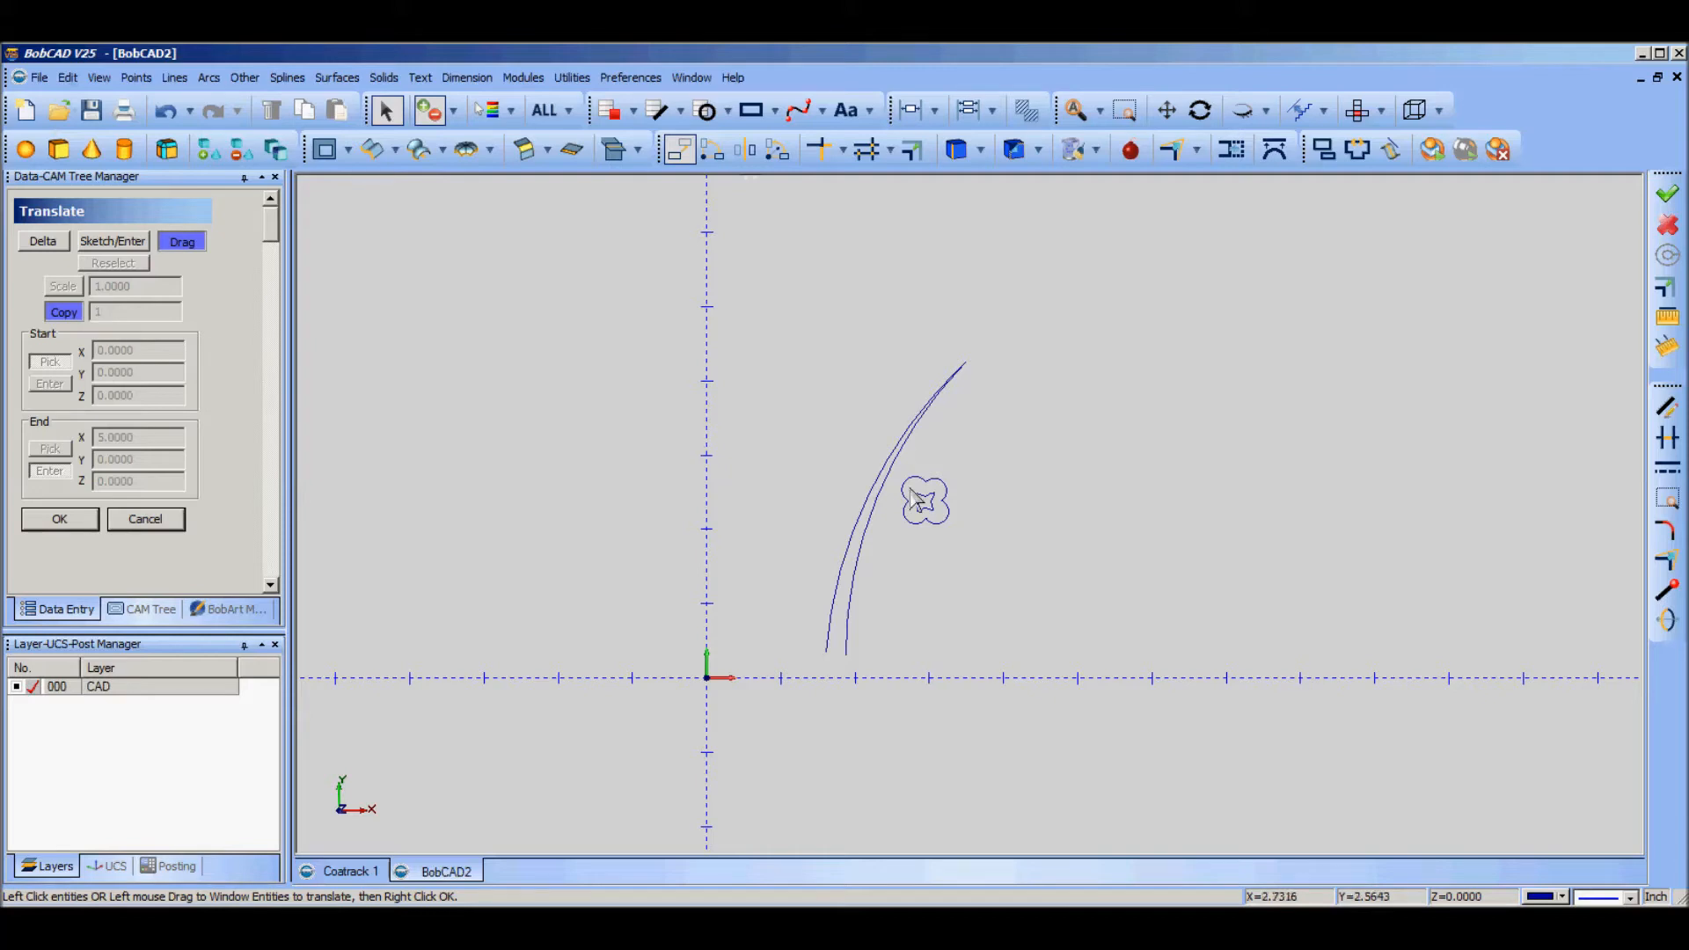
pyautogui.moveTo(905, 485)
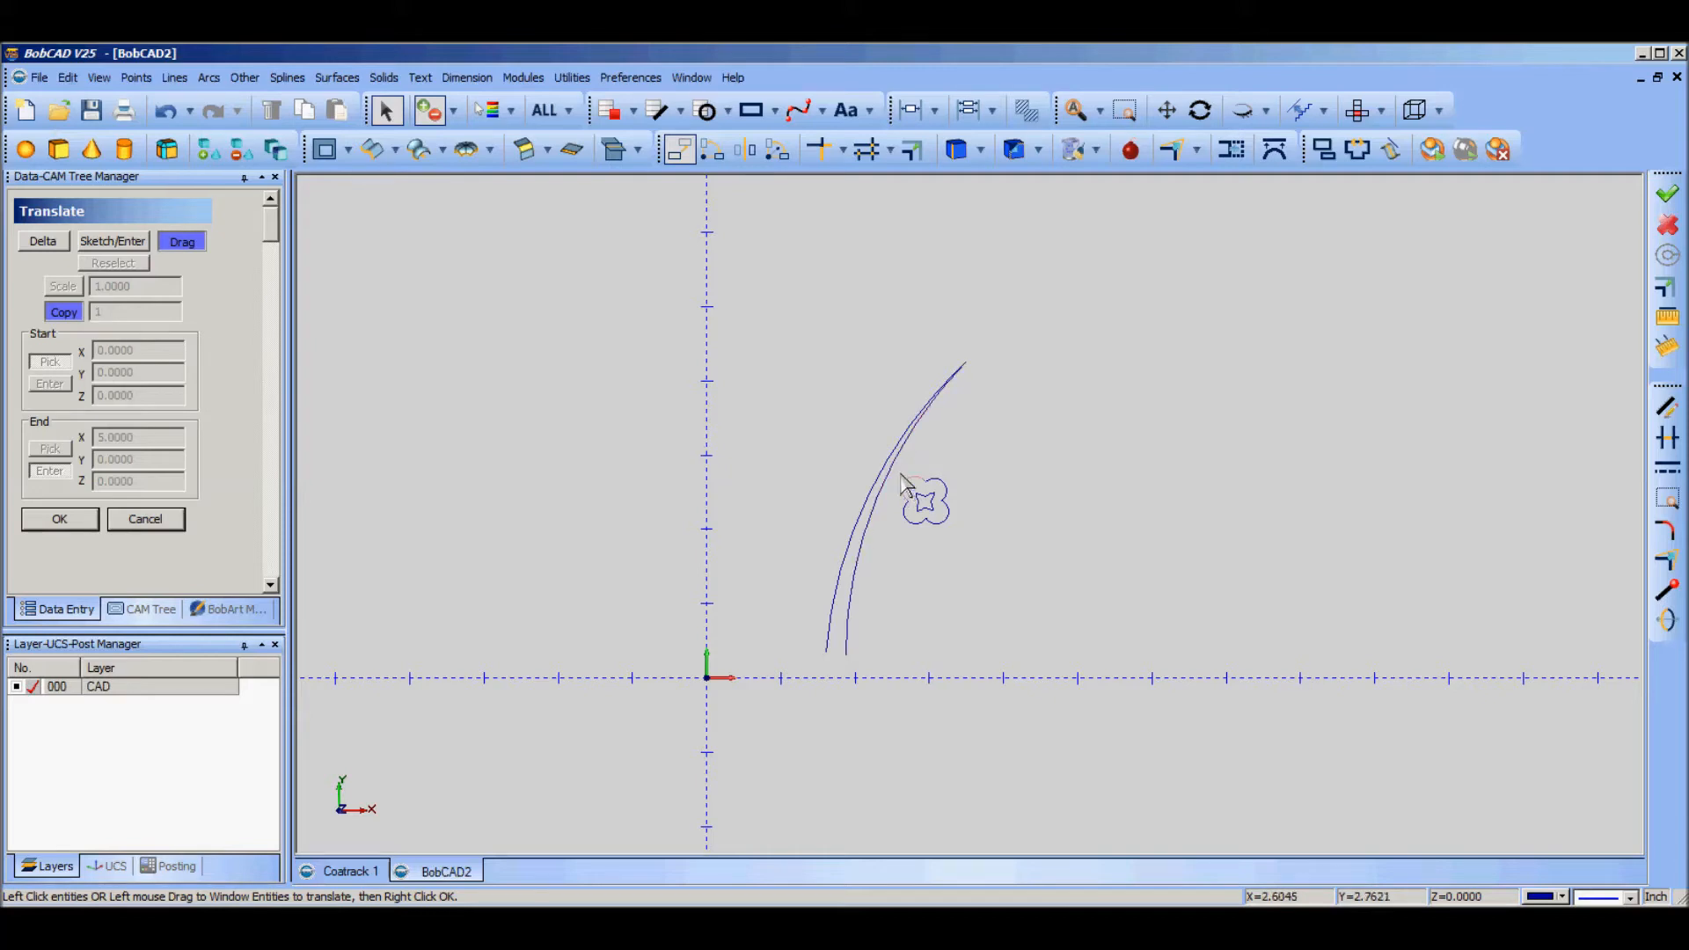
pyautogui.rightClick(925, 498)
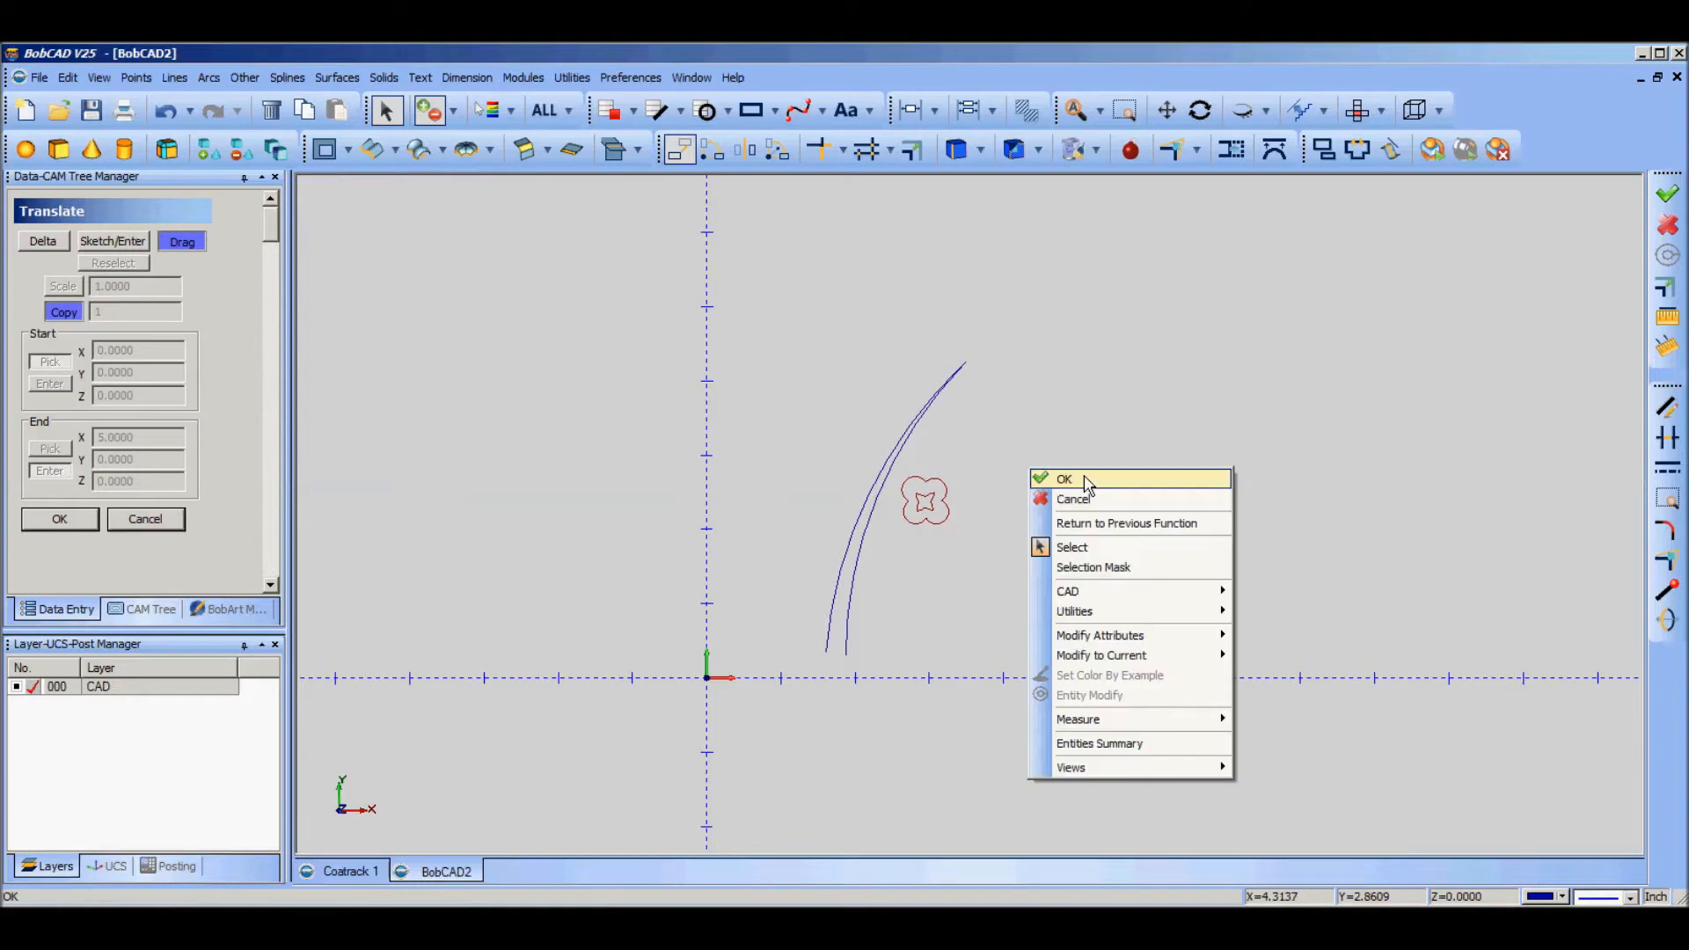
pyautogui.click(1064, 479)
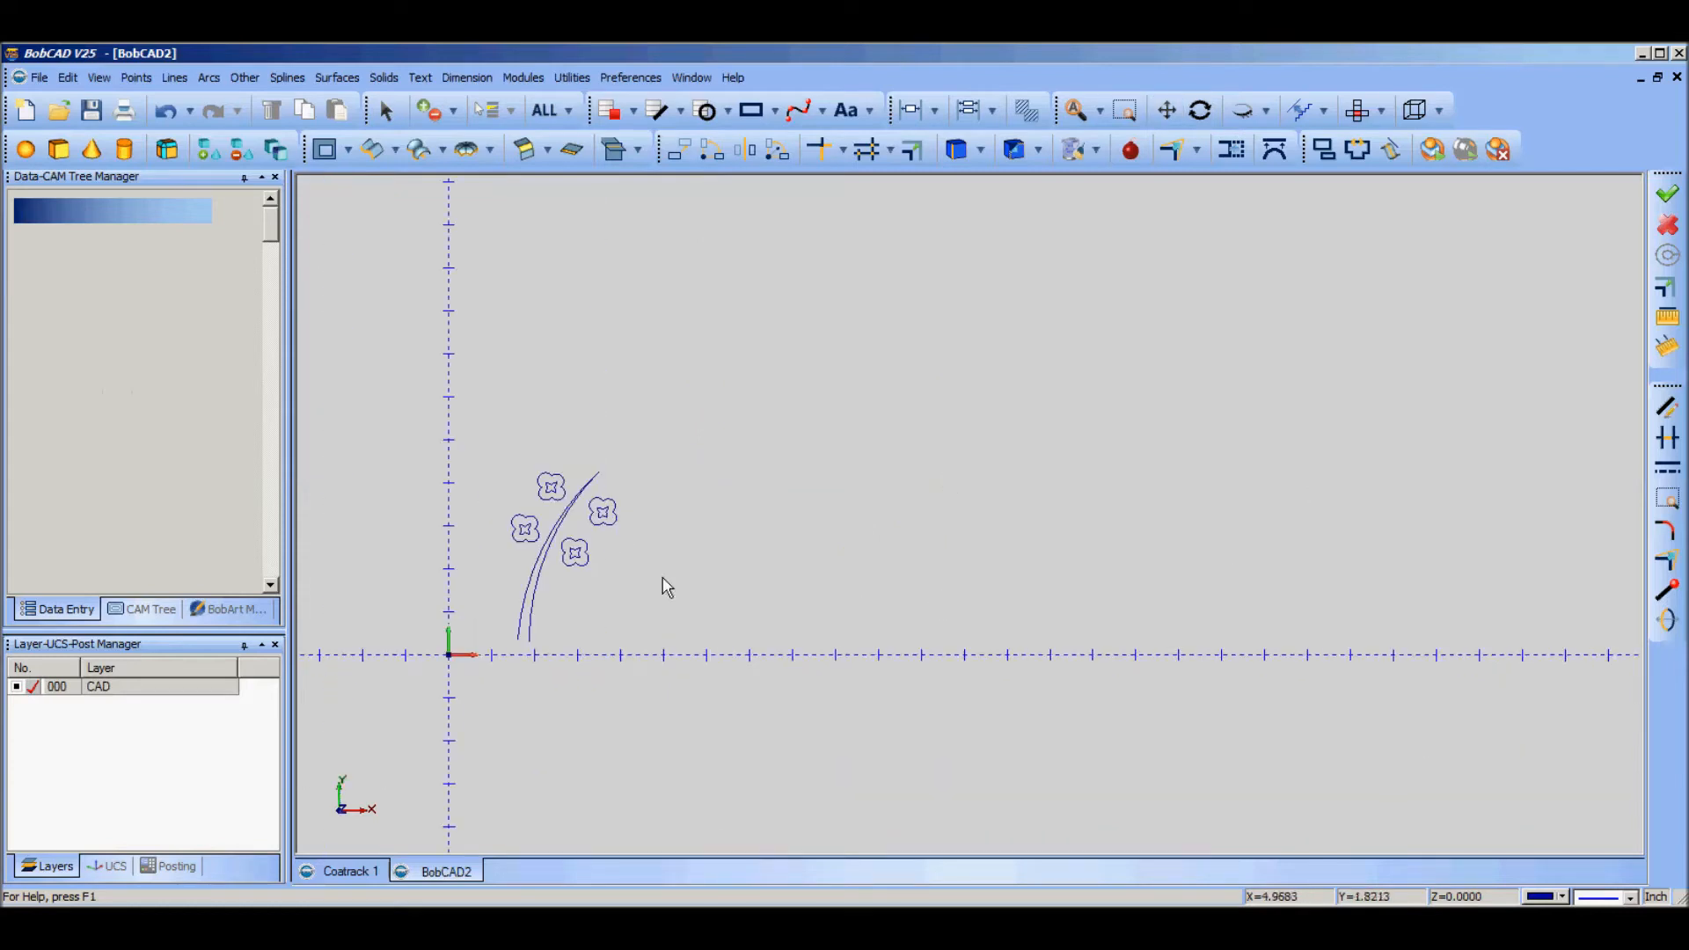
pyautogui.moveTo(730, 621)
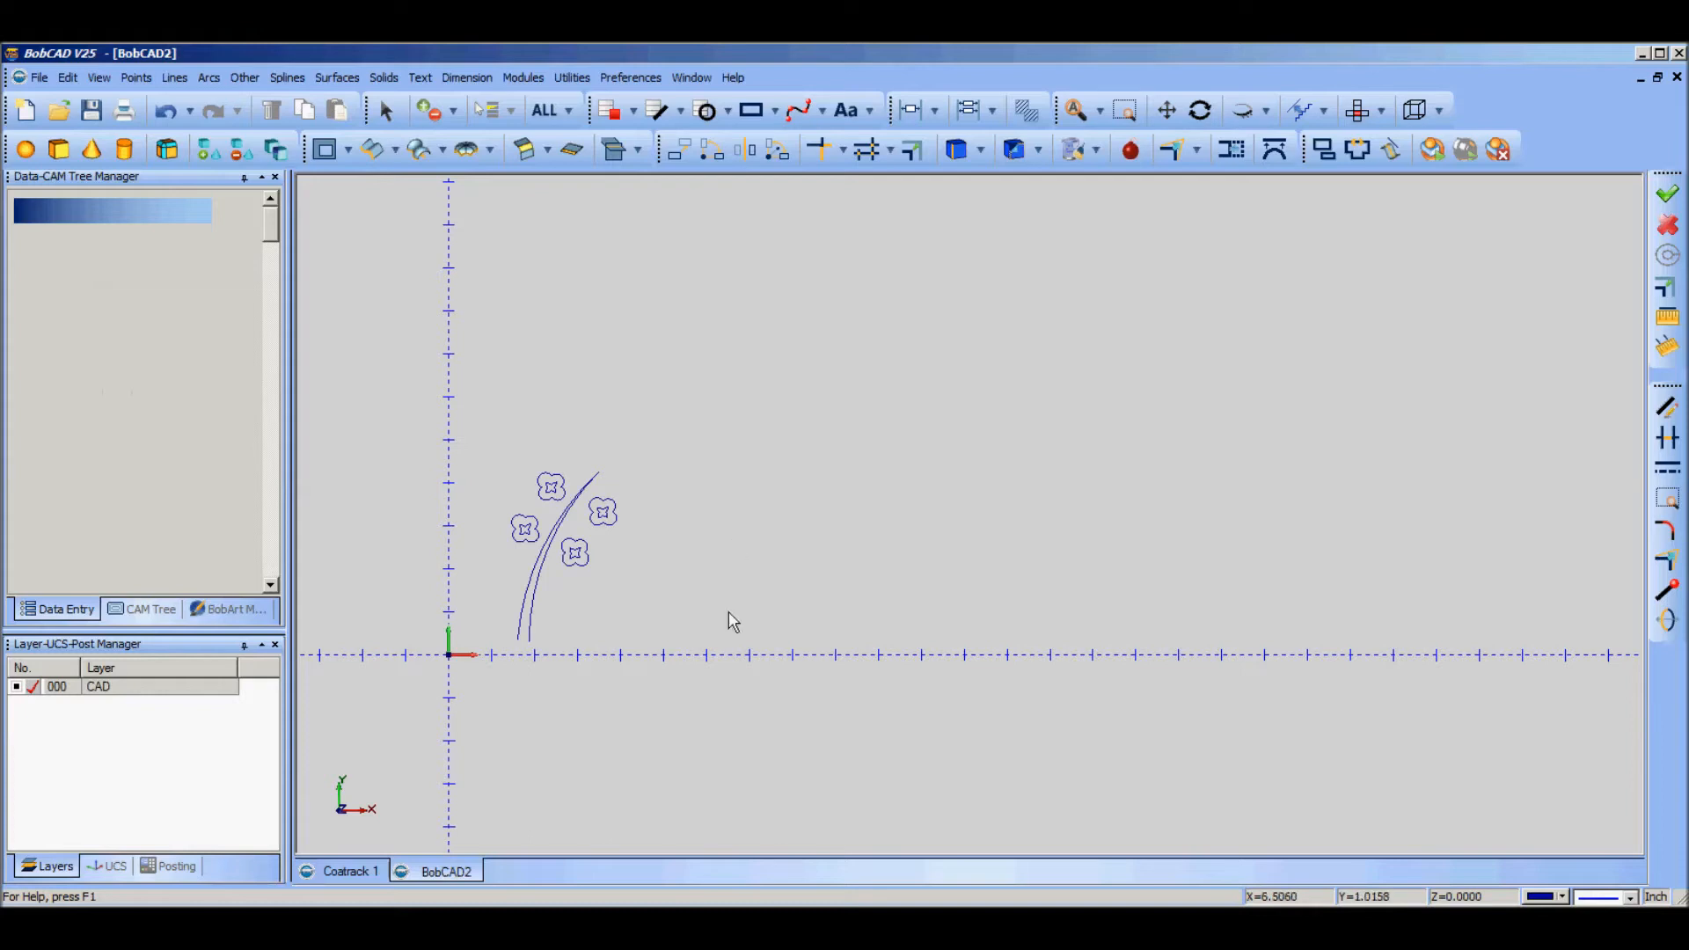
pyautogui.moveTo(576, 565)
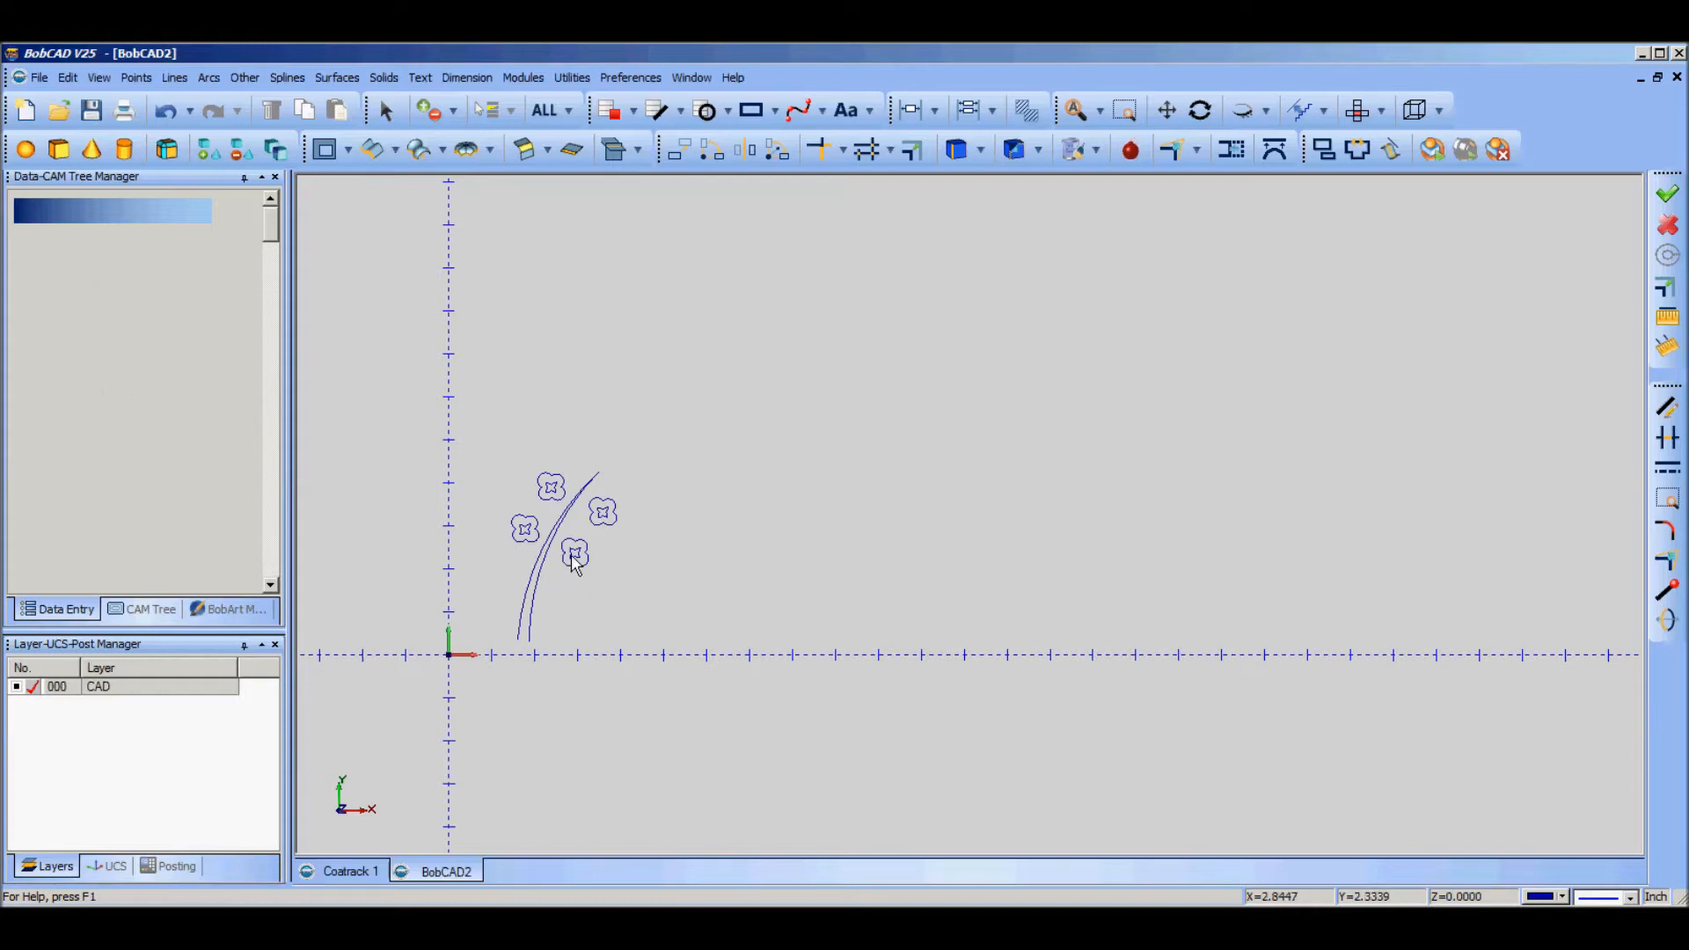
pyautogui.moveTo(792, 571)
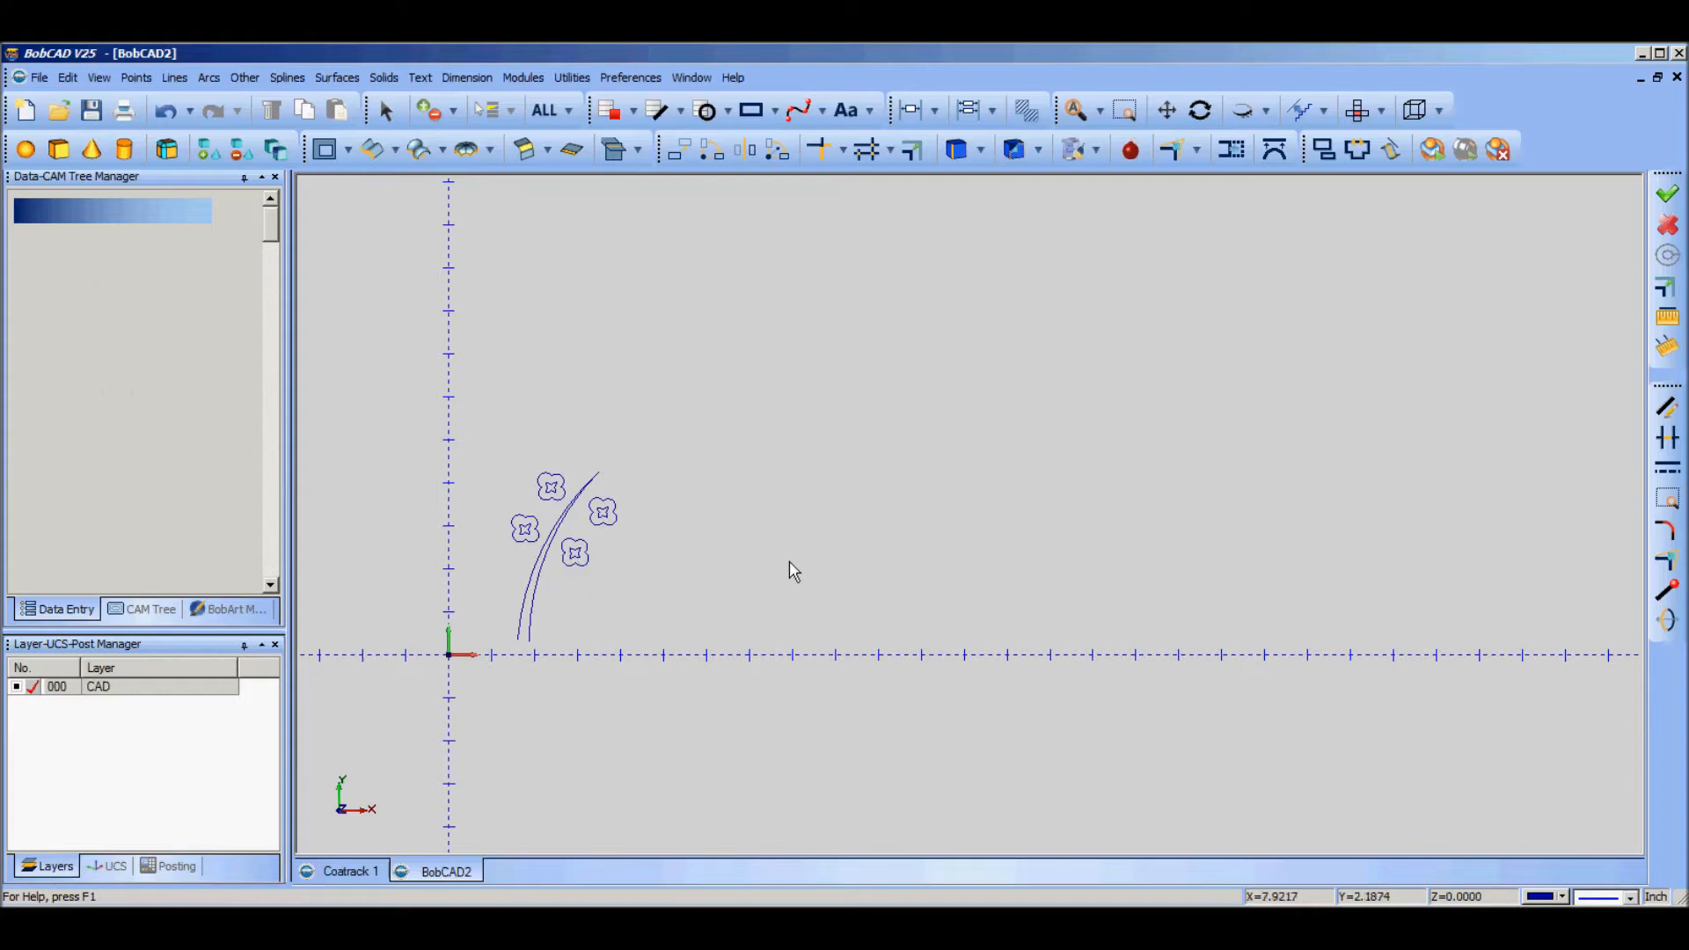
pyautogui.moveTo(797, 558)
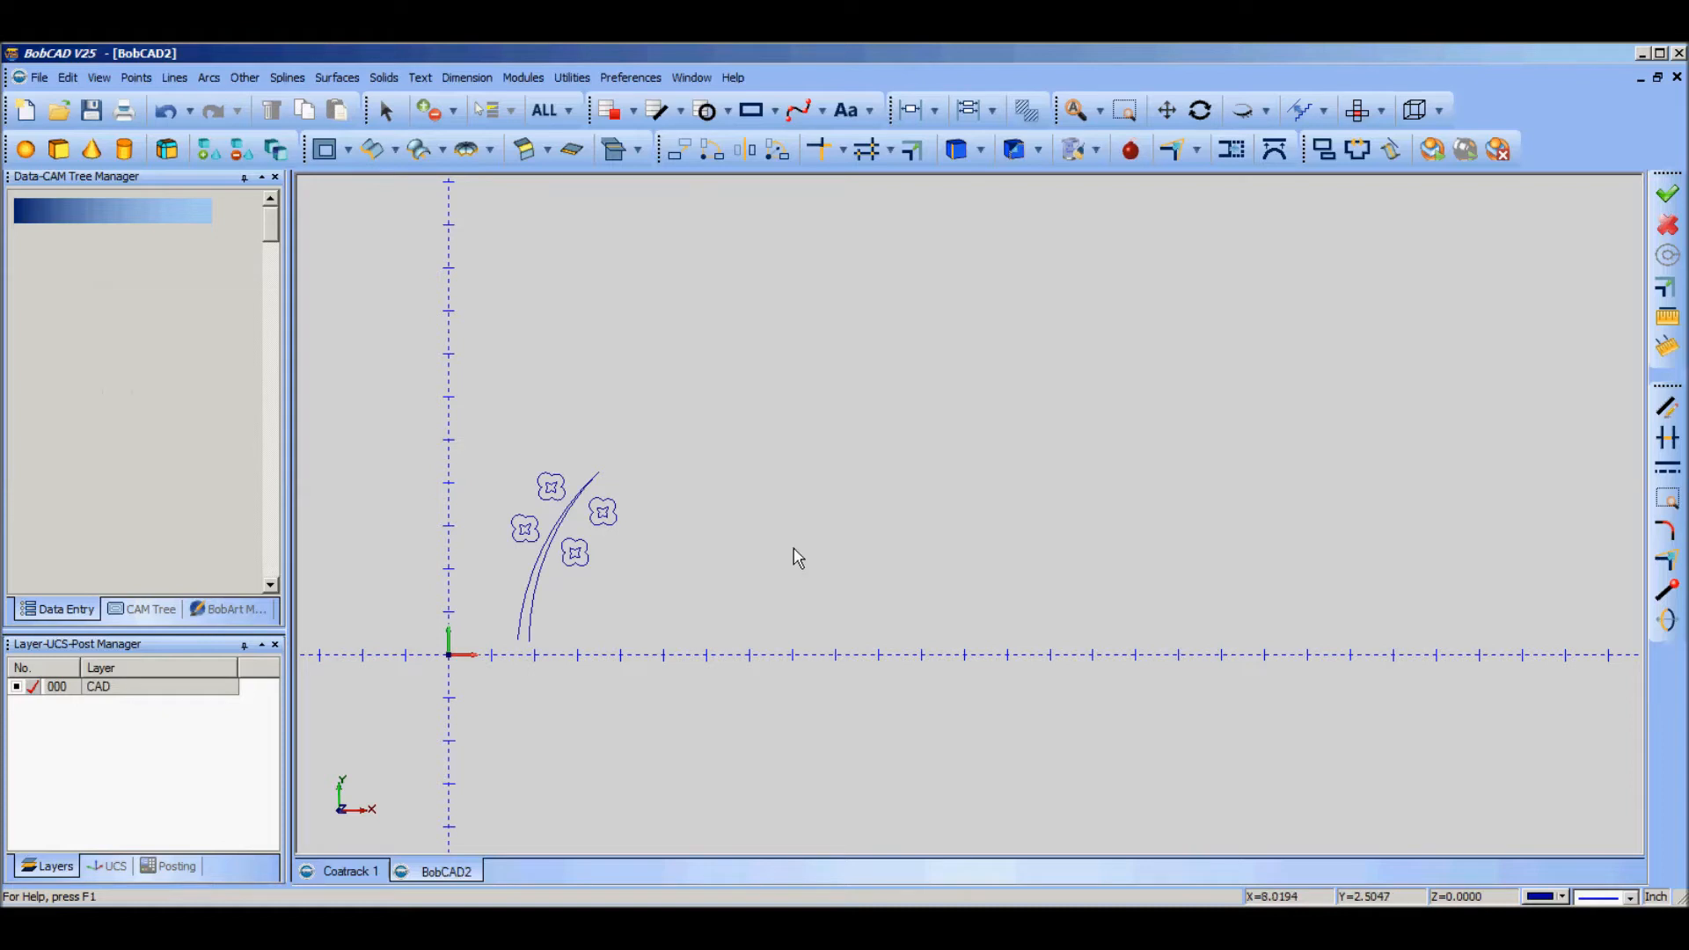
pyautogui.moveTo(1050, 547)
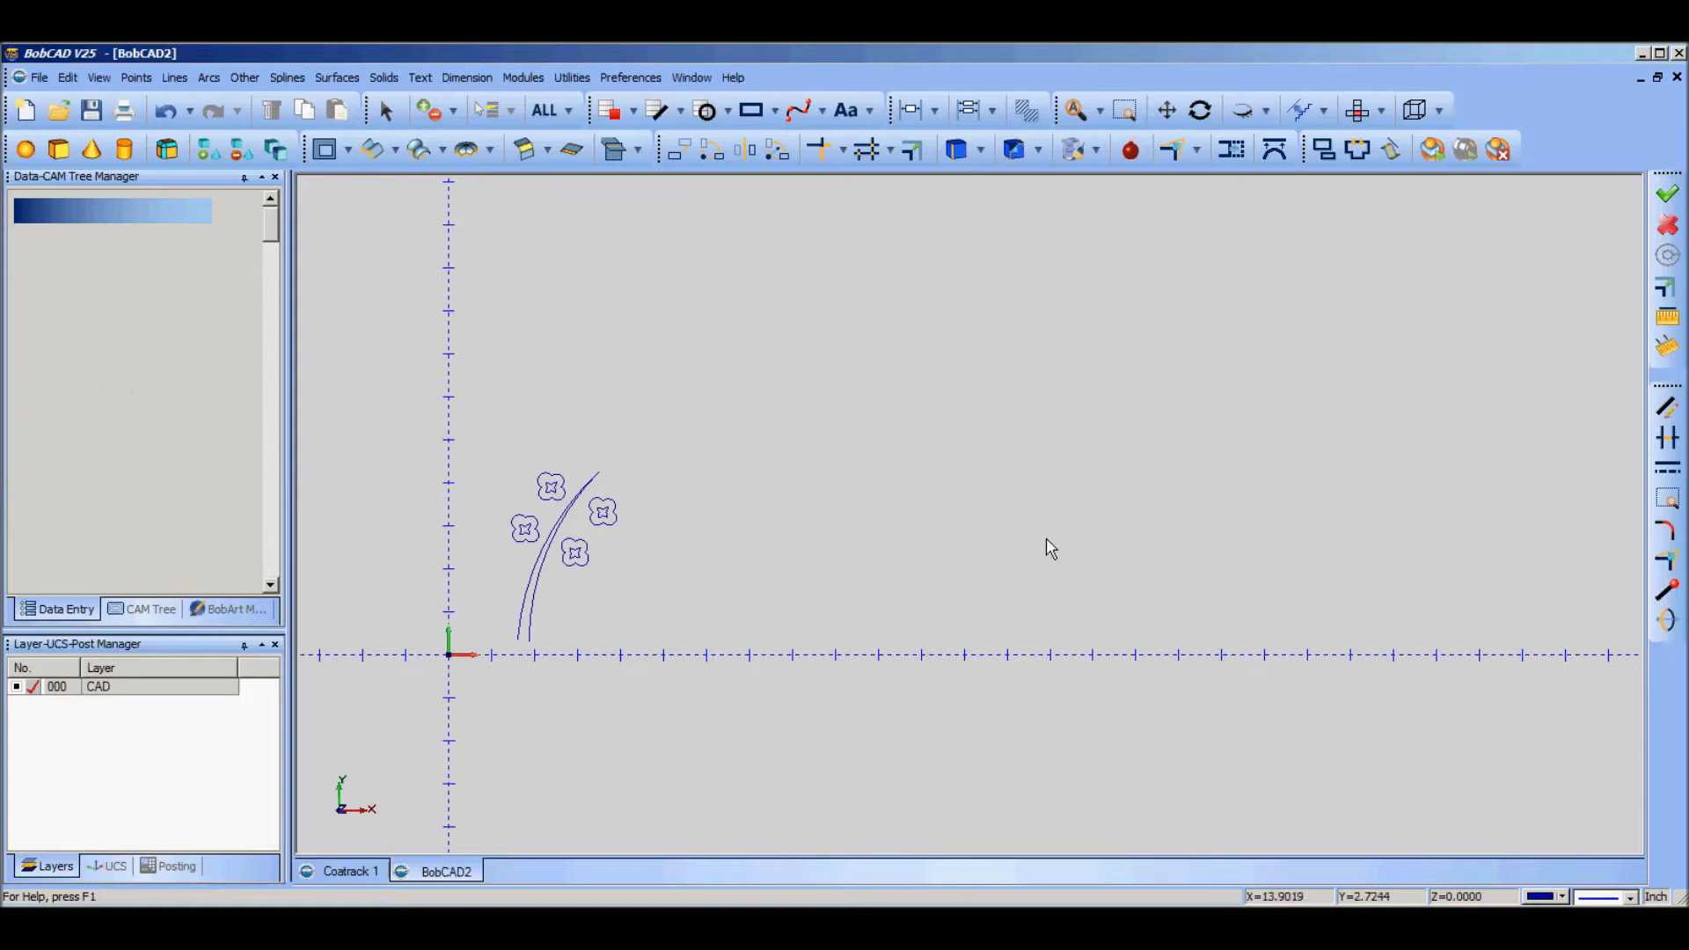
pyautogui.moveTo(418, 464)
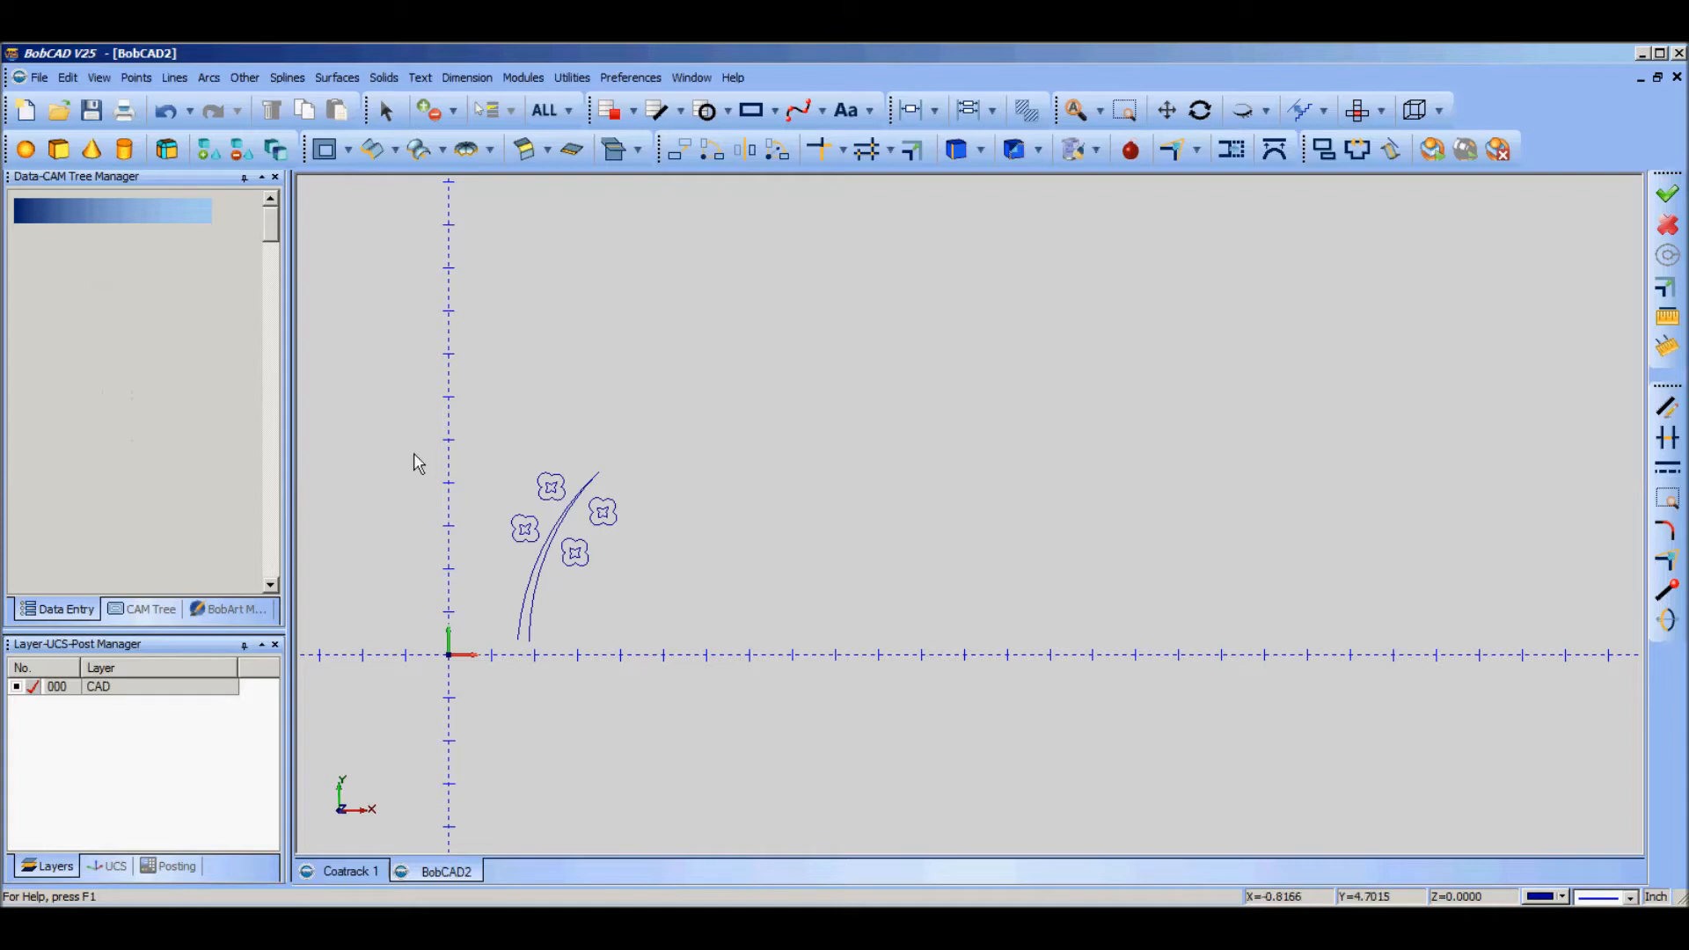
pyautogui.moveTo(679, 149)
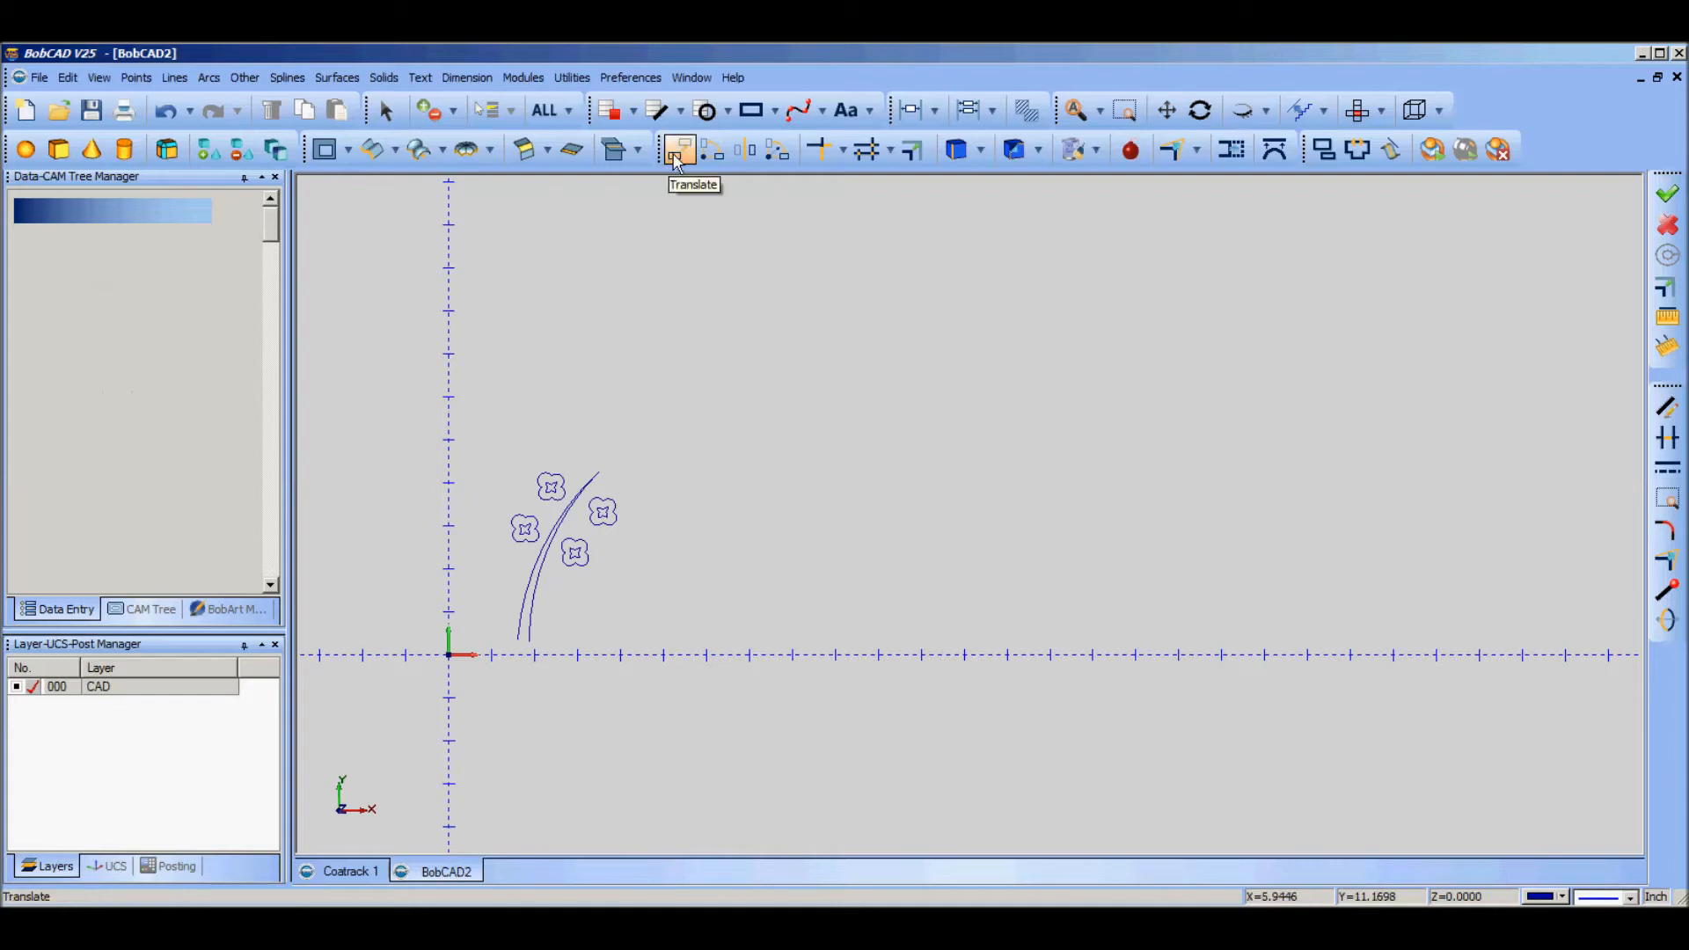
# Step: Translate-copy the flower five times by a Delta offset of X 4, Y 1
pyautogui.click(677, 149)
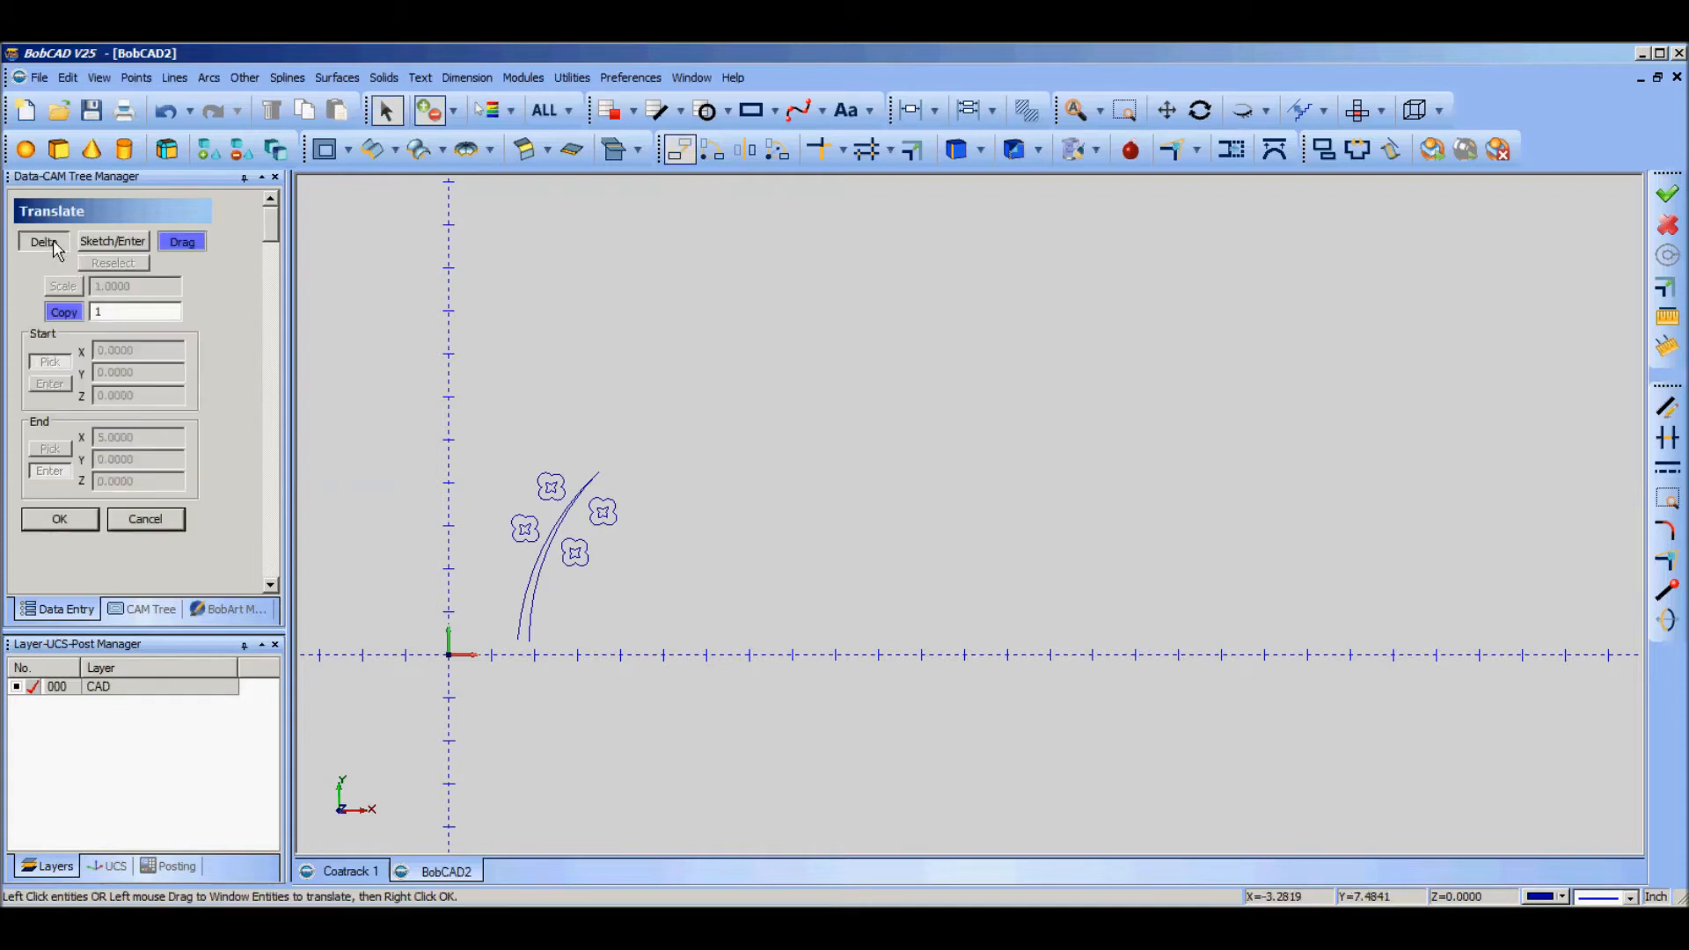
pyautogui.click(43, 241)
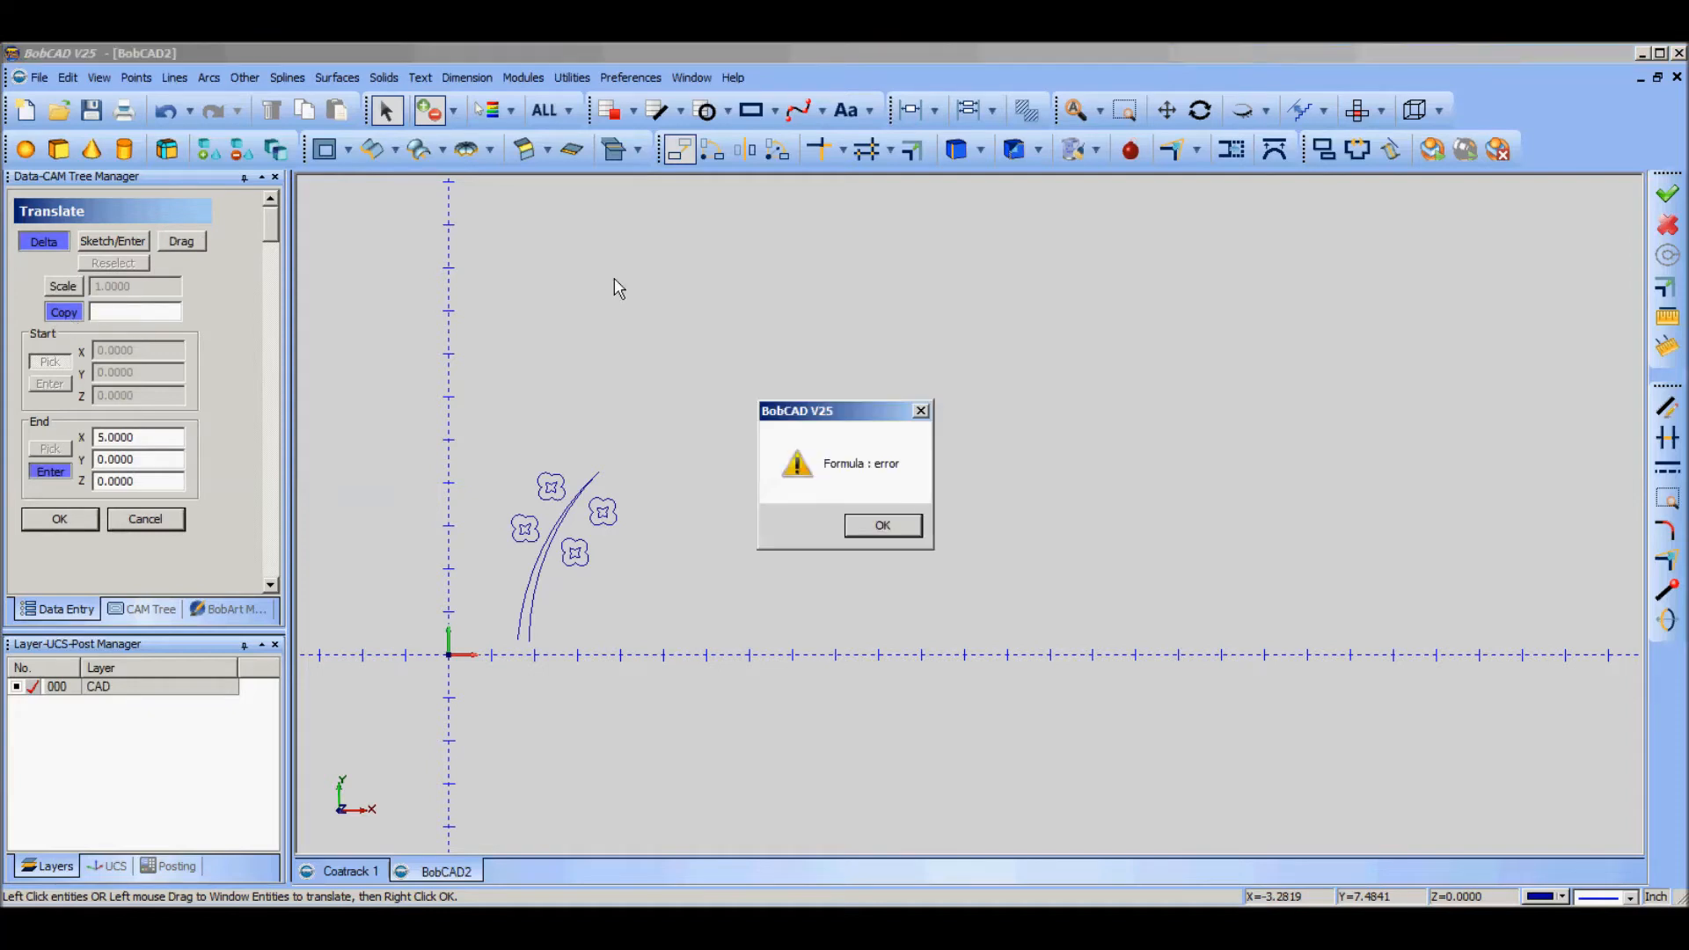
pyautogui.click(881, 525)
pyautogui.write('5')
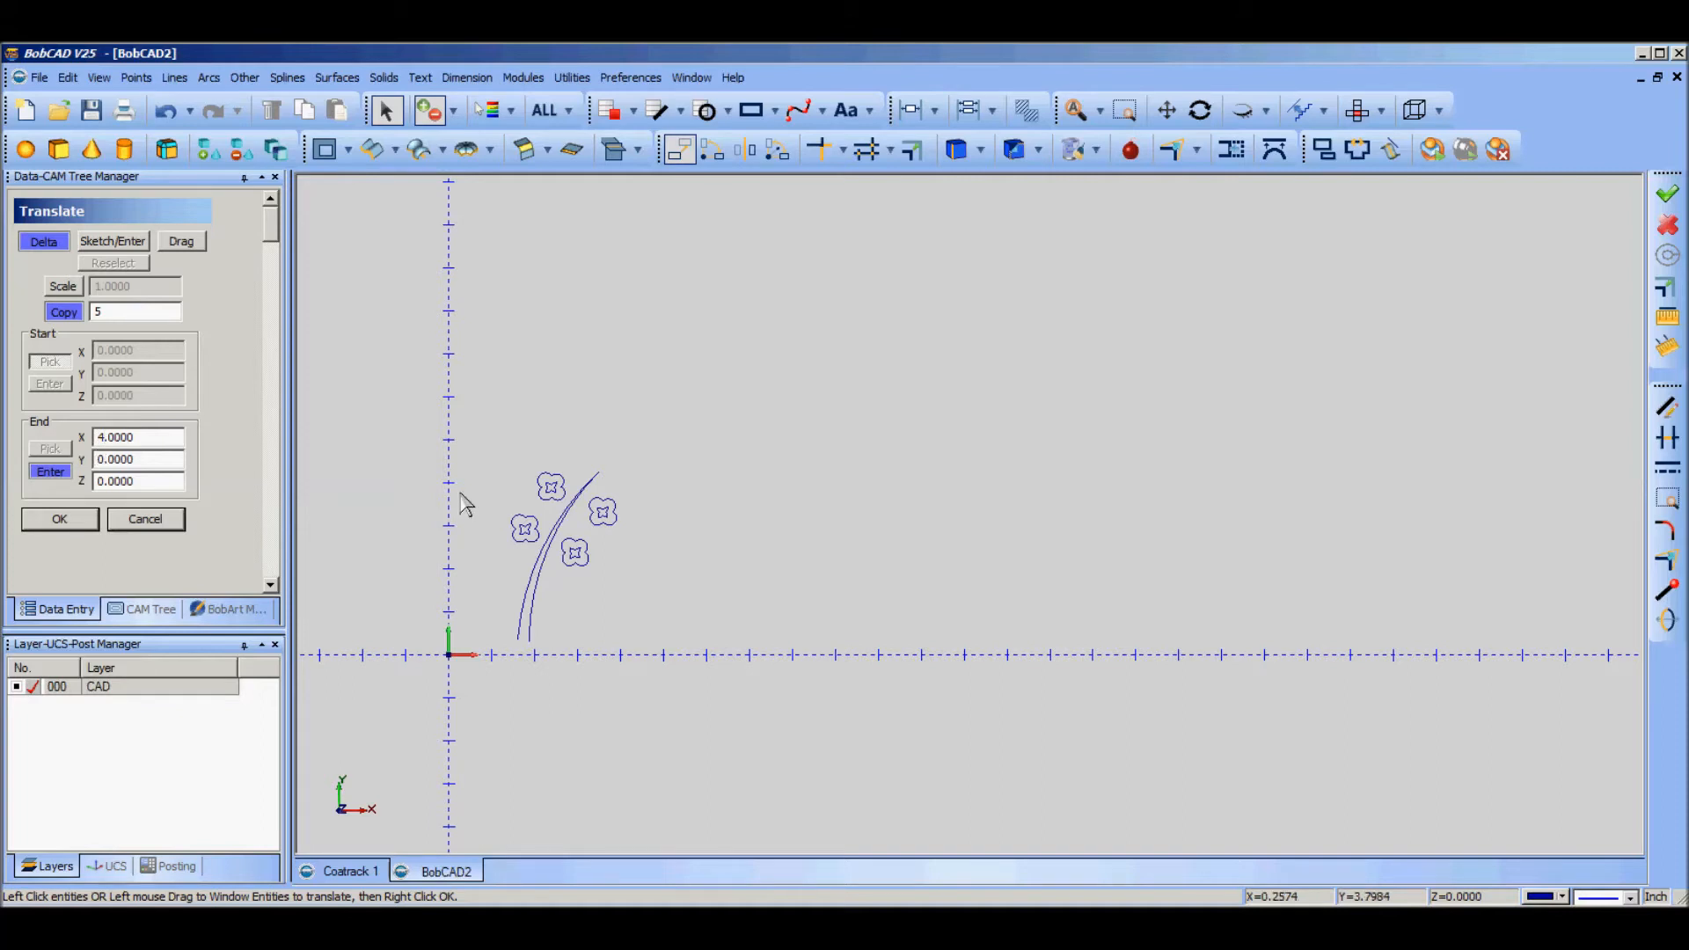
pyautogui.moveTo(289, 471)
pyautogui.write('1.0000')
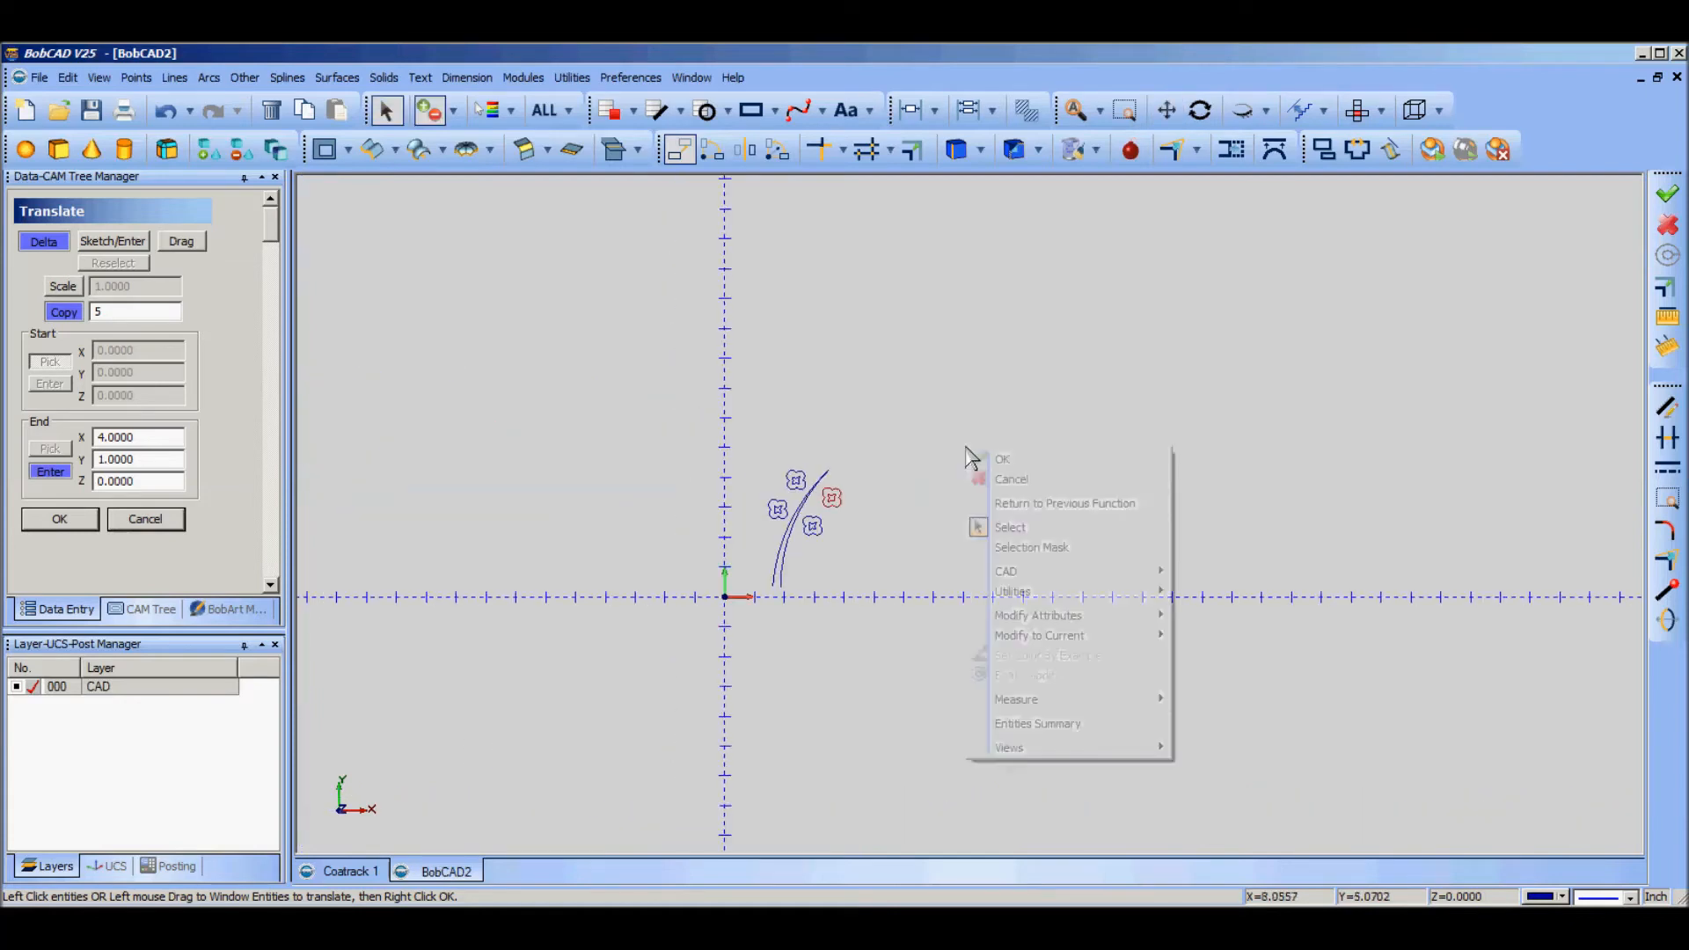
pyautogui.click(1002, 459)
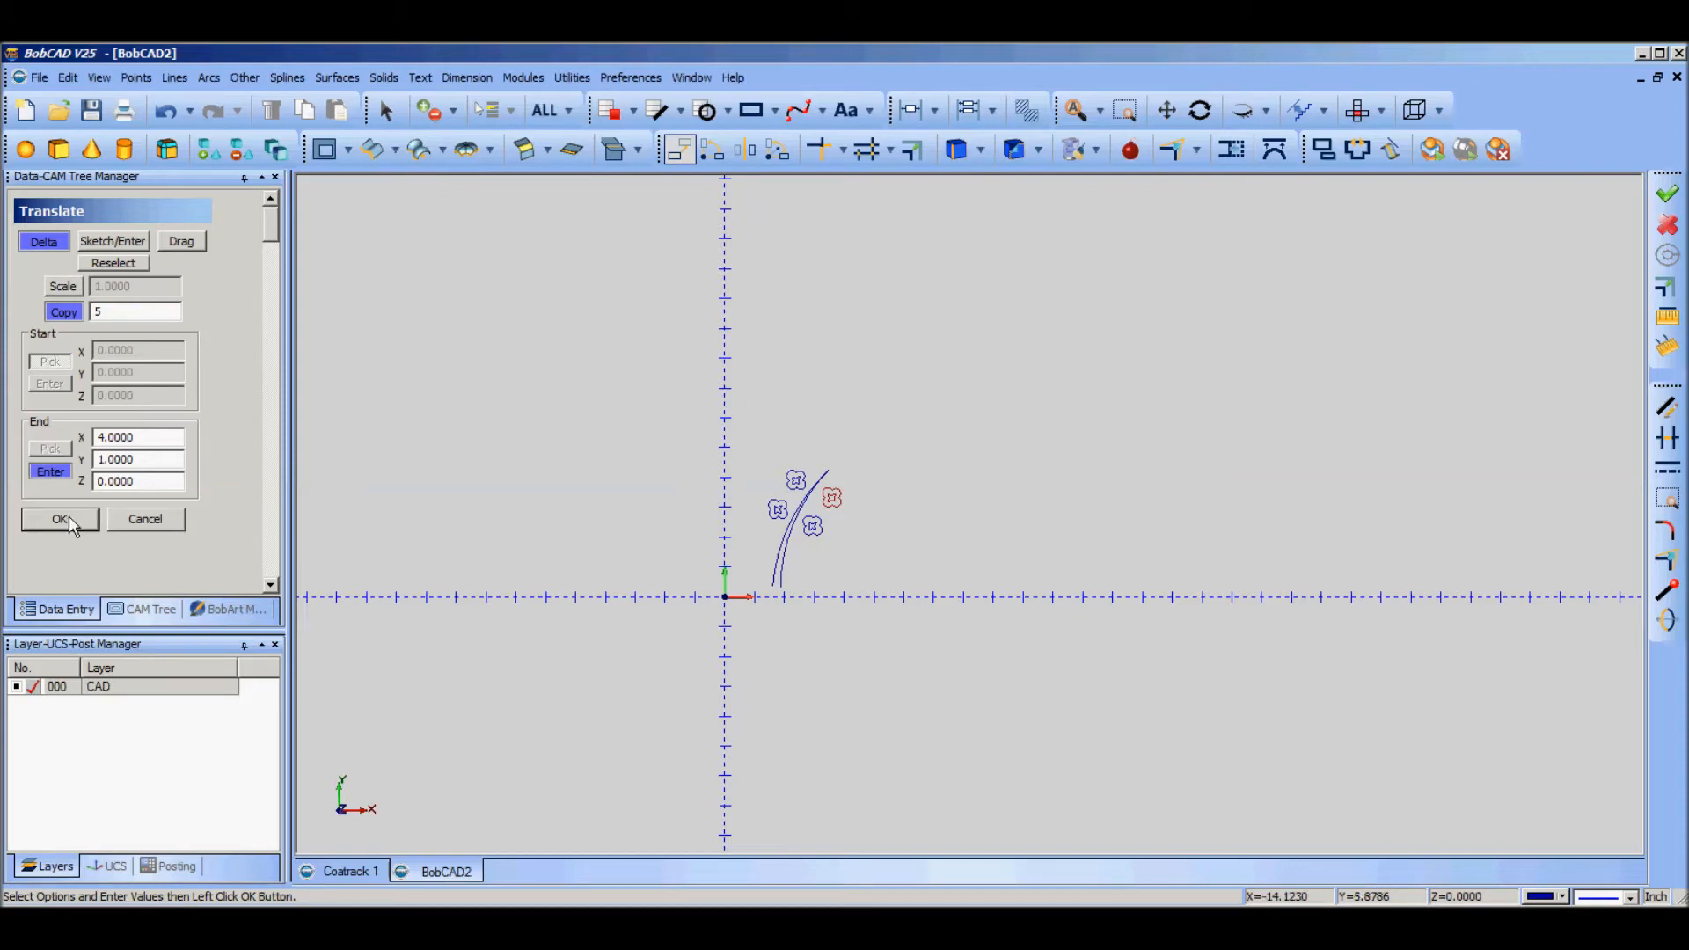
pyautogui.click(59, 518)
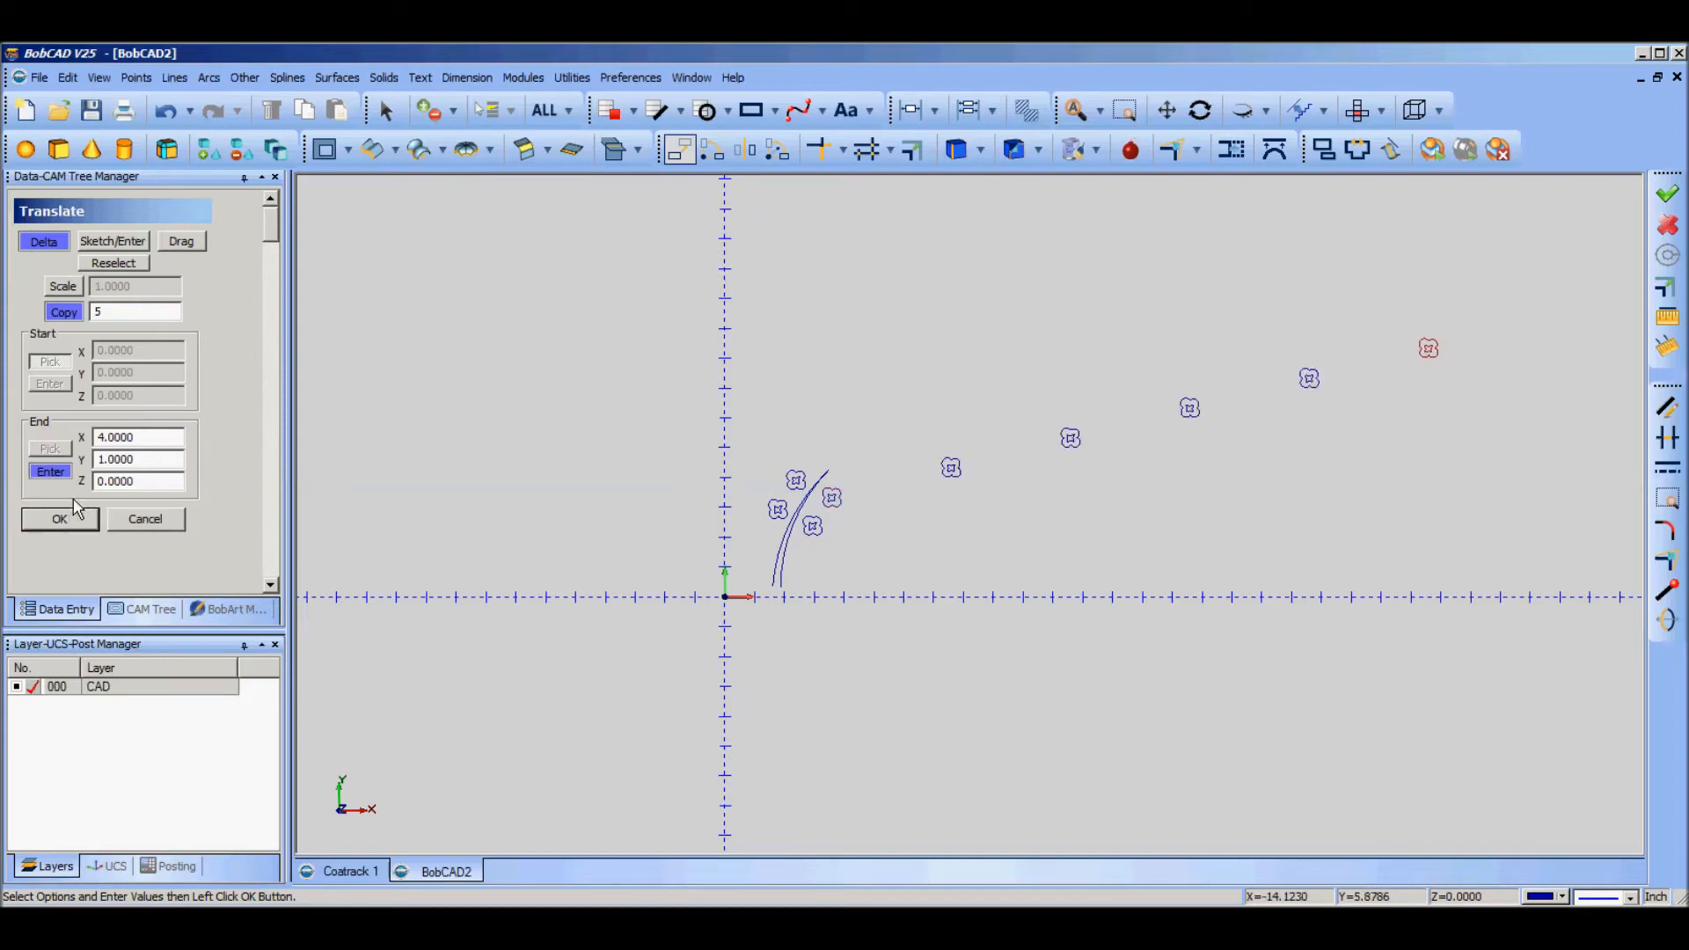
pyautogui.moveTo(1169, 477)
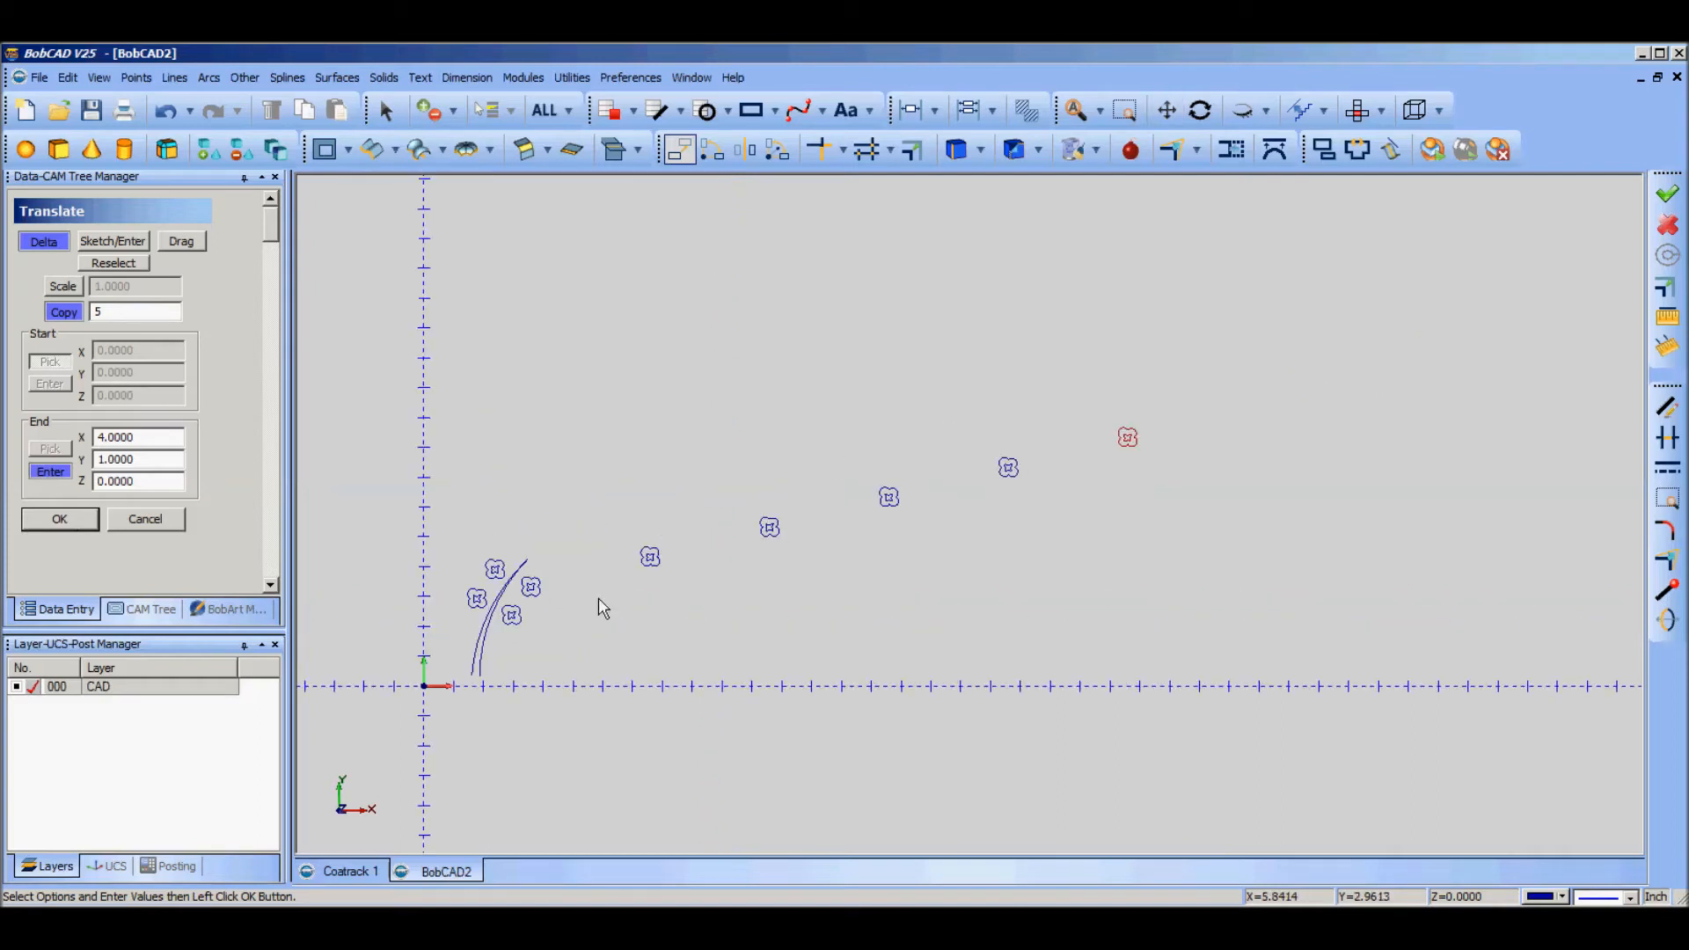
pyautogui.moveTo(167, 535)
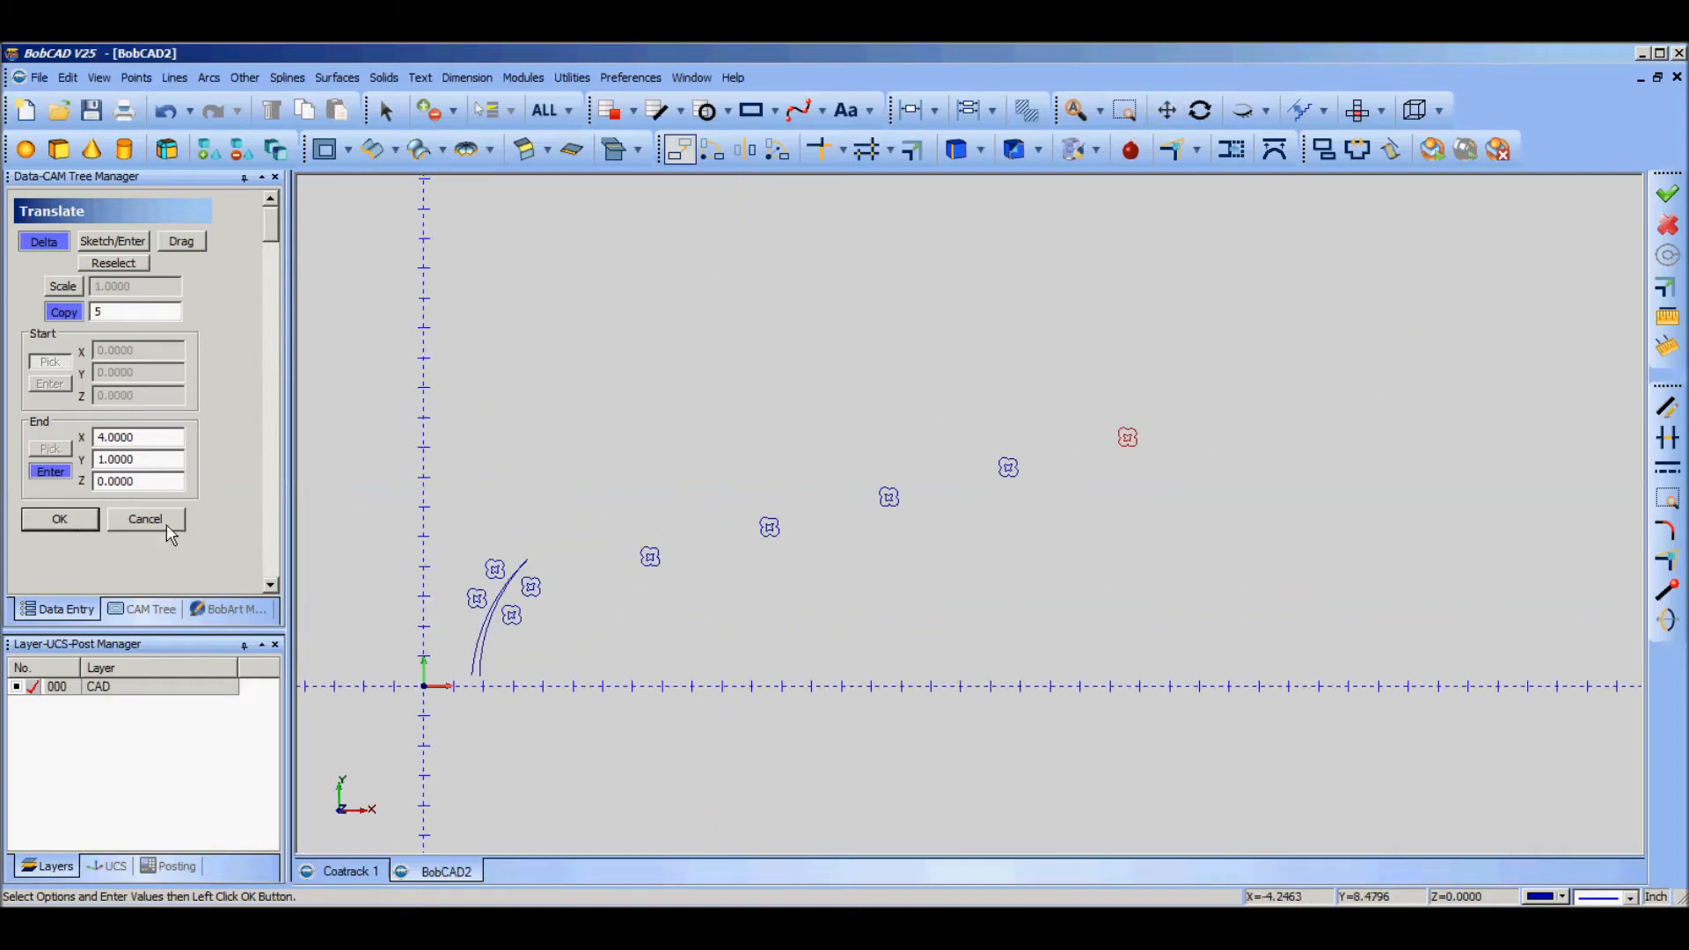
# Step: Cancel the Translate command and bring up the Rotate tool
pyautogui.click(145, 518)
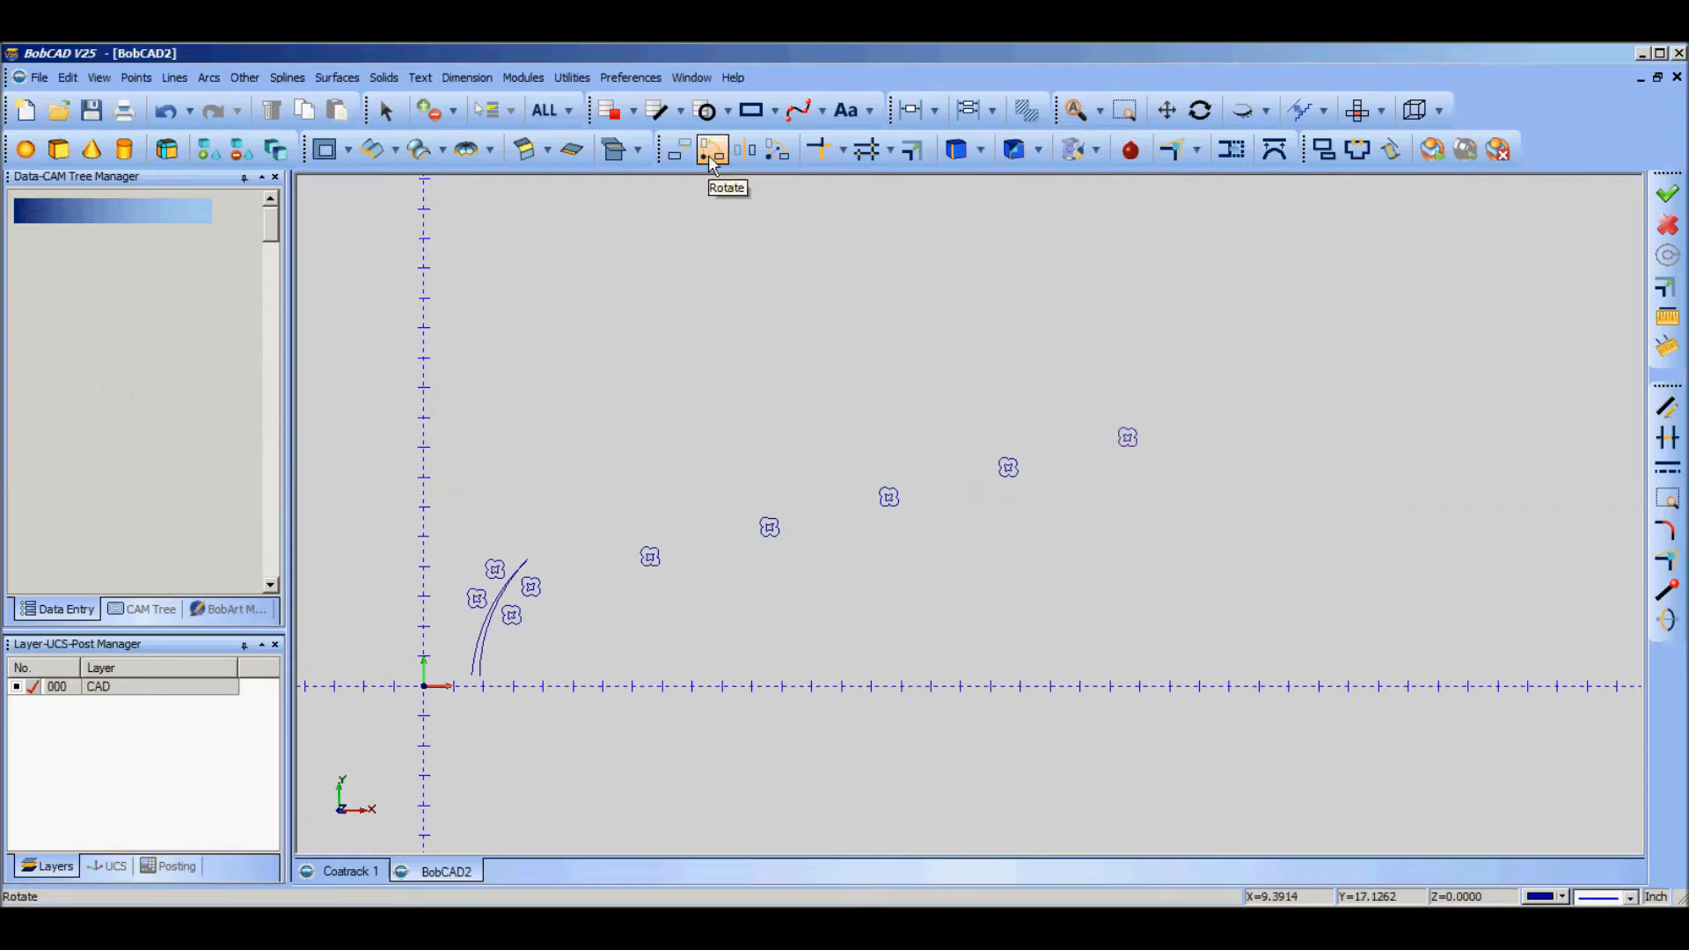
pyautogui.click(710, 149)
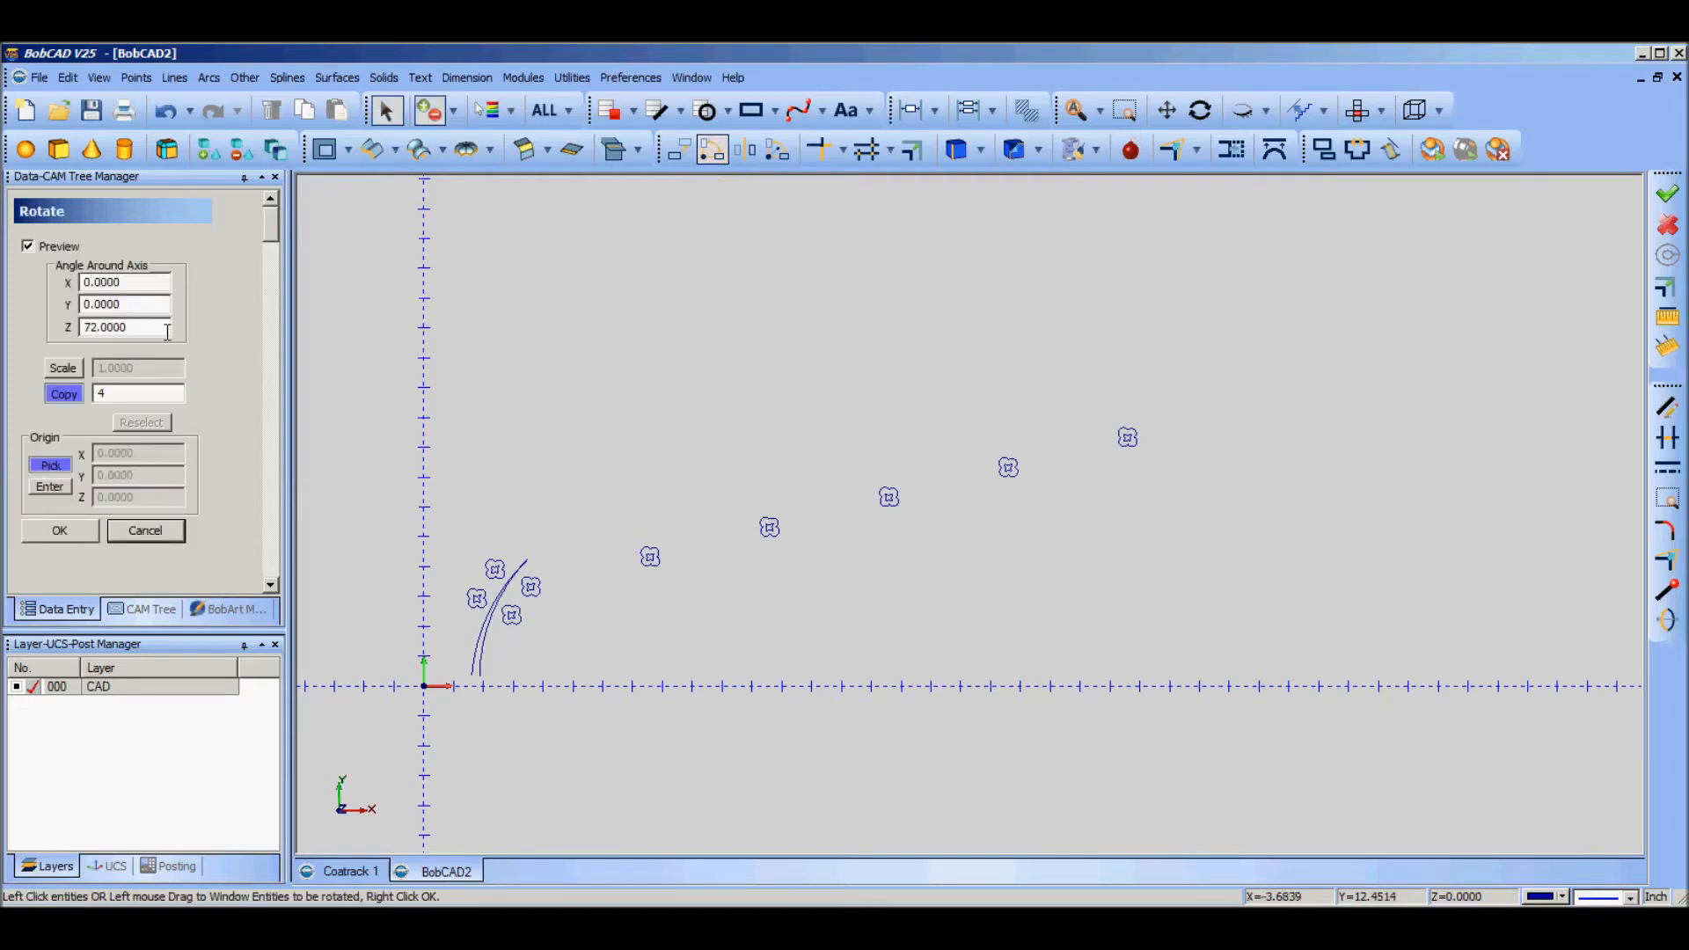
pyautogui.moveTo(1109, 445)
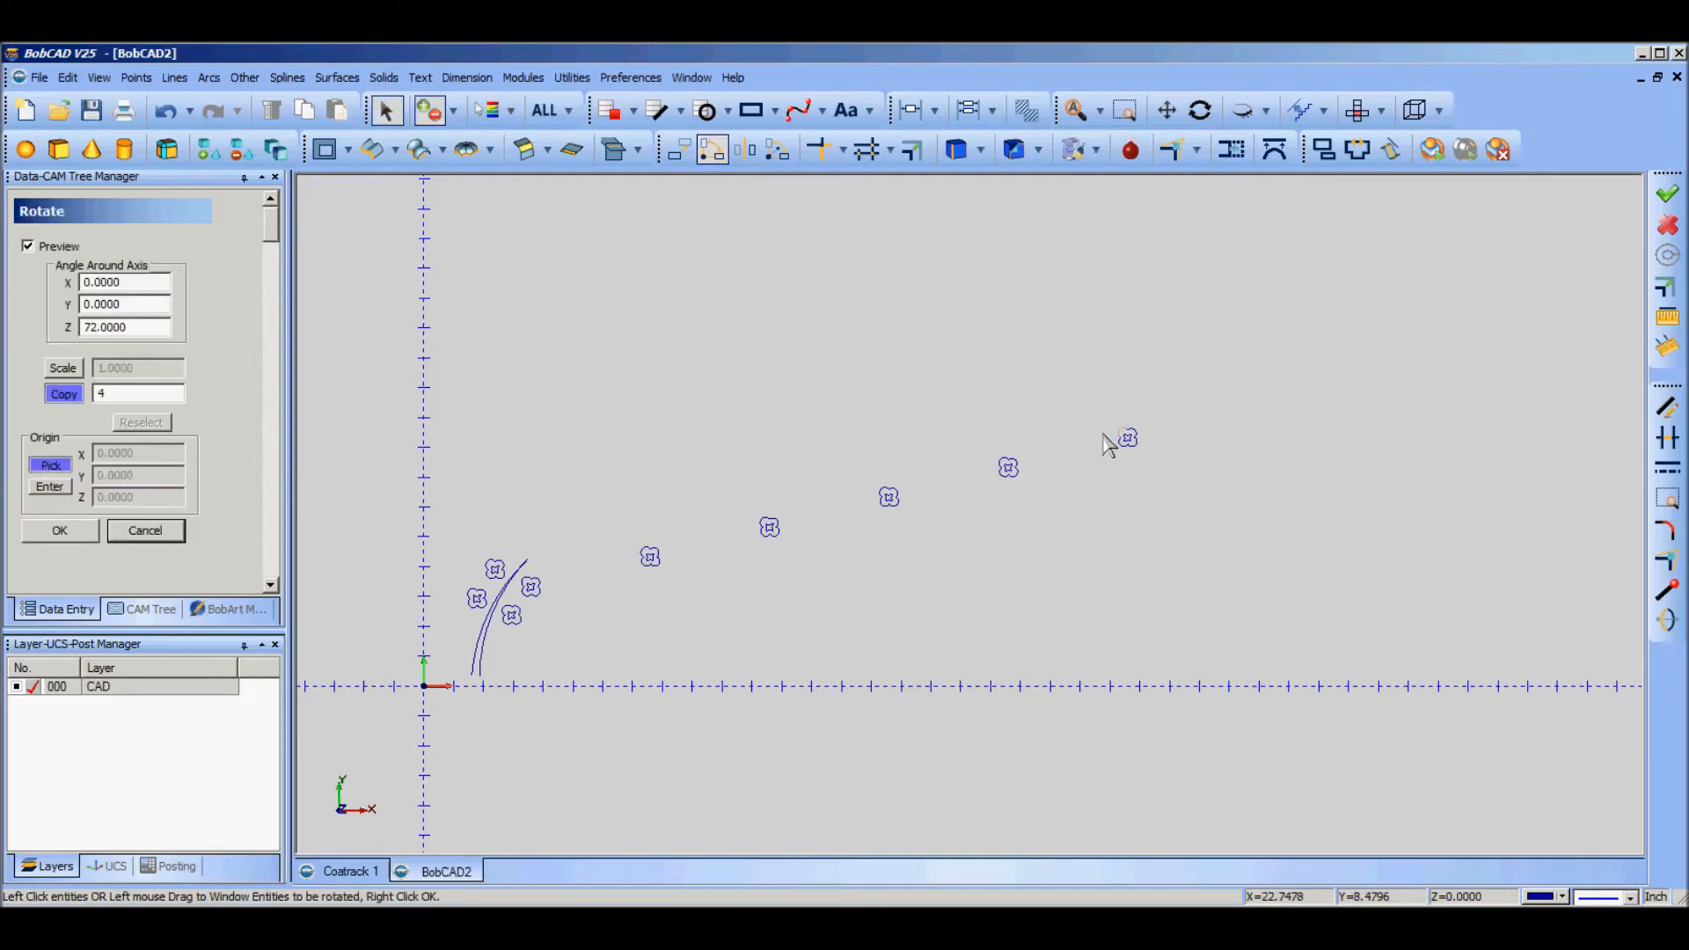
pyautogui.moveTo(1129, 415)
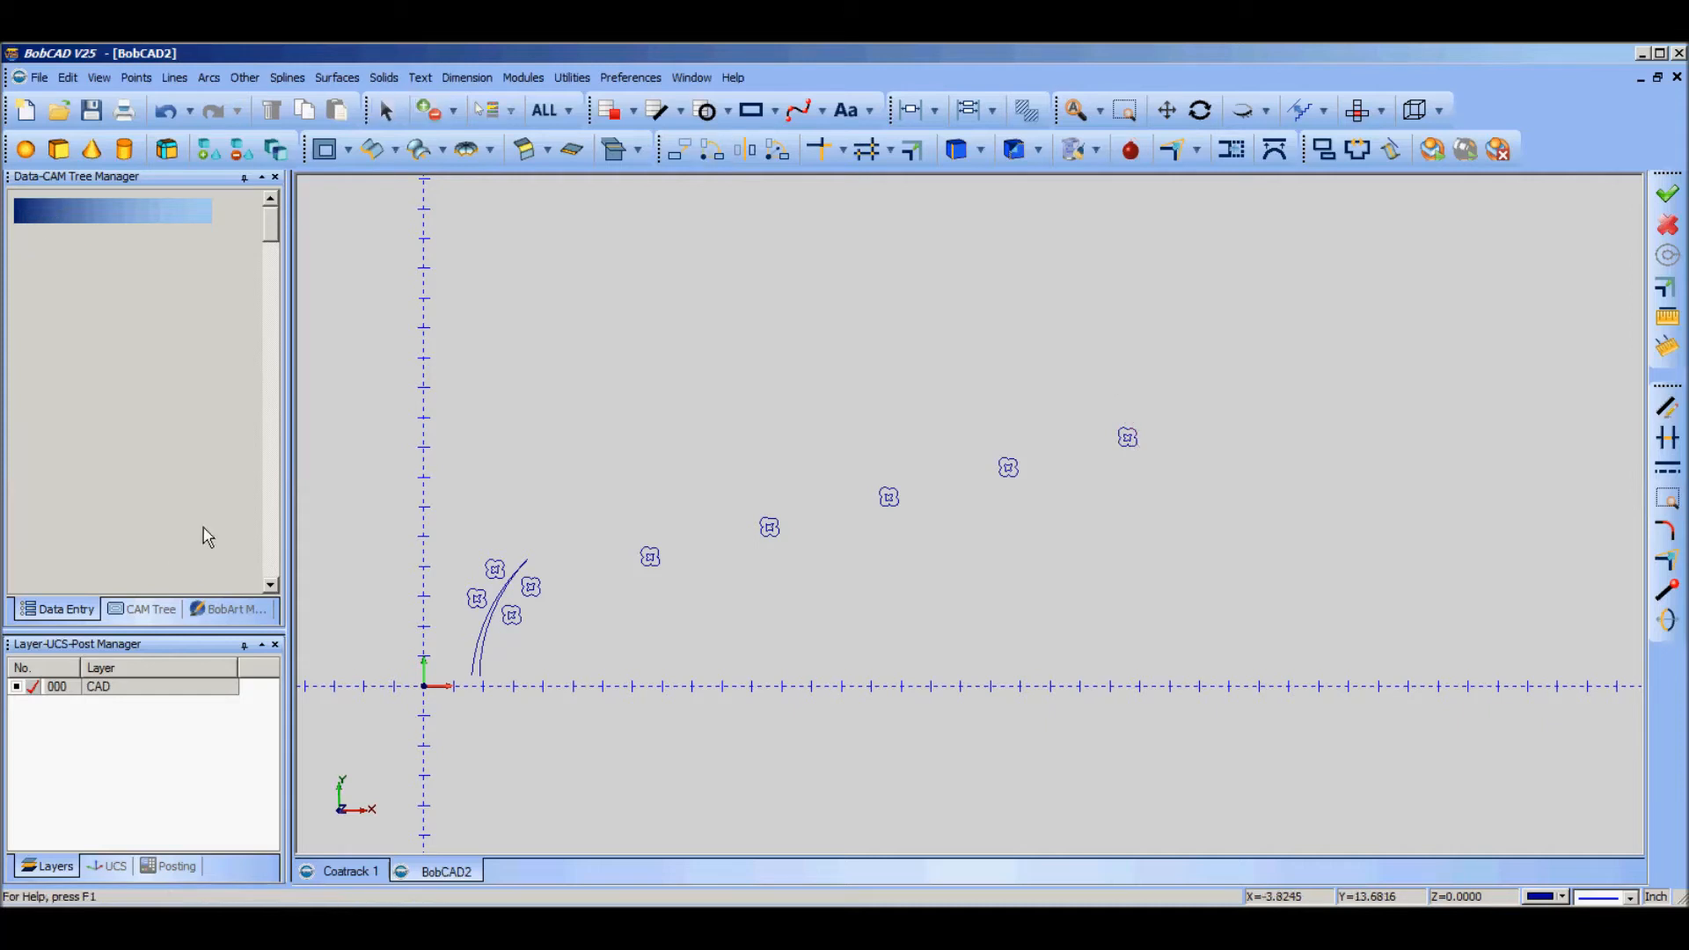
pyautogui.moveTo(1128, 441)
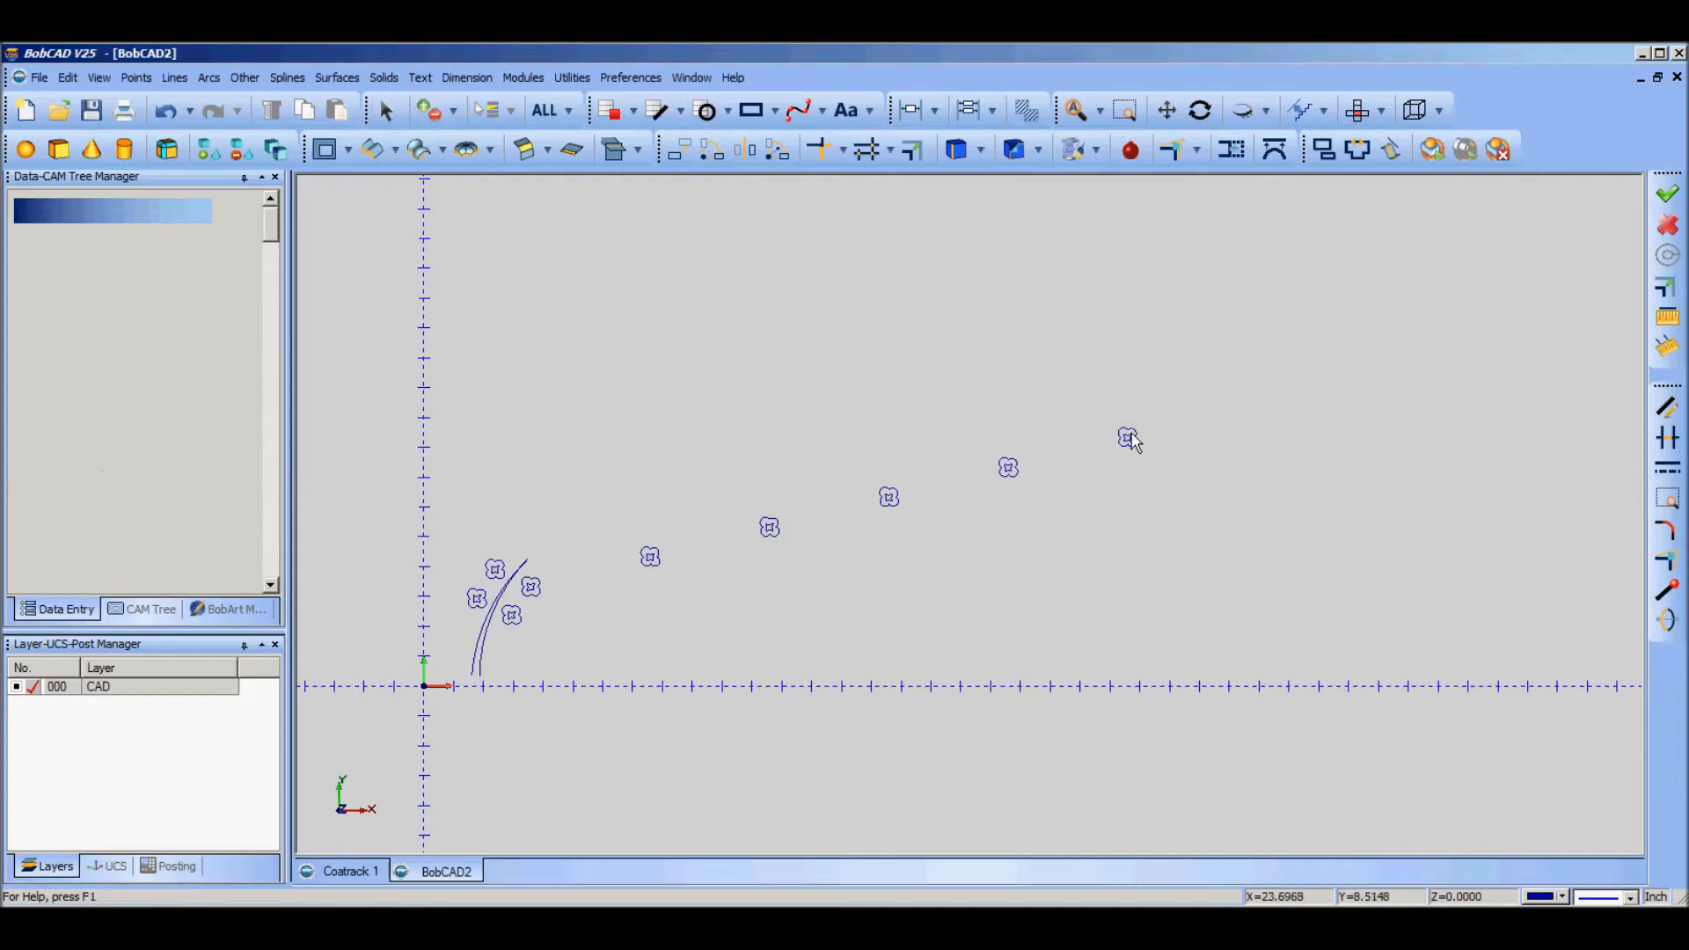
pyautogui.moveTo(1096, 436)
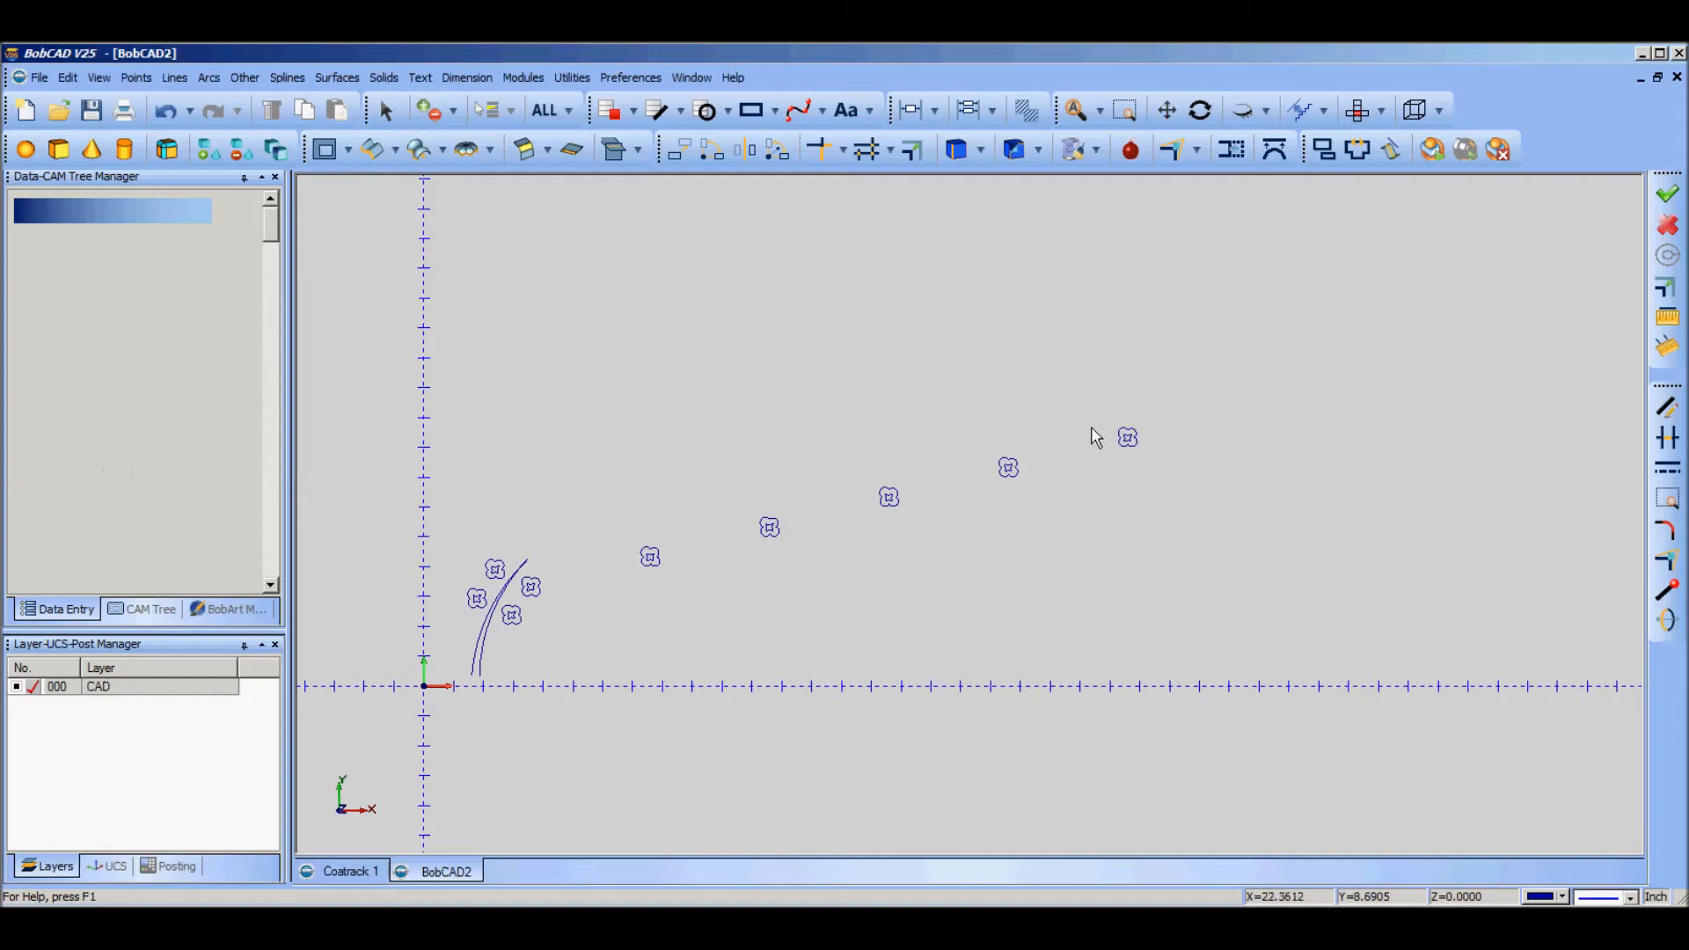
pyautogui.moveTo(1169, 437)
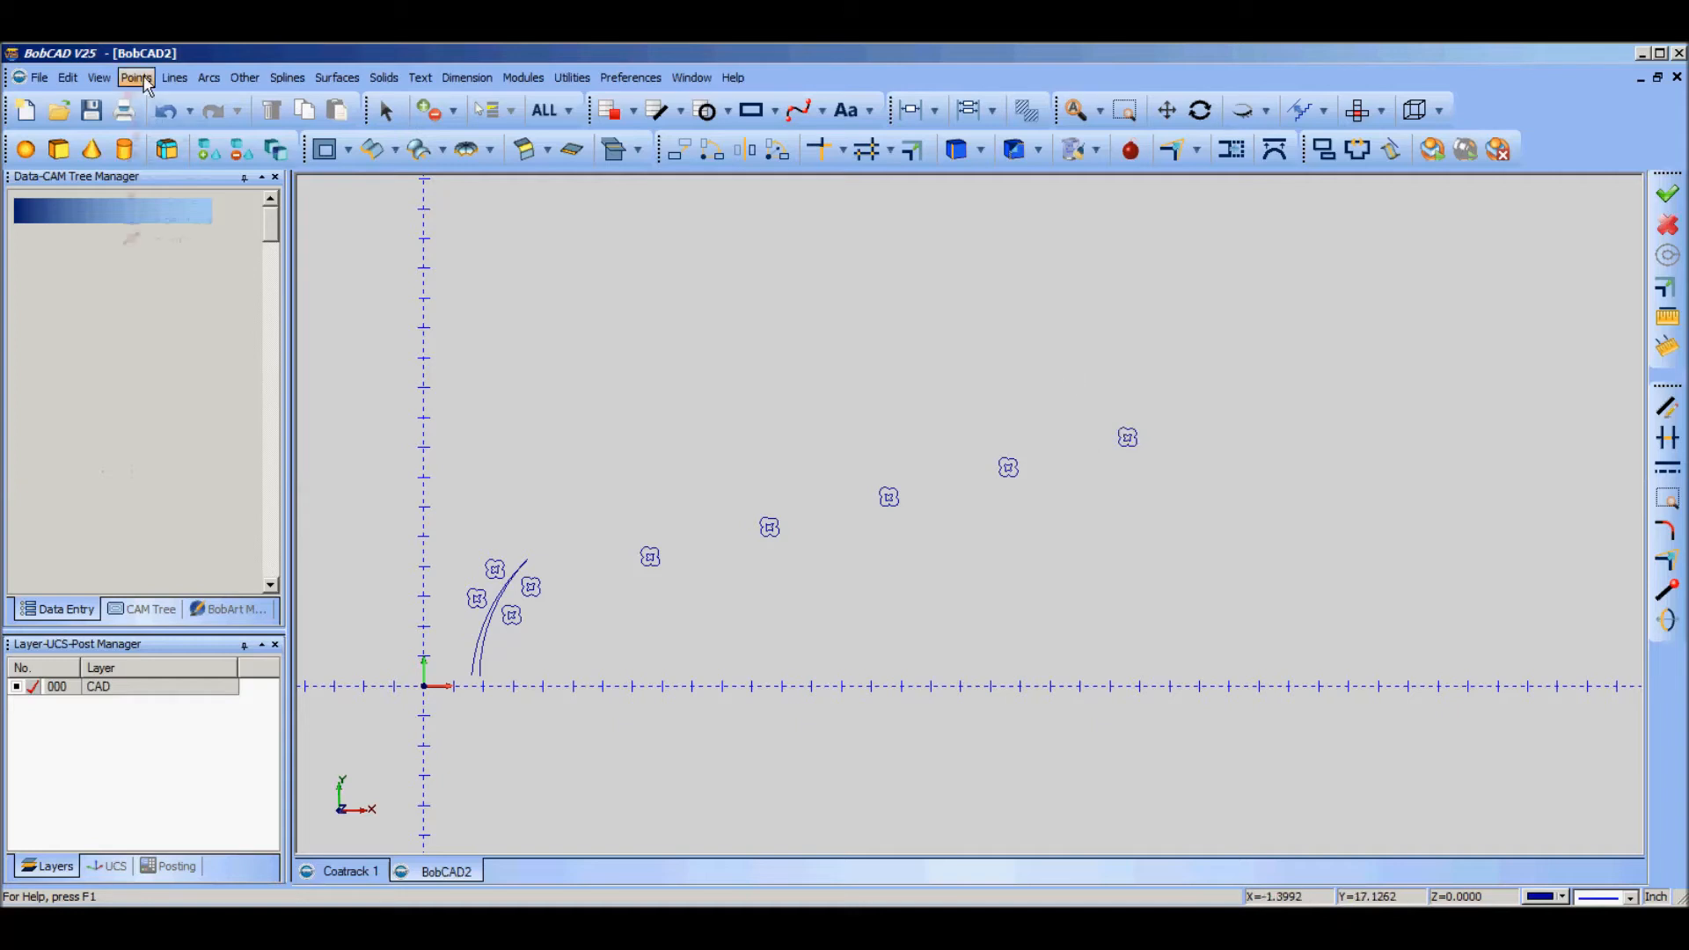
# Step: Place a point above the top-right flower with Point Sketch, then reopen Rotate
pyautogui.click(134, 77)
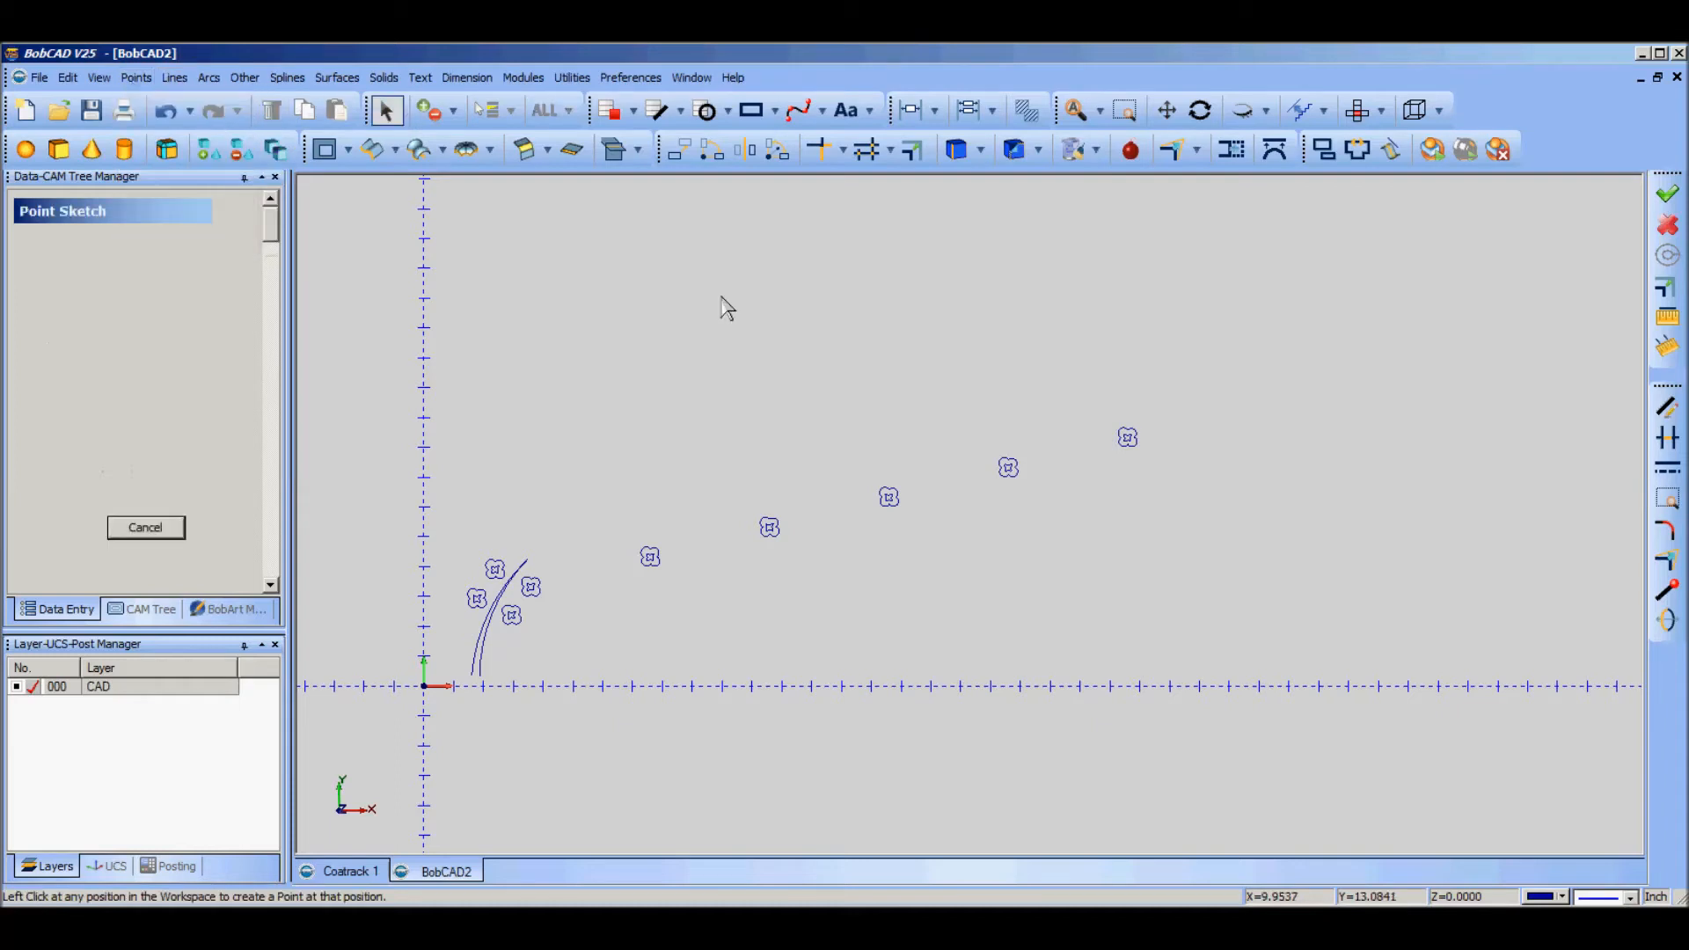
pyautogui.click(1126, 332)
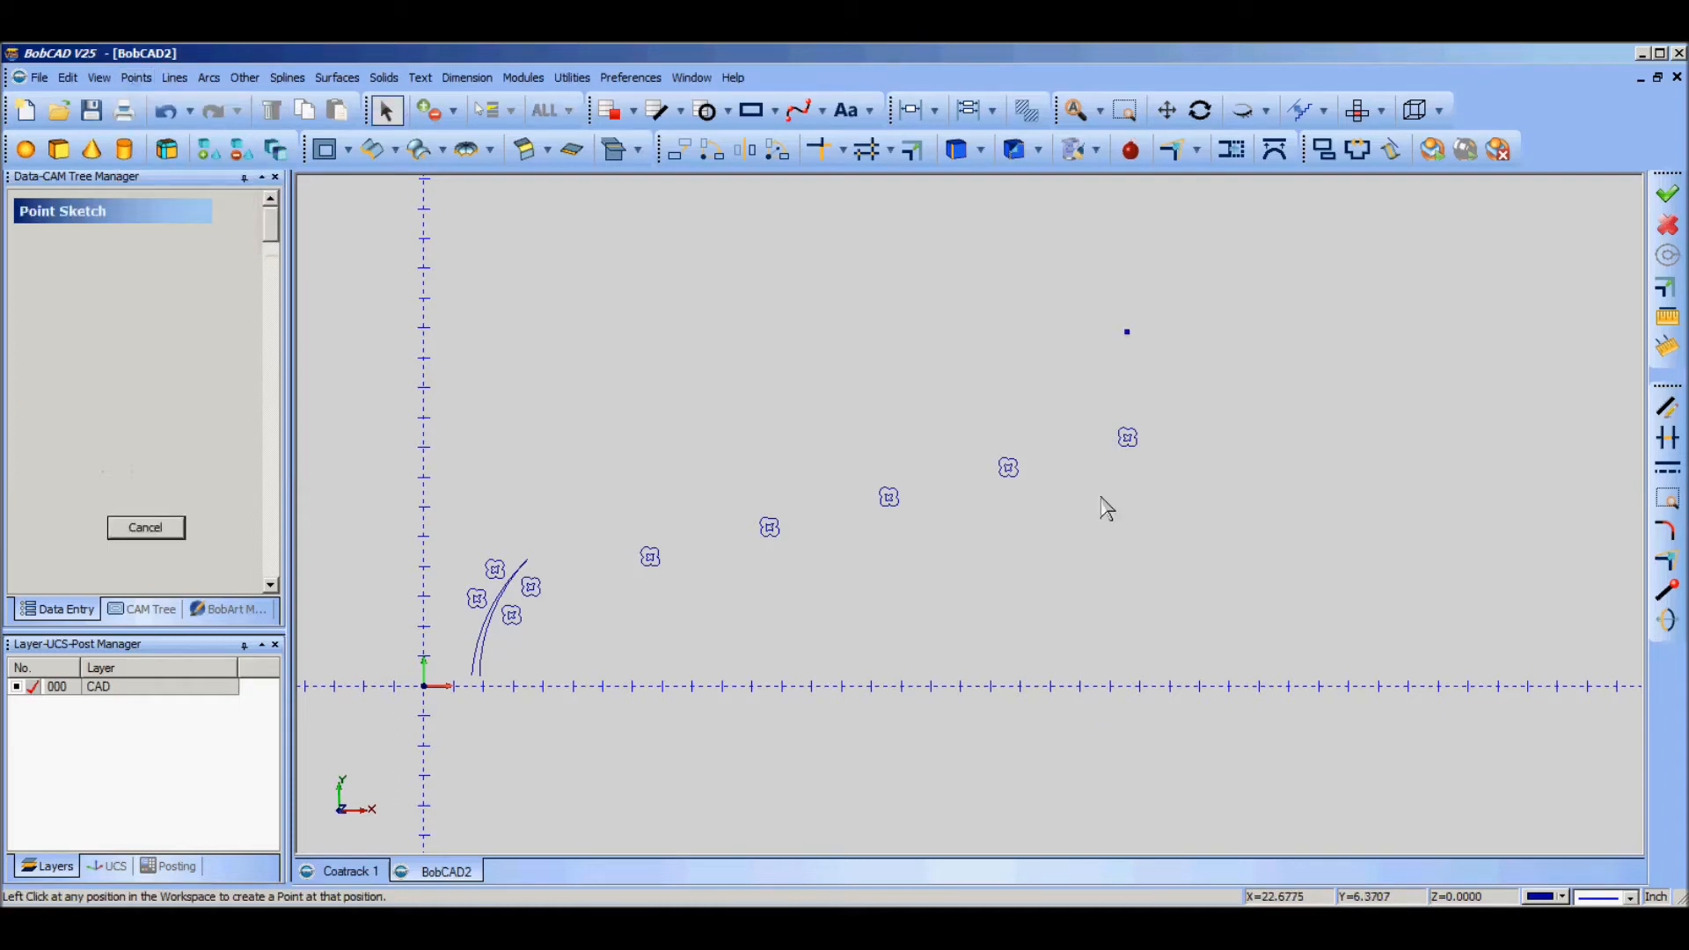
pyautogui.click(144, 527)
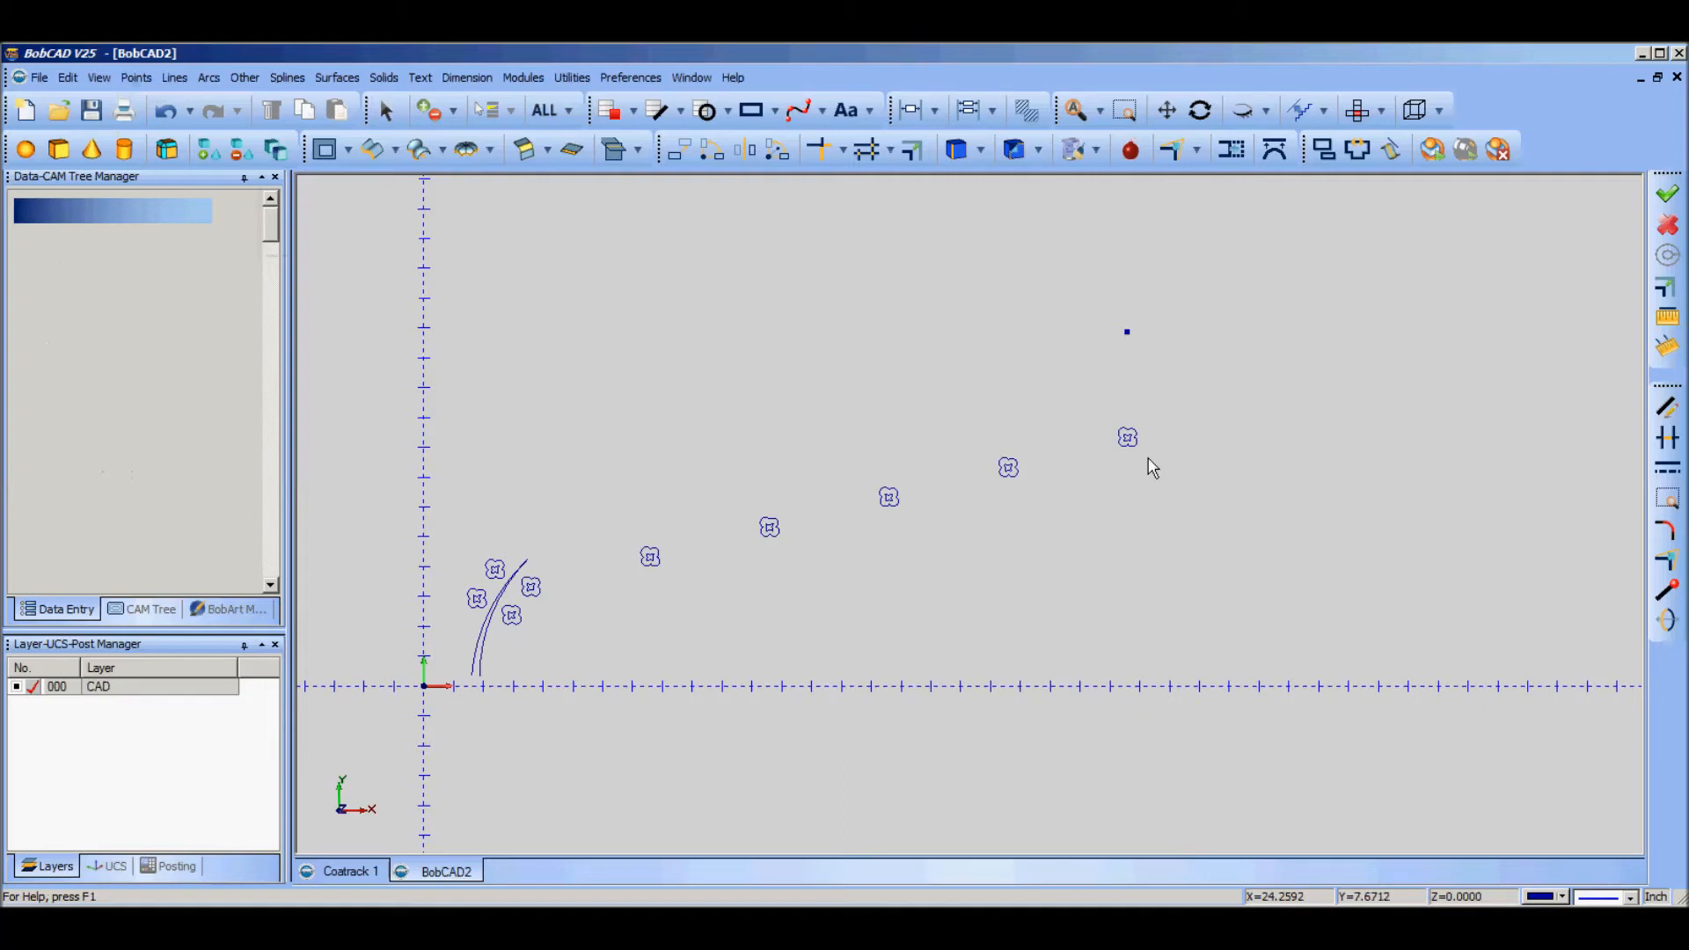
pyautogui.moveTo(1223, 223)
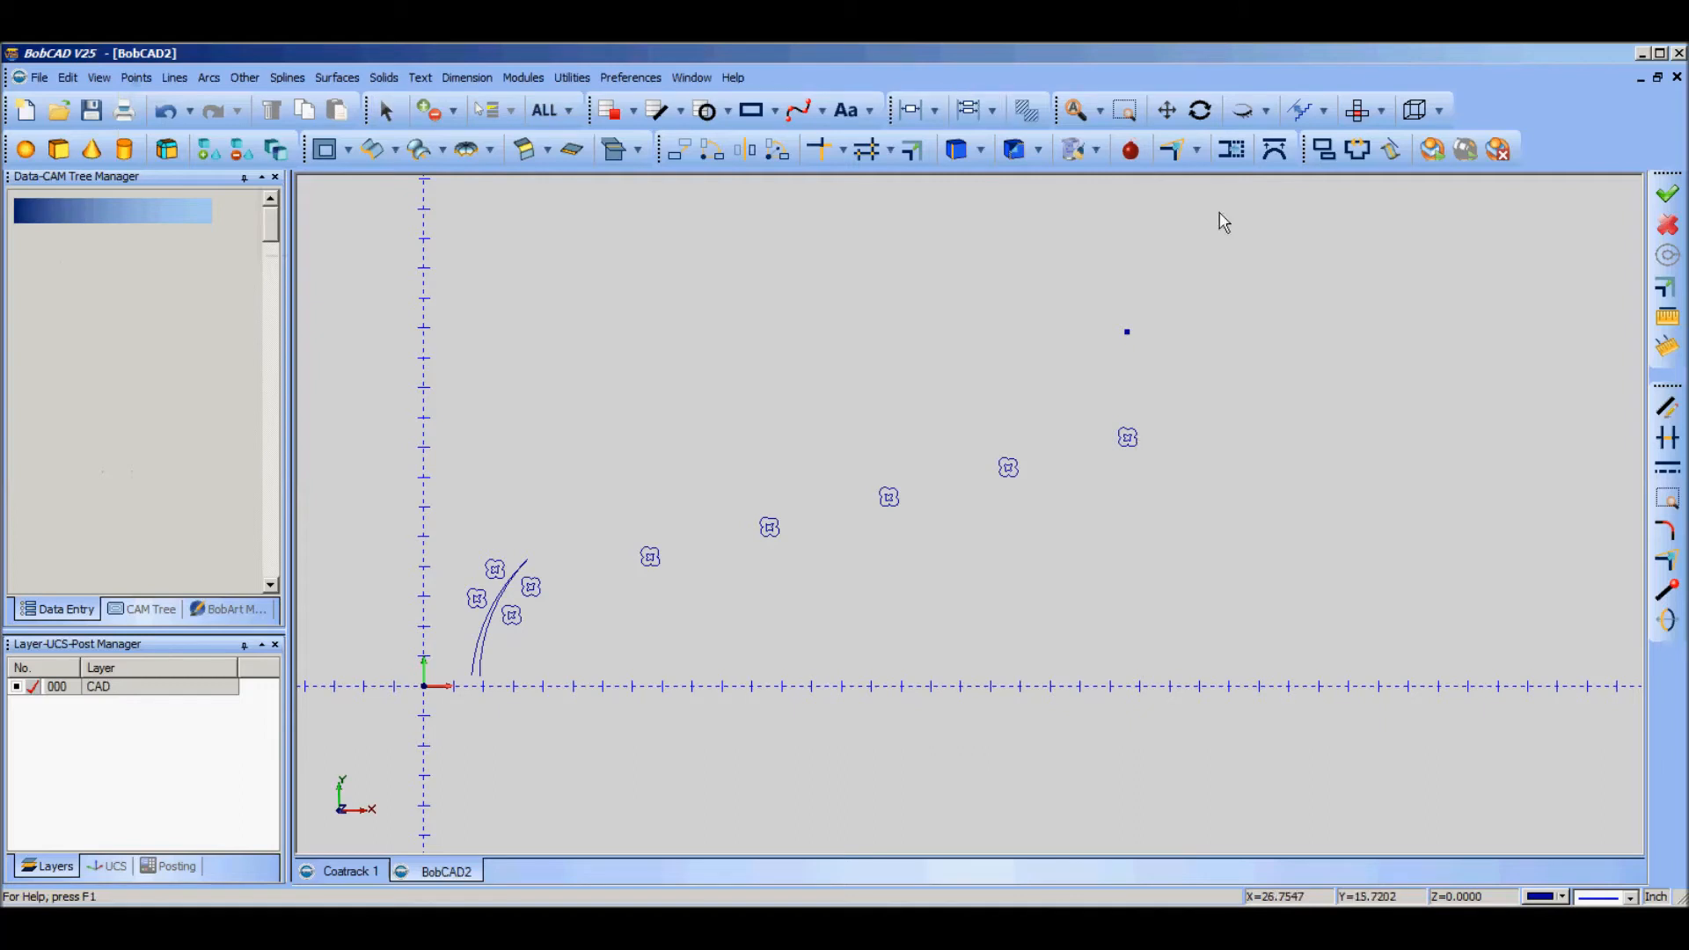
pyautogui.moveTo(161, 249)
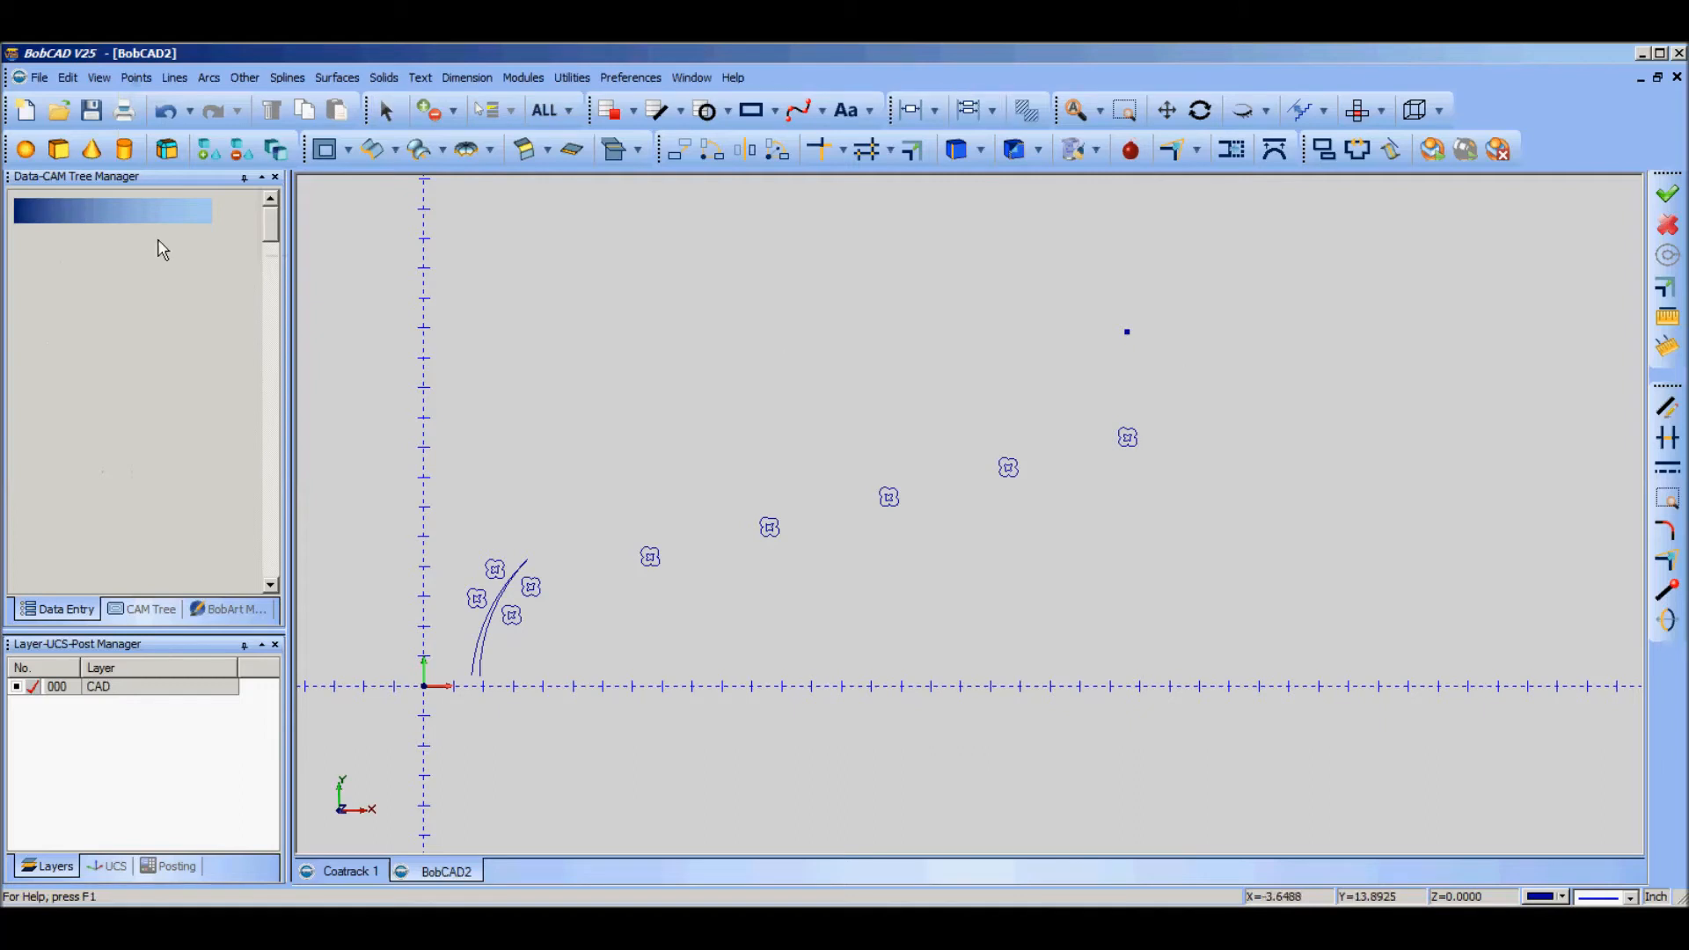
pyautogui.click(711, 149)
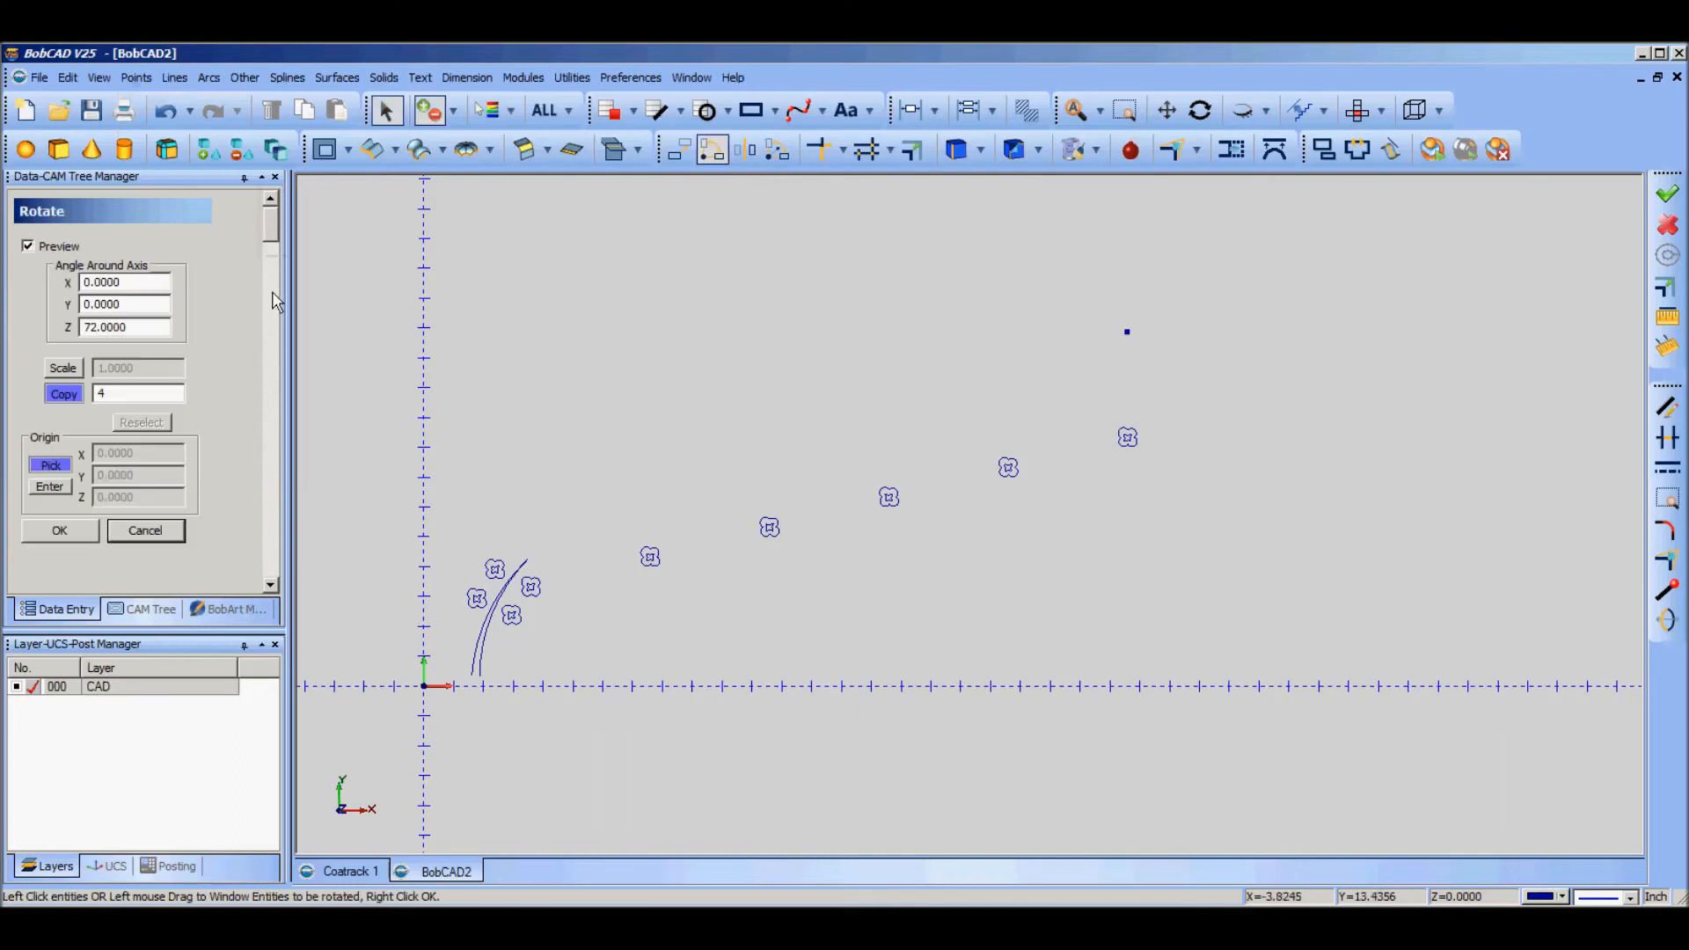
pyautogui.moveTo(130, 345)
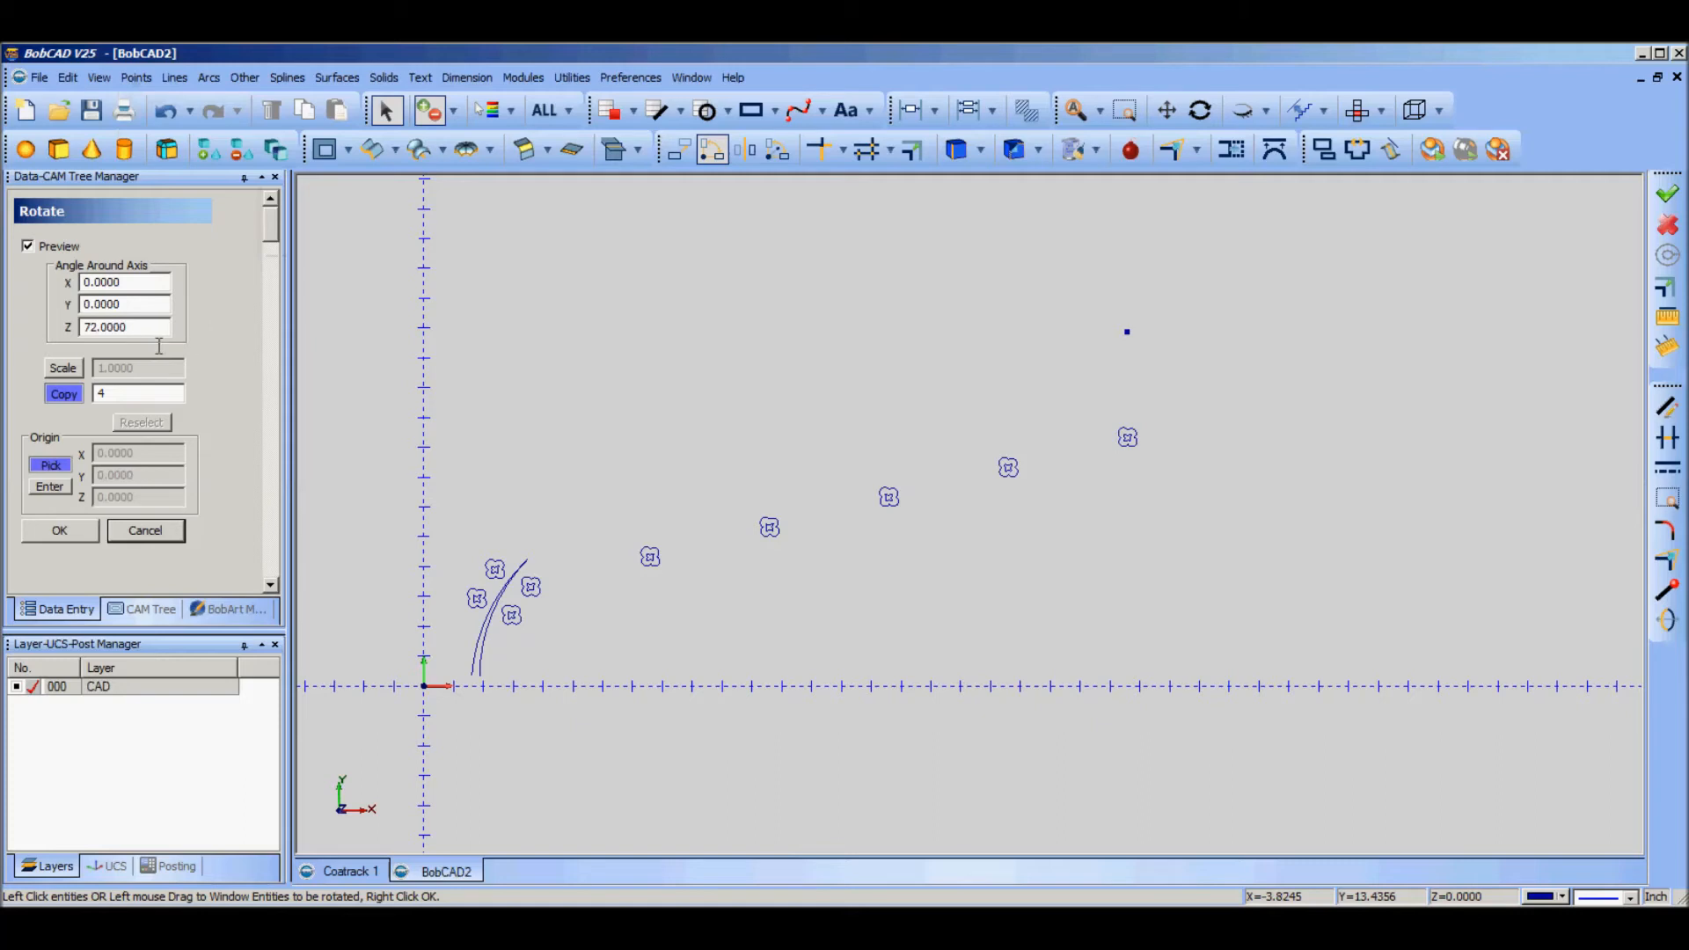
pyautogui.moveTo(1128, 425)
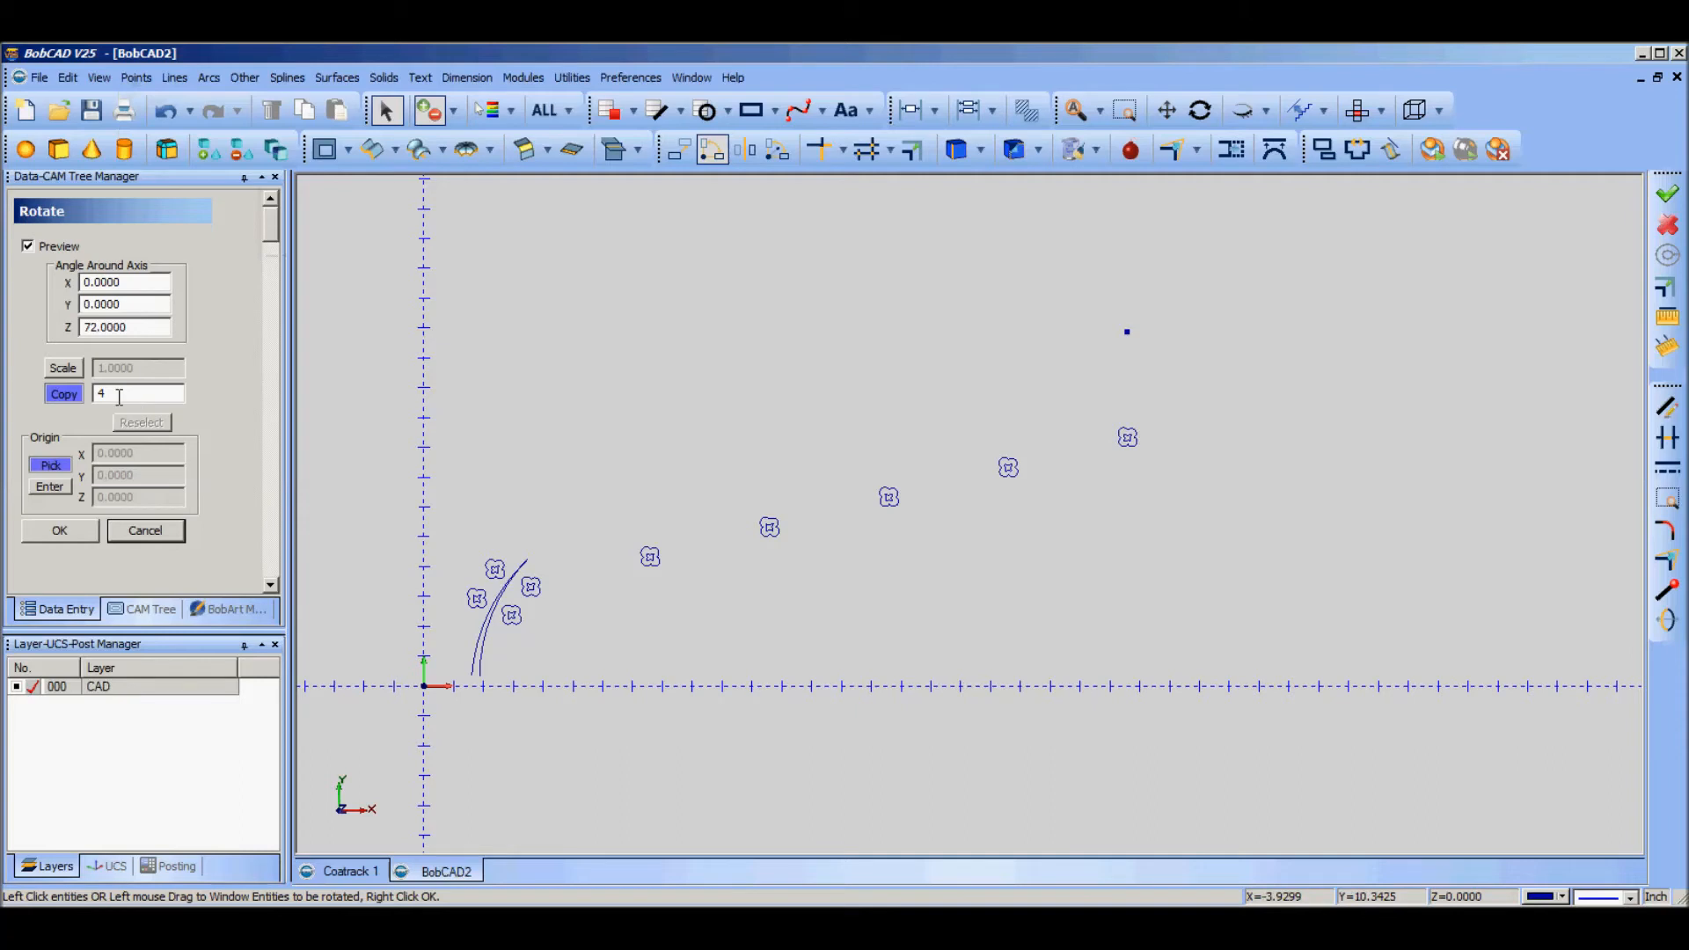
pyautogui.moveTo(950, 453)
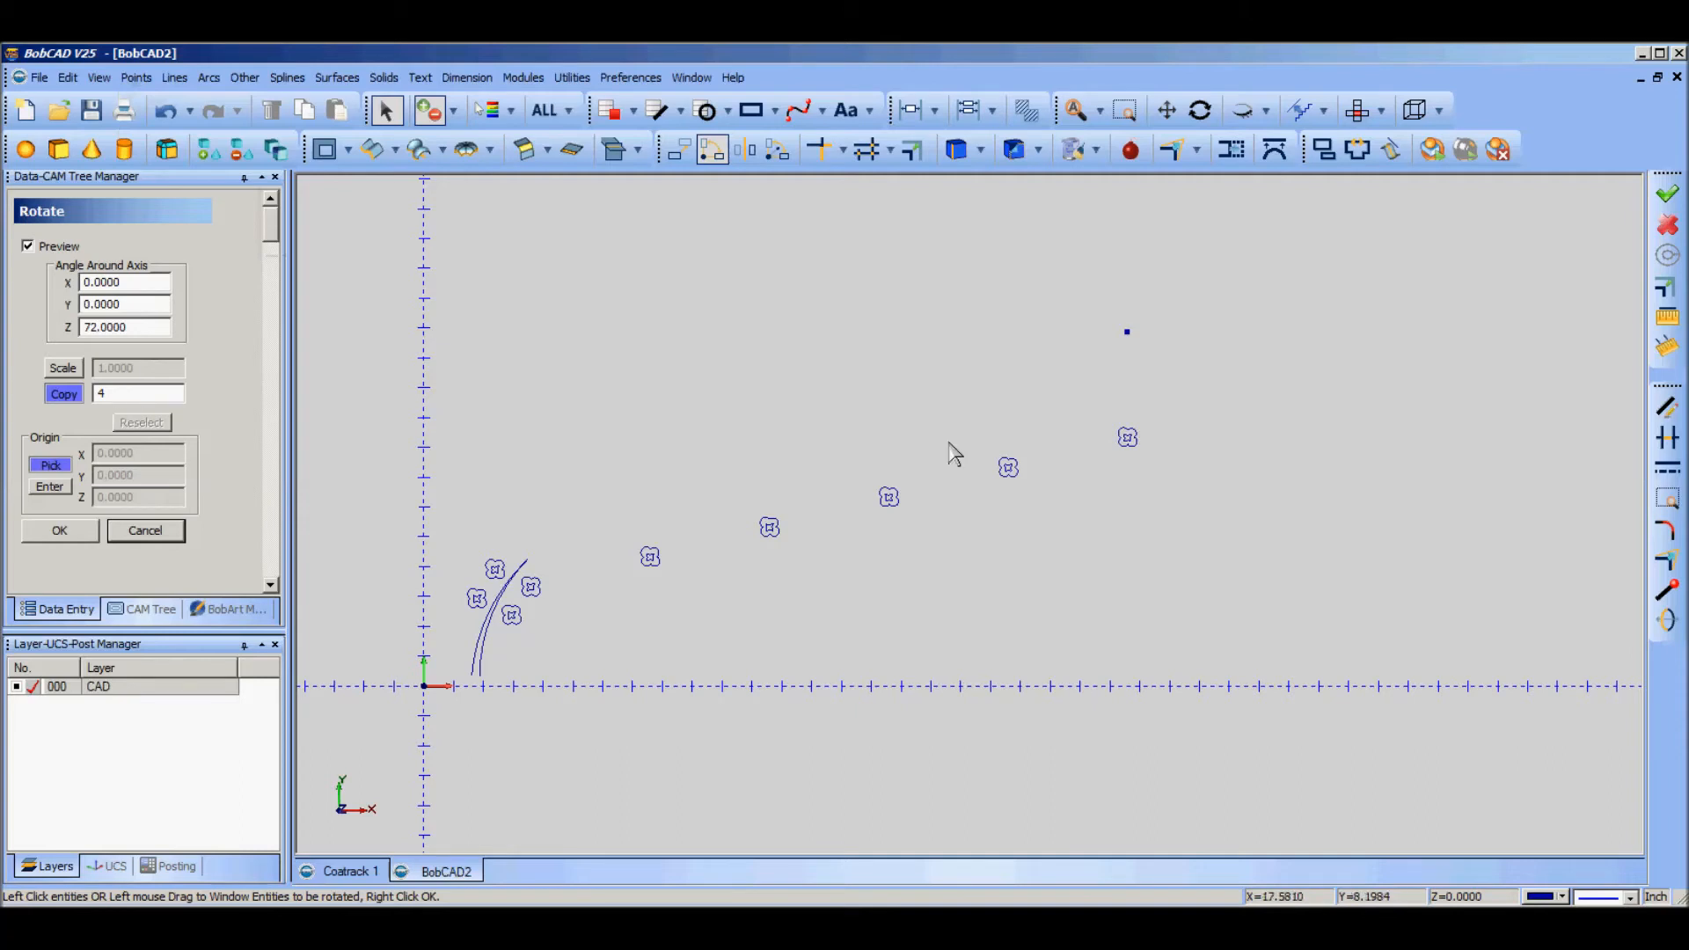
# Step: Set Rotate to 72 degrees about Z with Copy on, four copies, origin picked in drawing
pyautogui.click(124, 326)
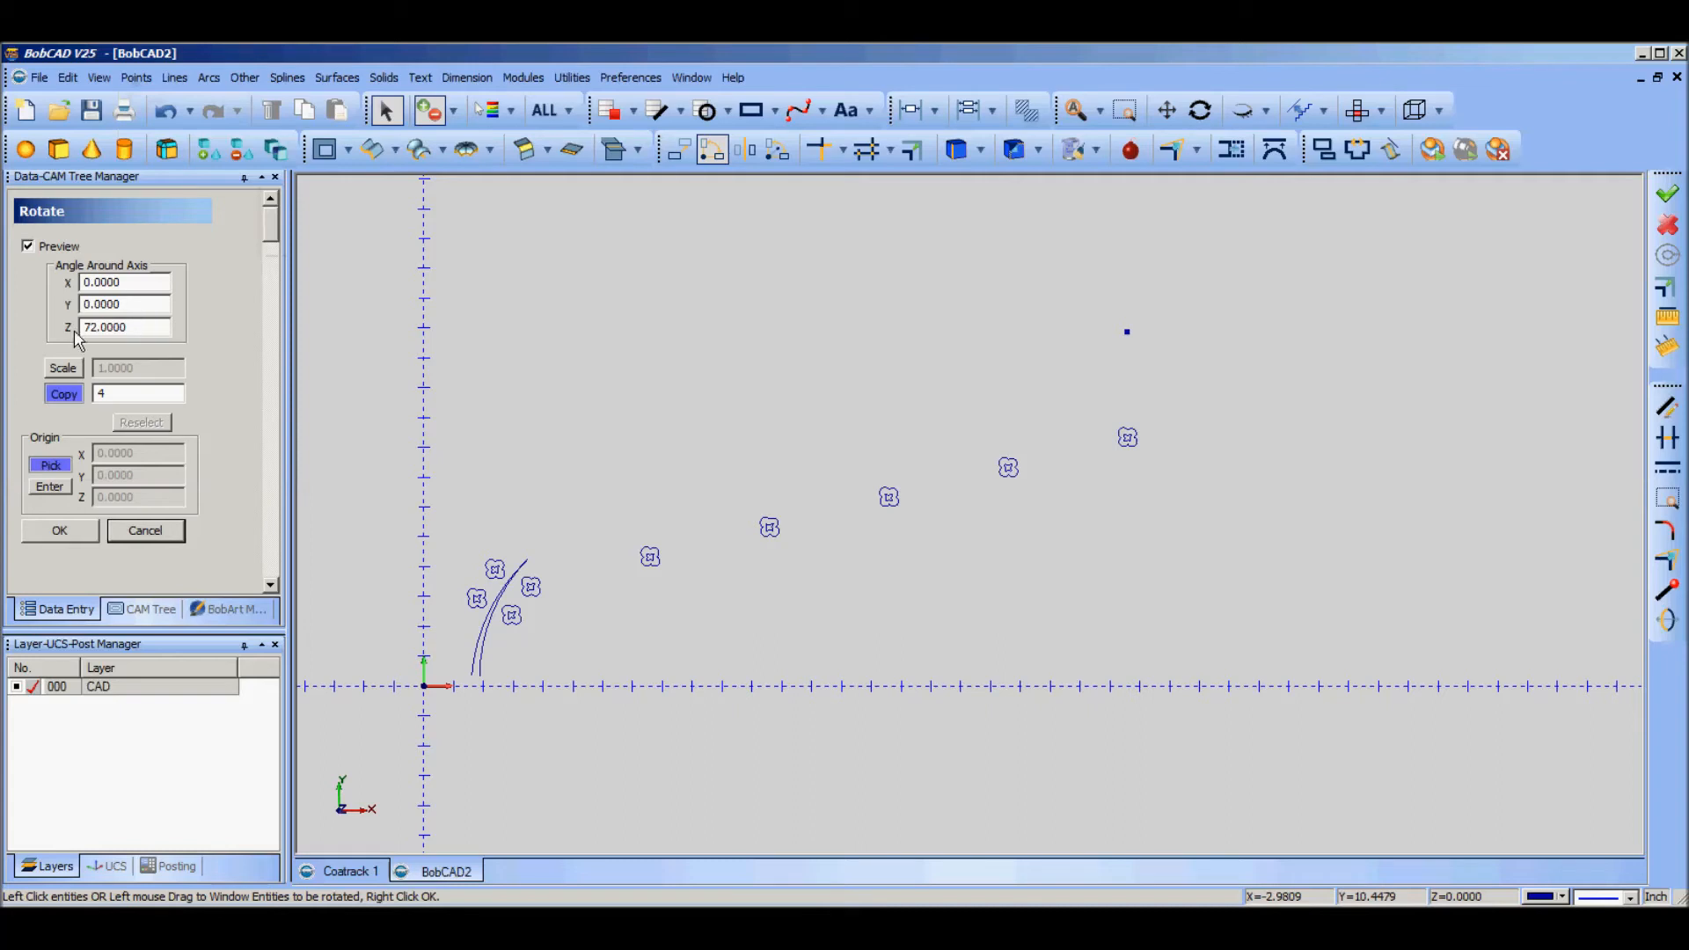
pyautogui.moveTo(1128, 331)
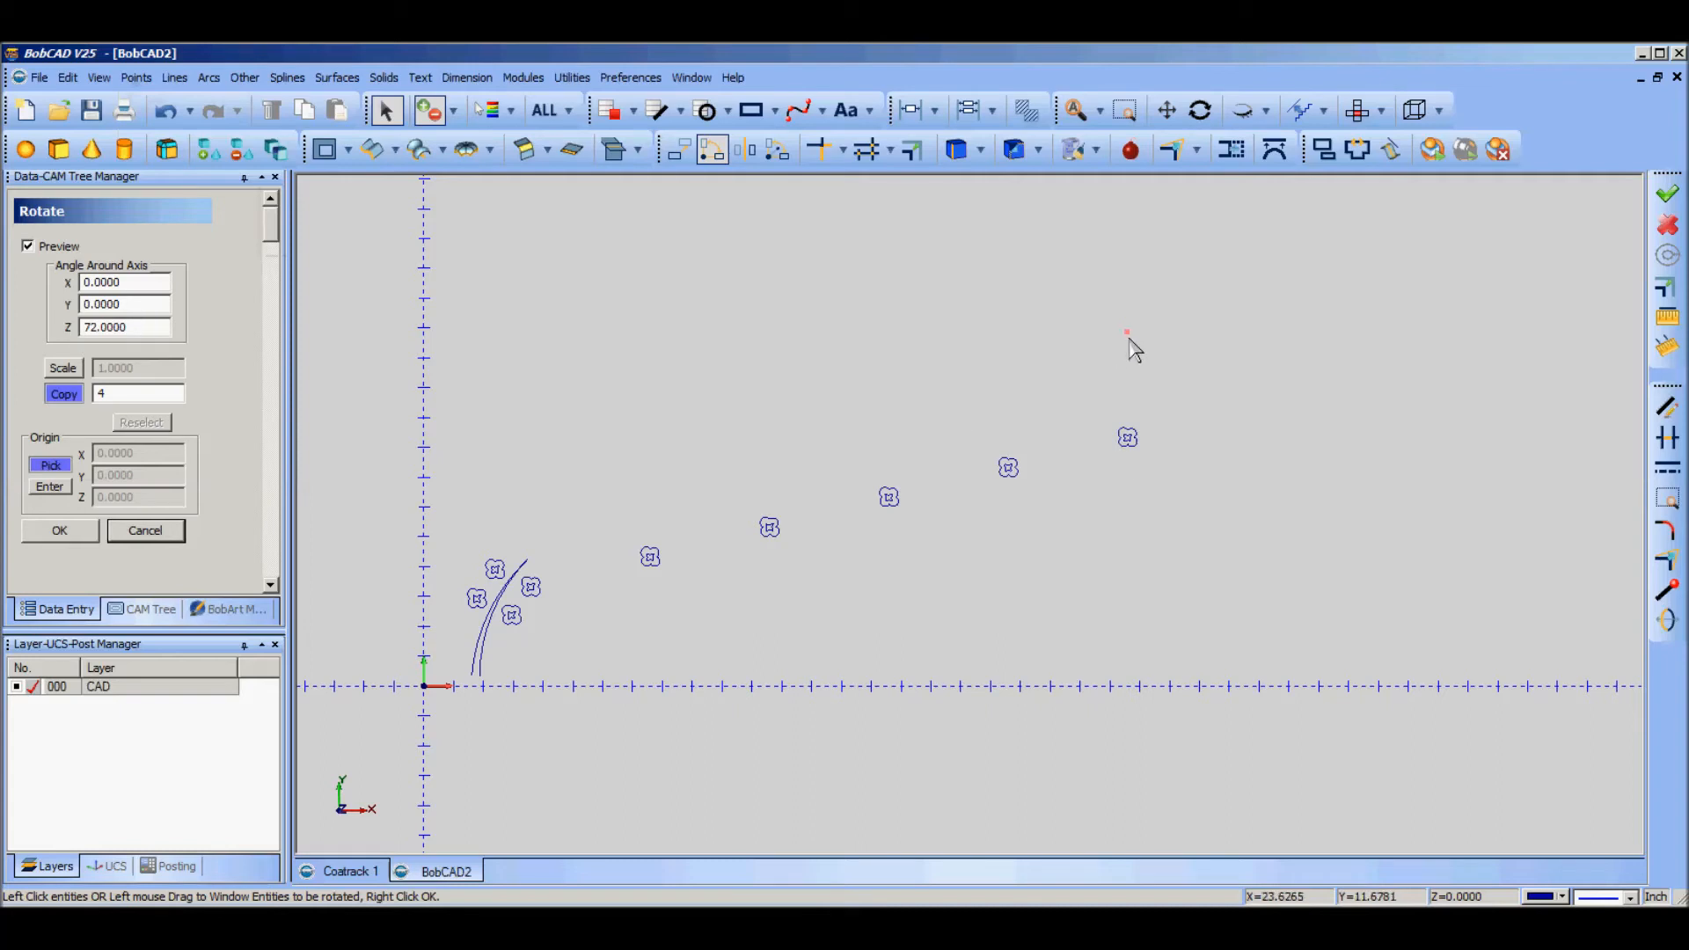
pyautogui.moveTo(1132, 347)
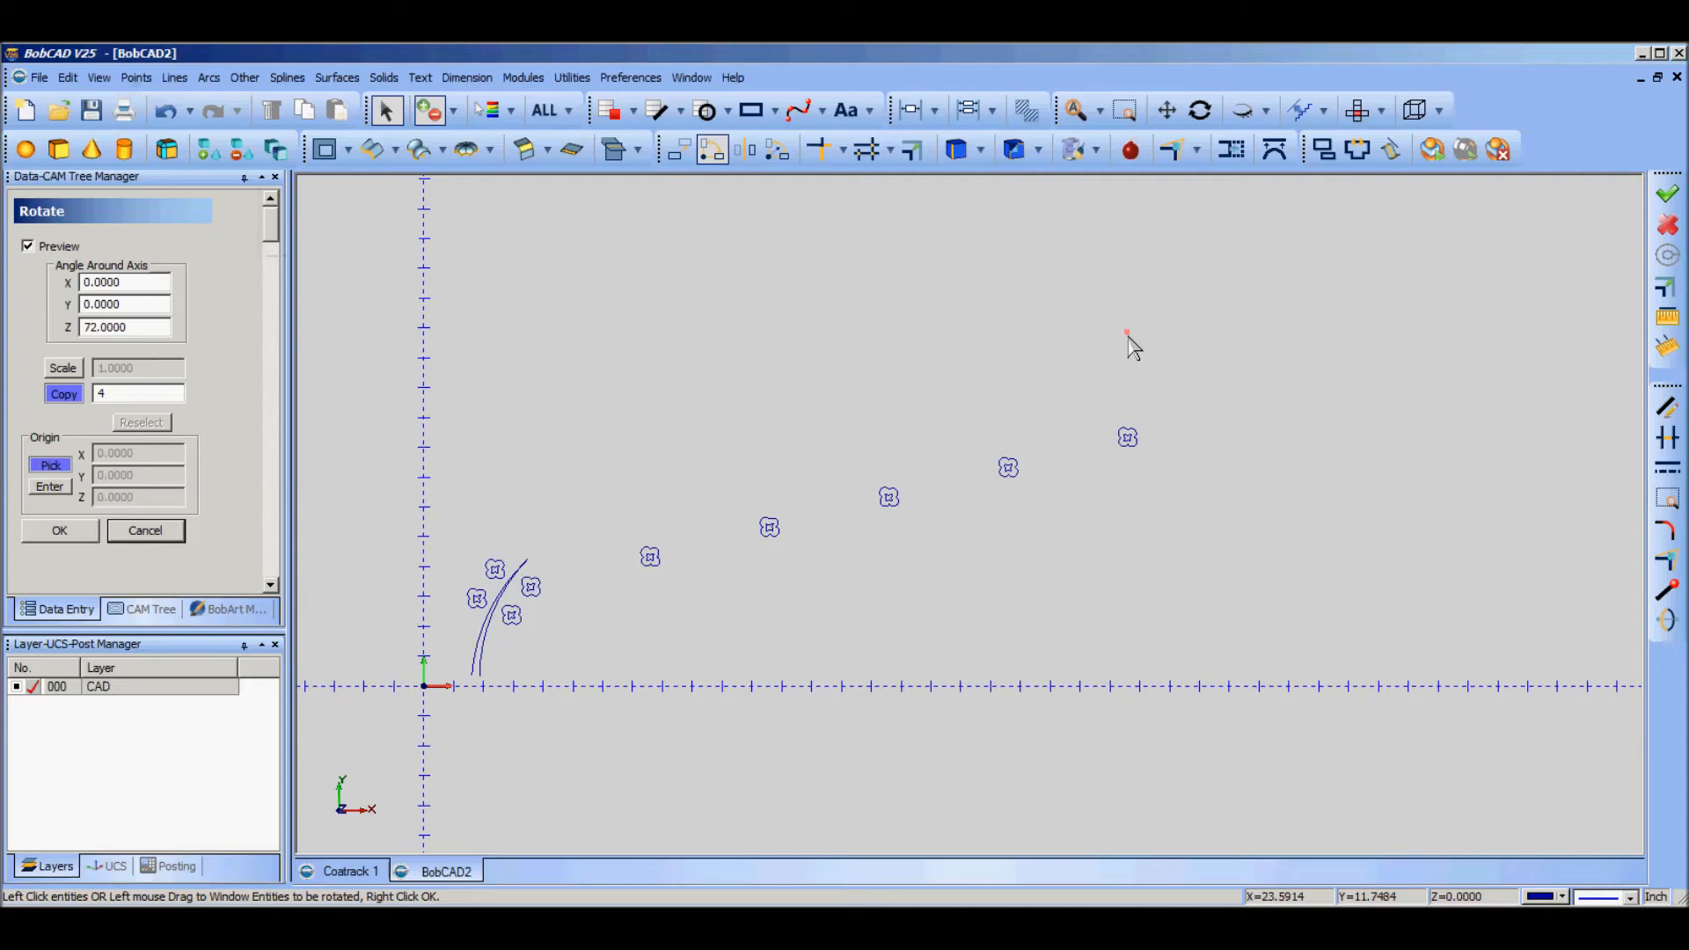
pyautogui.moveTo(1072, 406)
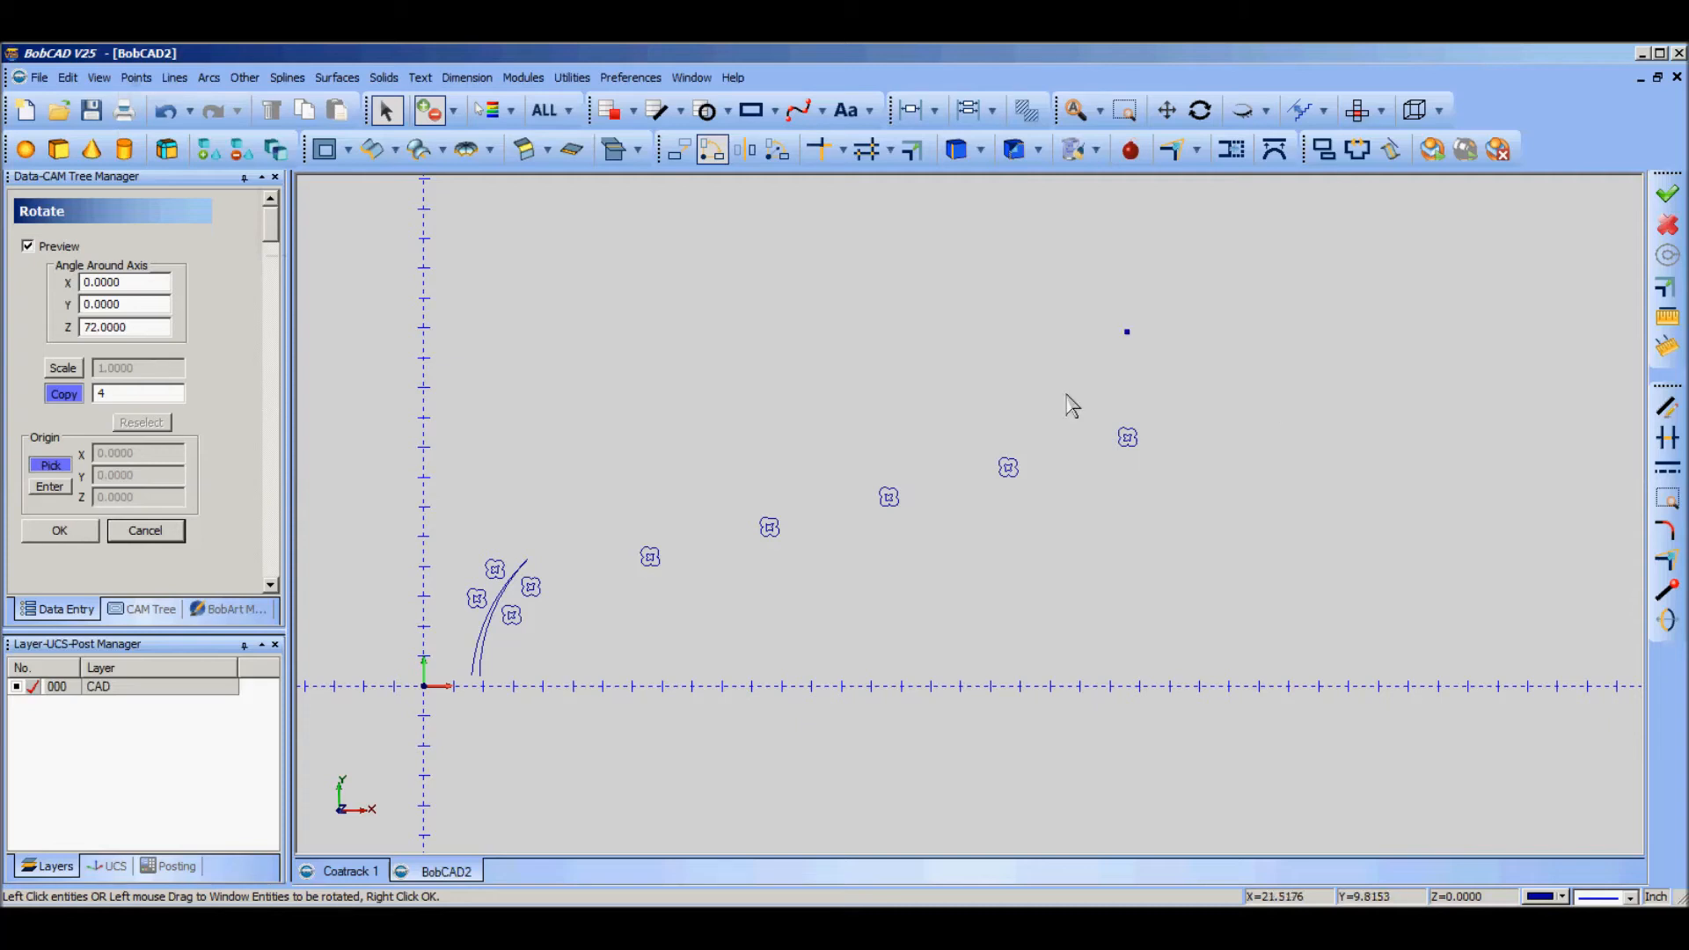
pyautogui.moveTo(1126, 437)
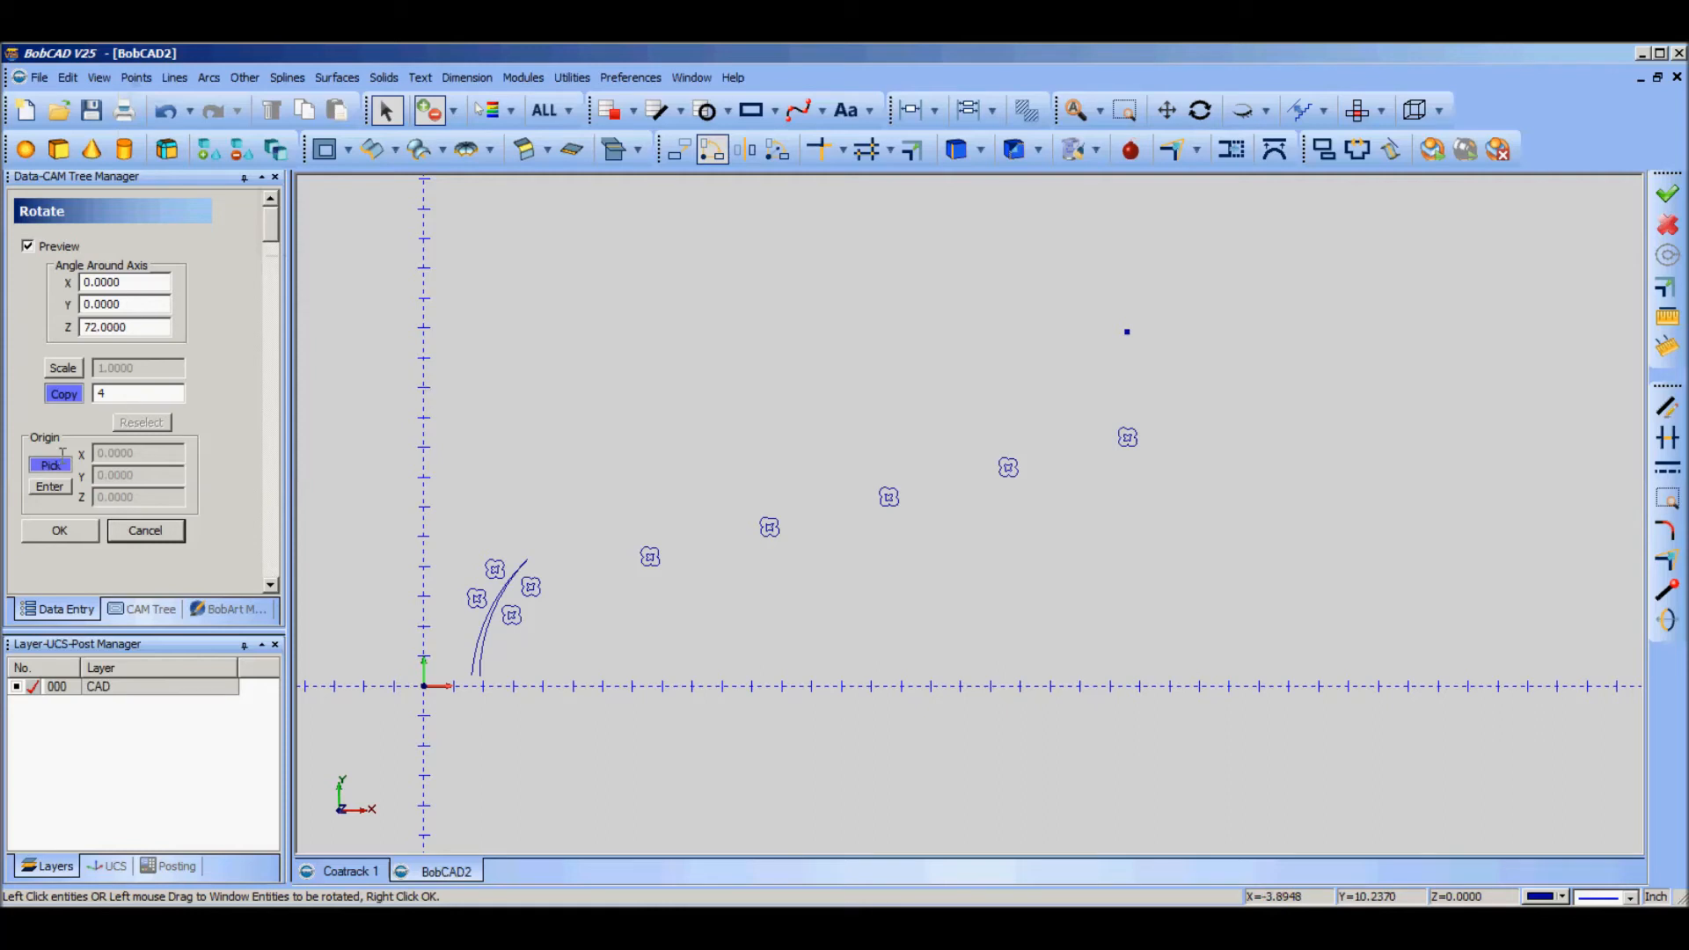
pyautogui.moveTo(1128, 344)
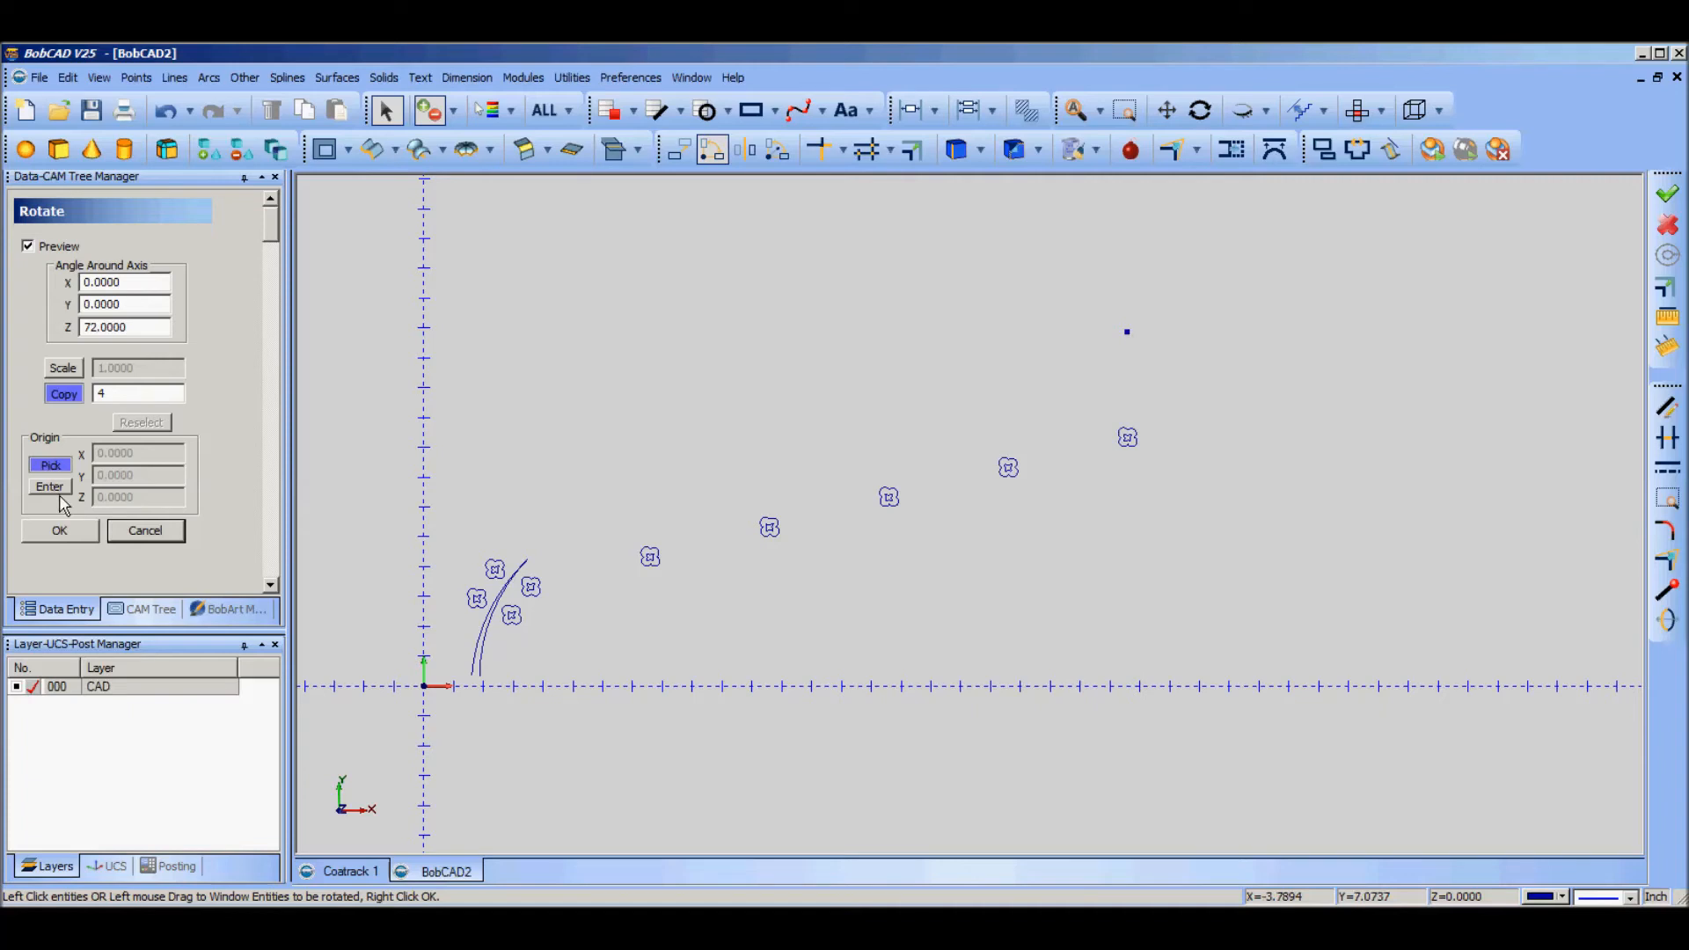
pyautogui.click(50, 485)
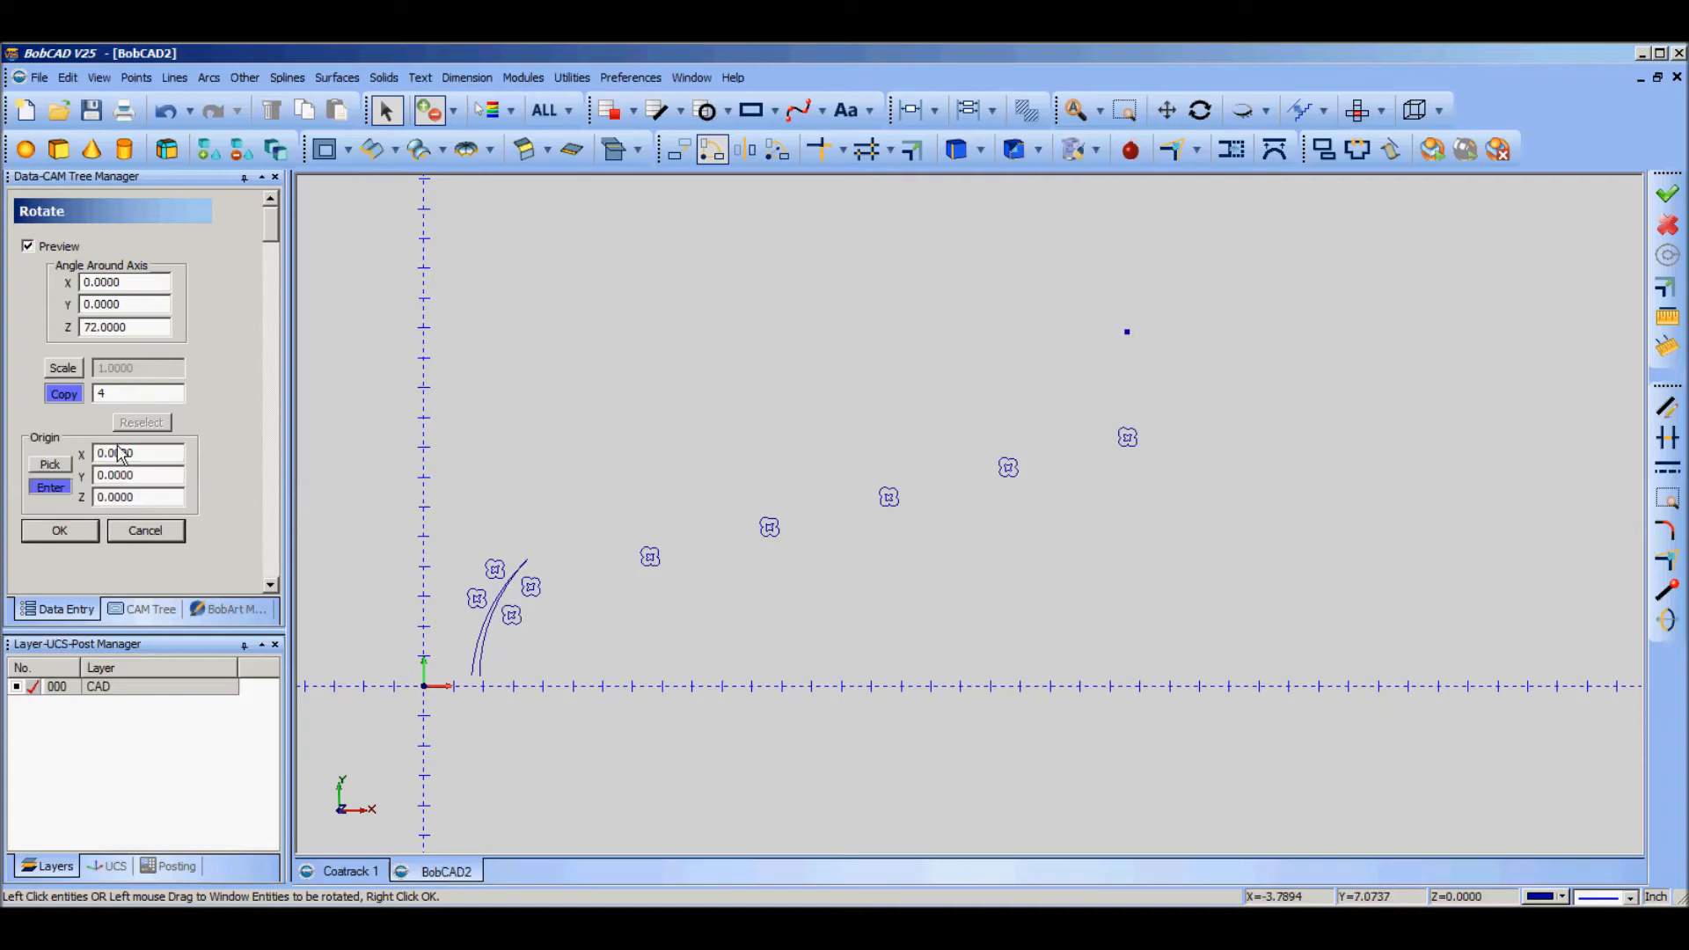
pyautogui.click(48, 463)
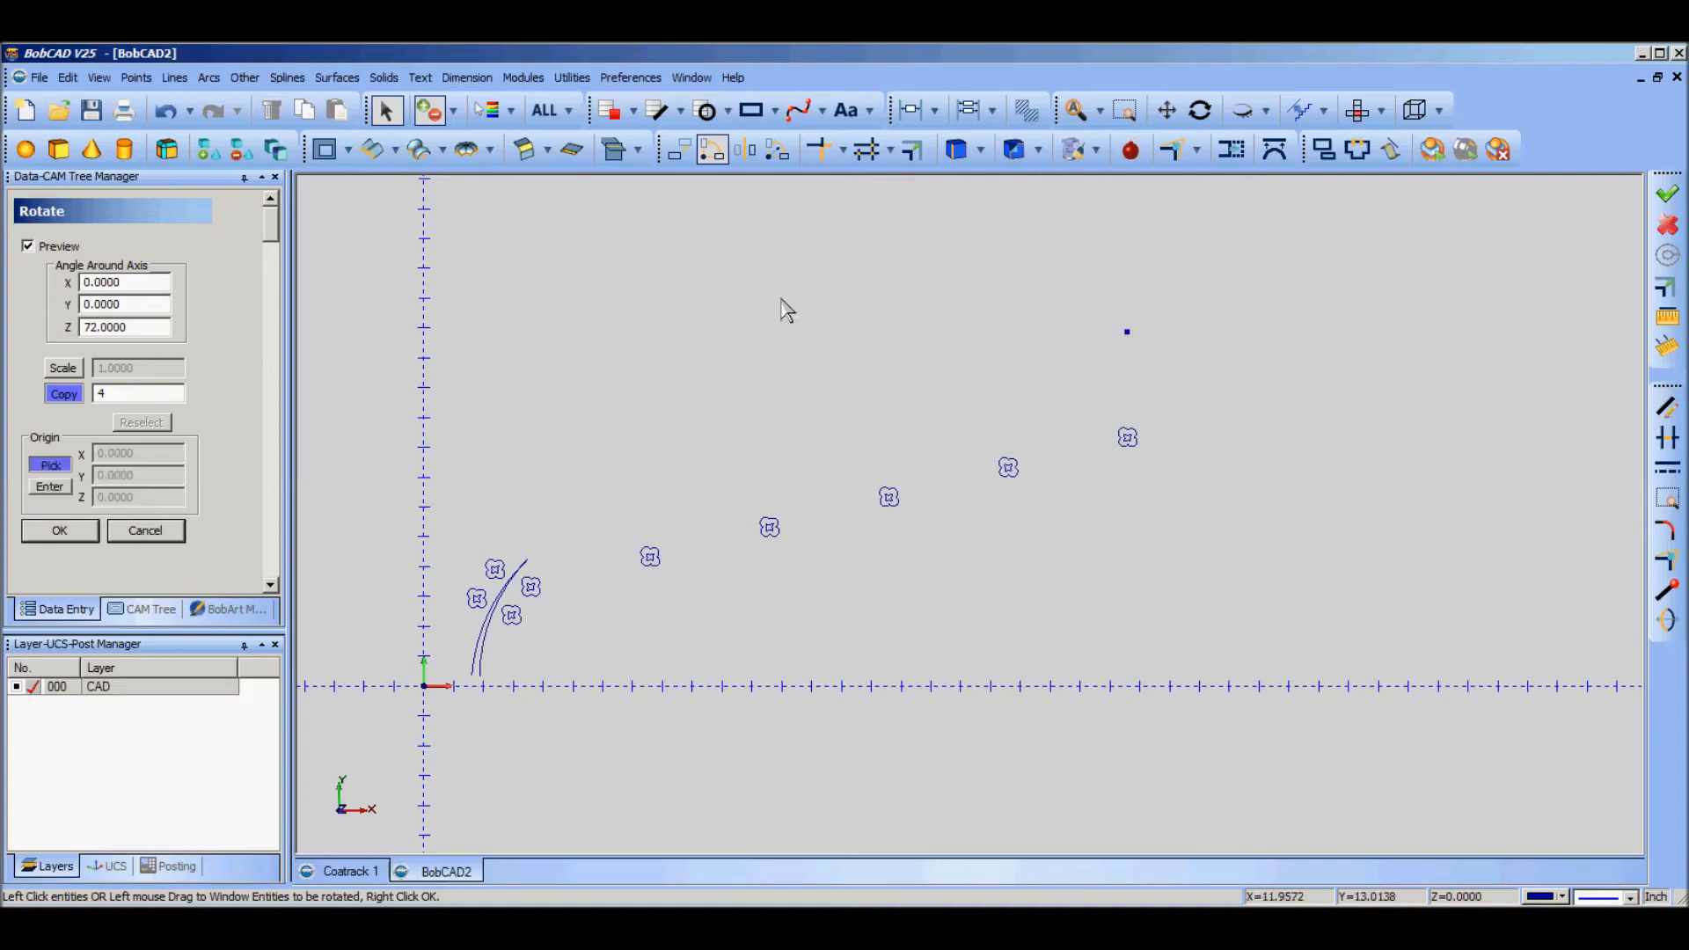
pyautogui.moveTo(1133, 342)
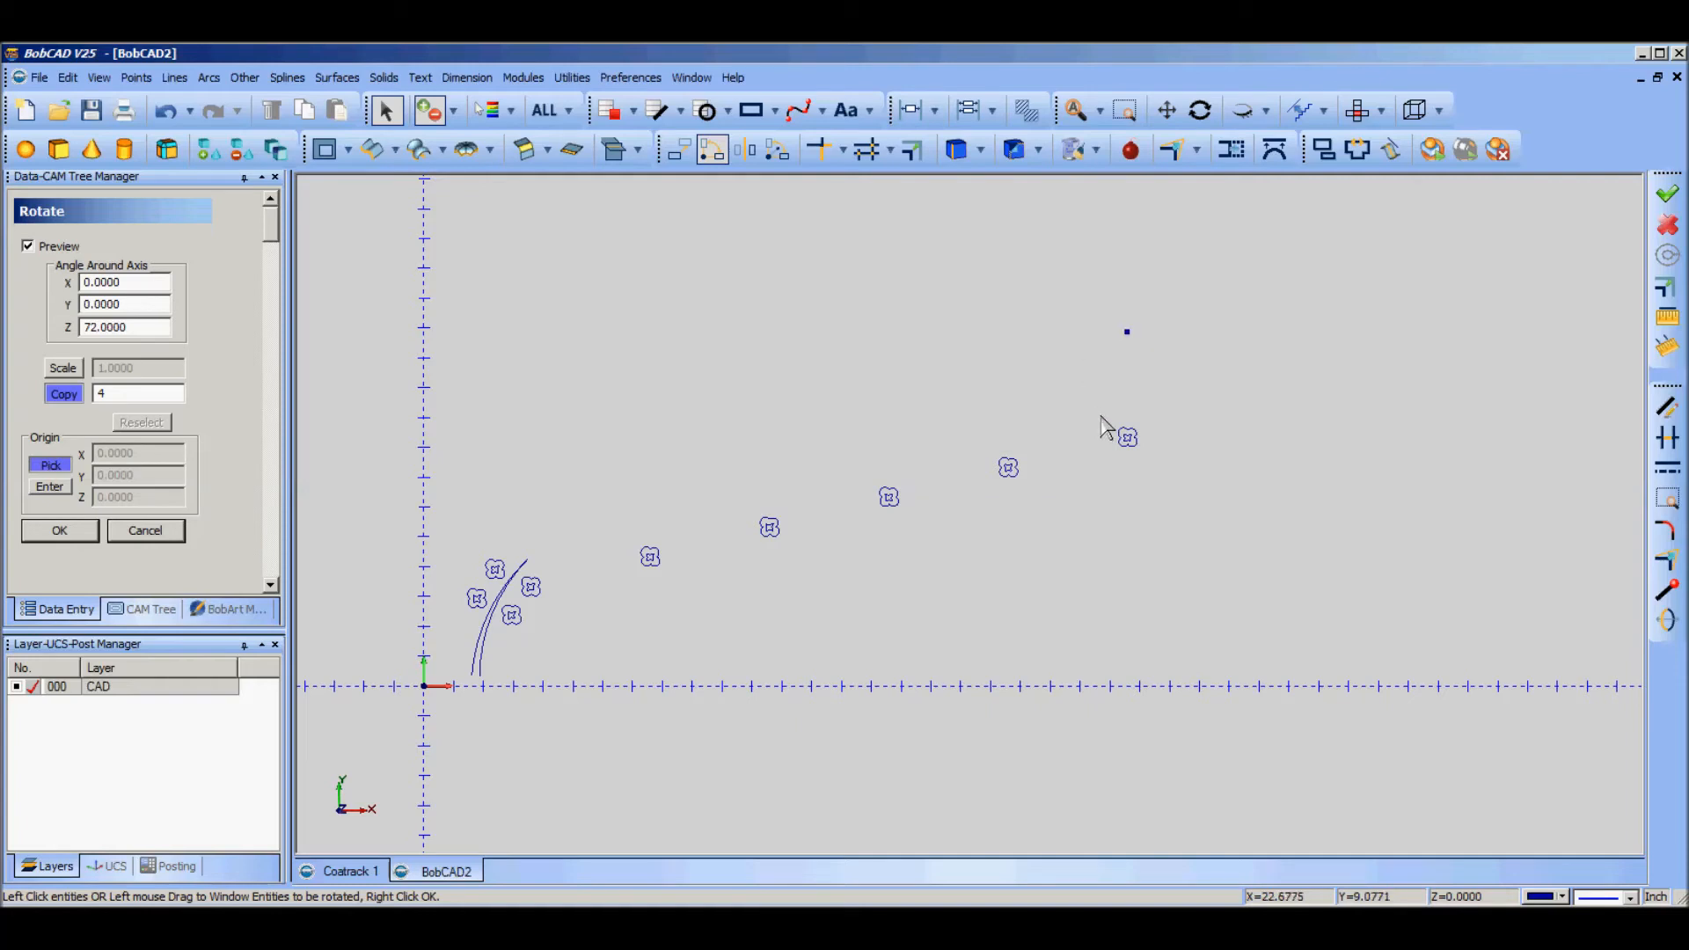
pyautogui.click(119, 327)
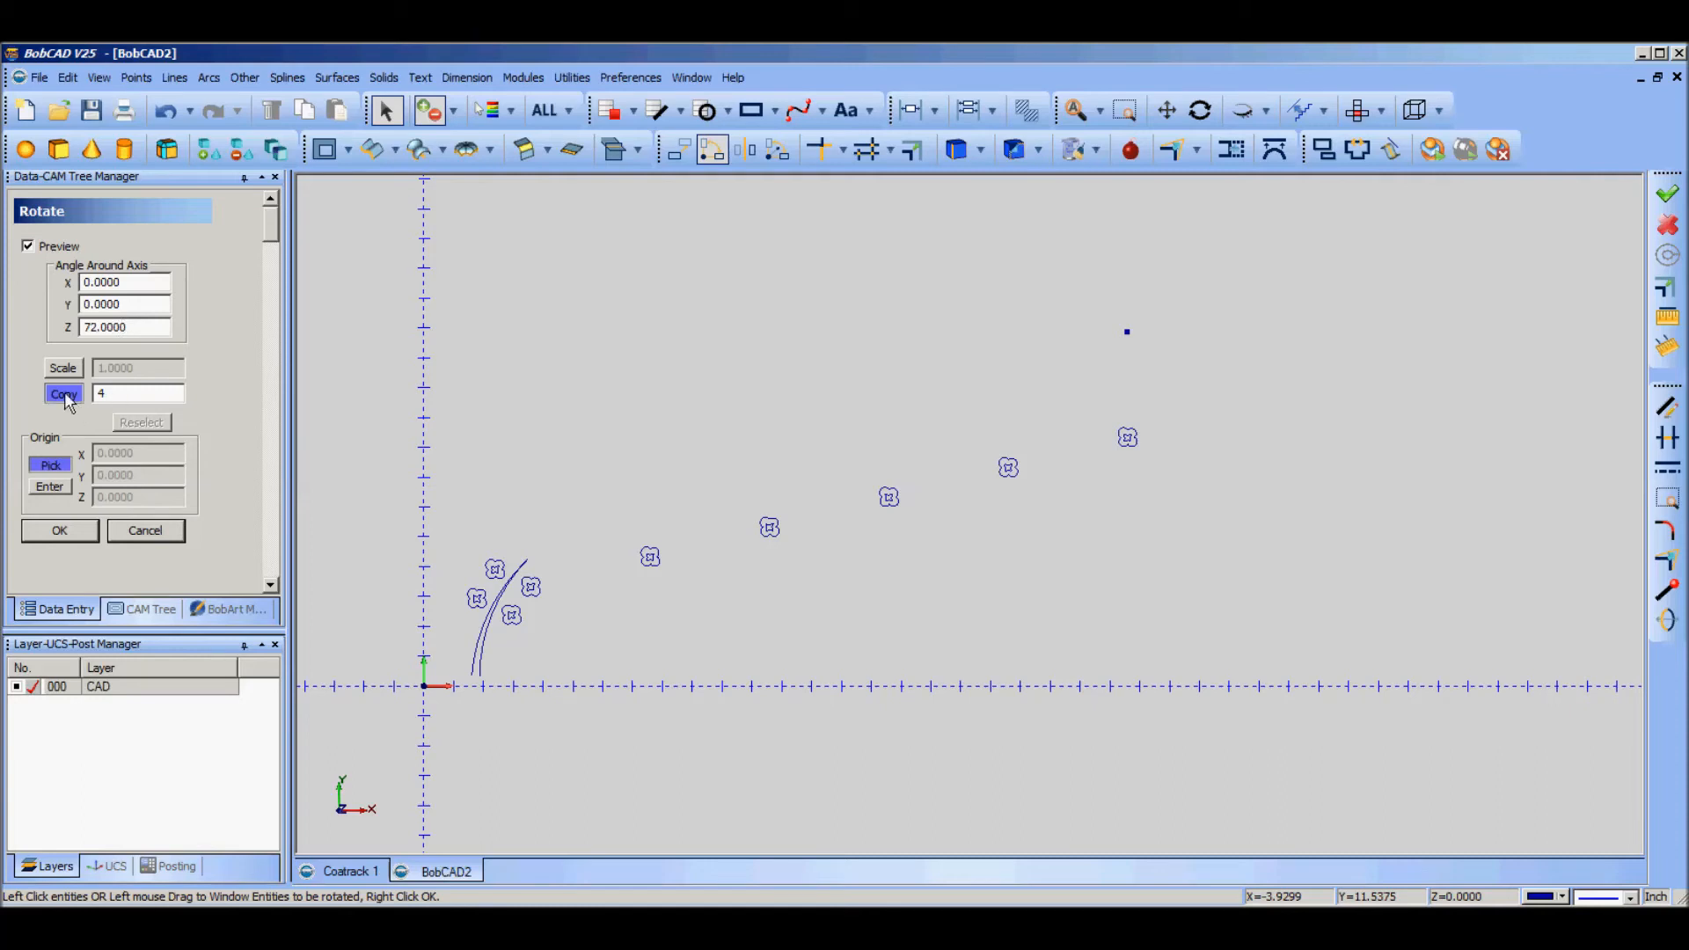
pyautogui.click(62, 394)
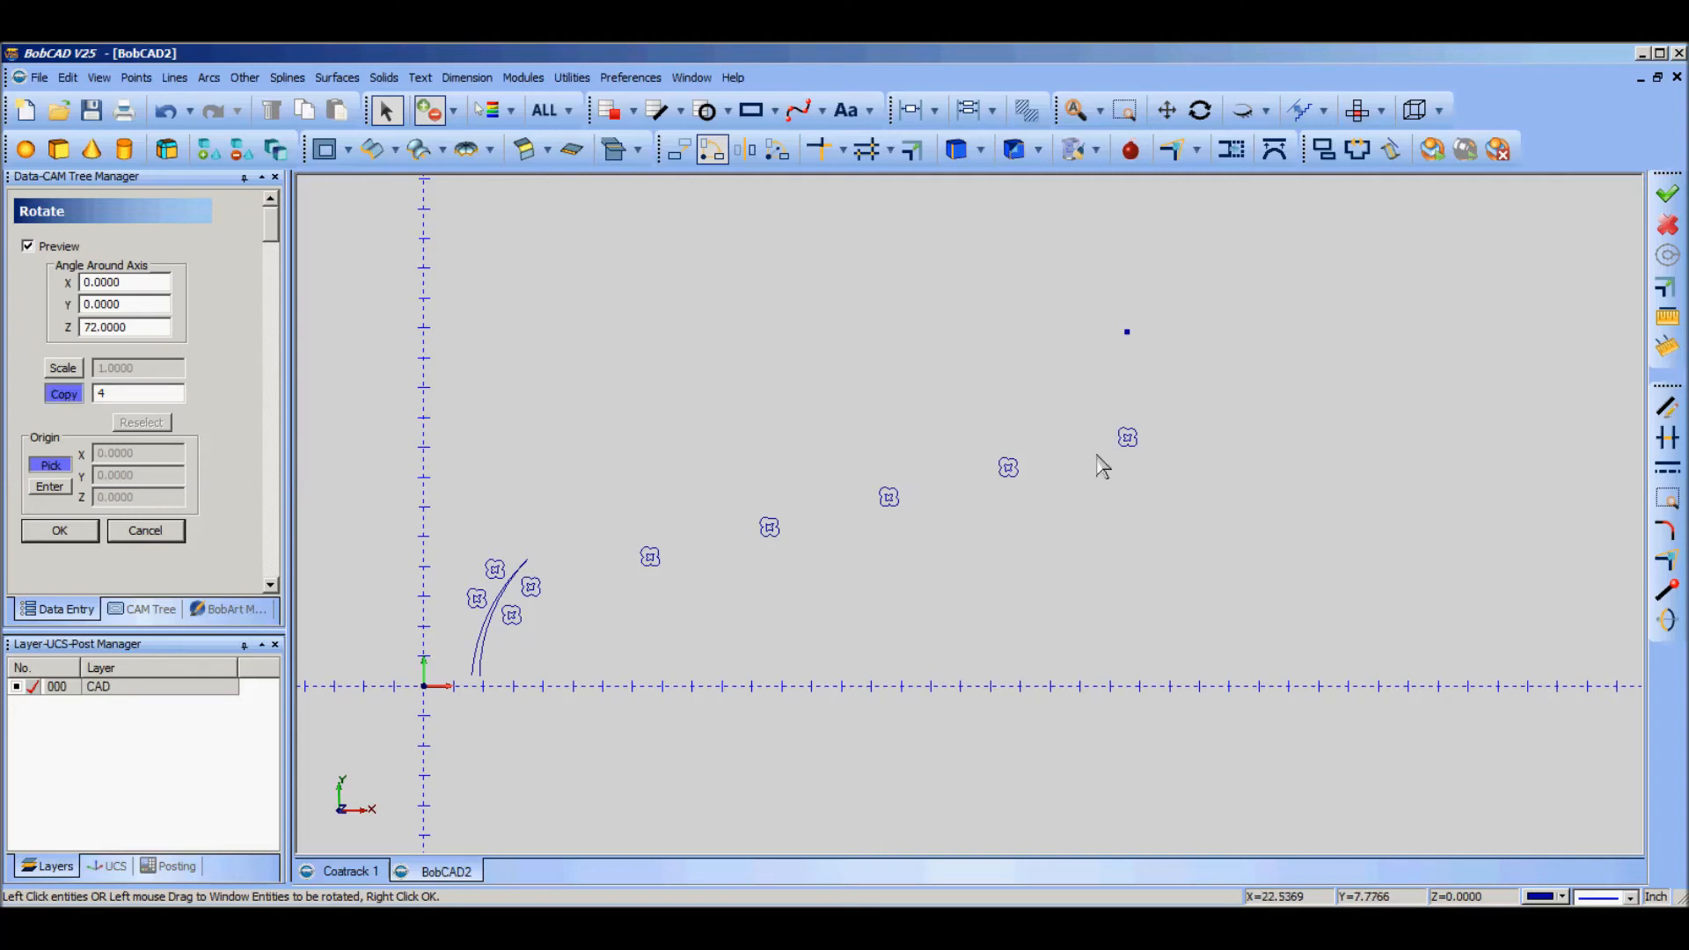
pyautogui.moveTo(1103, 429)
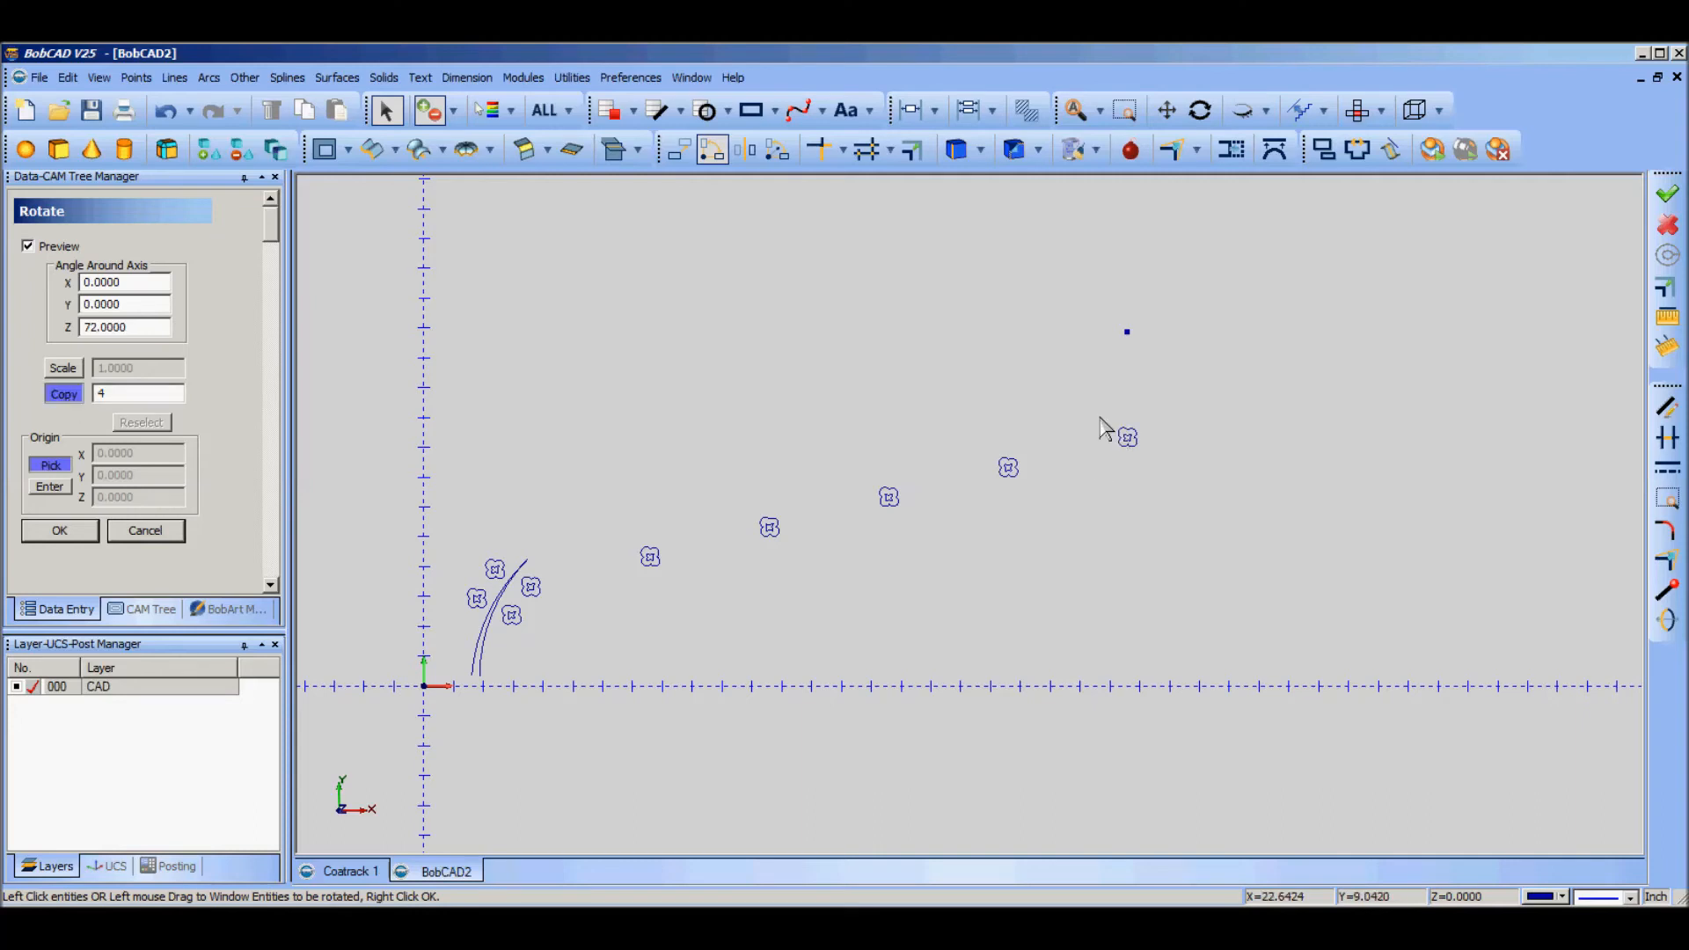
# Step: Select the top-right flower as the geometry to rotate-copy
pyautogui.click(1126, 436)
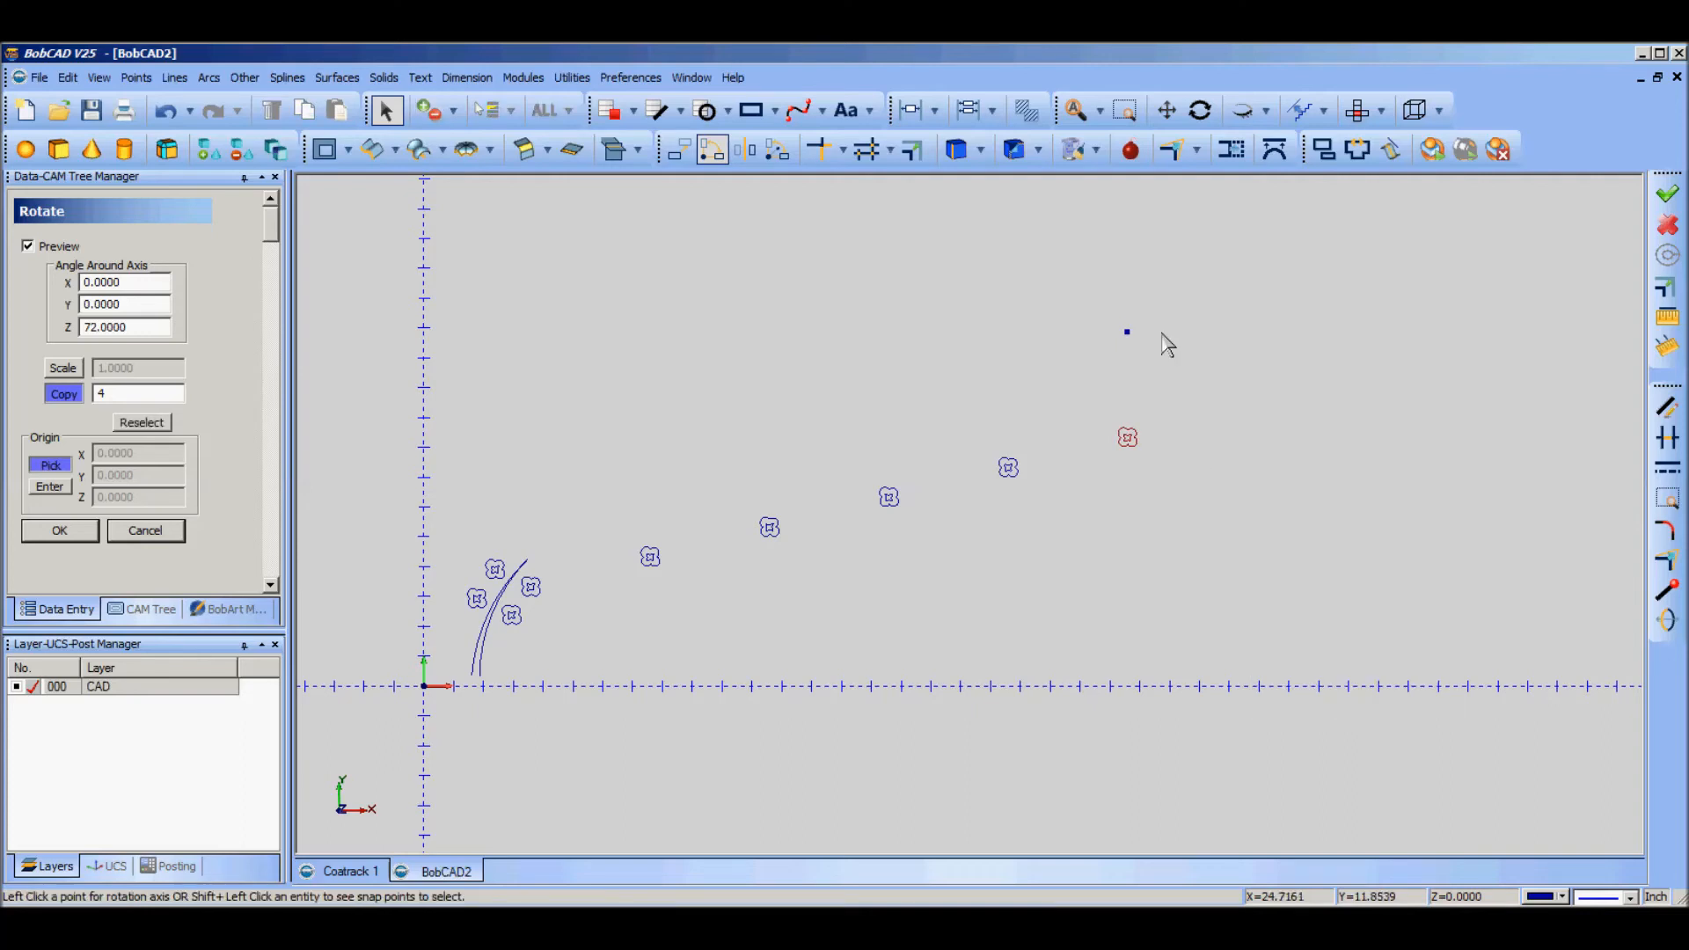
pyautogui.moveTo(1132, 340)
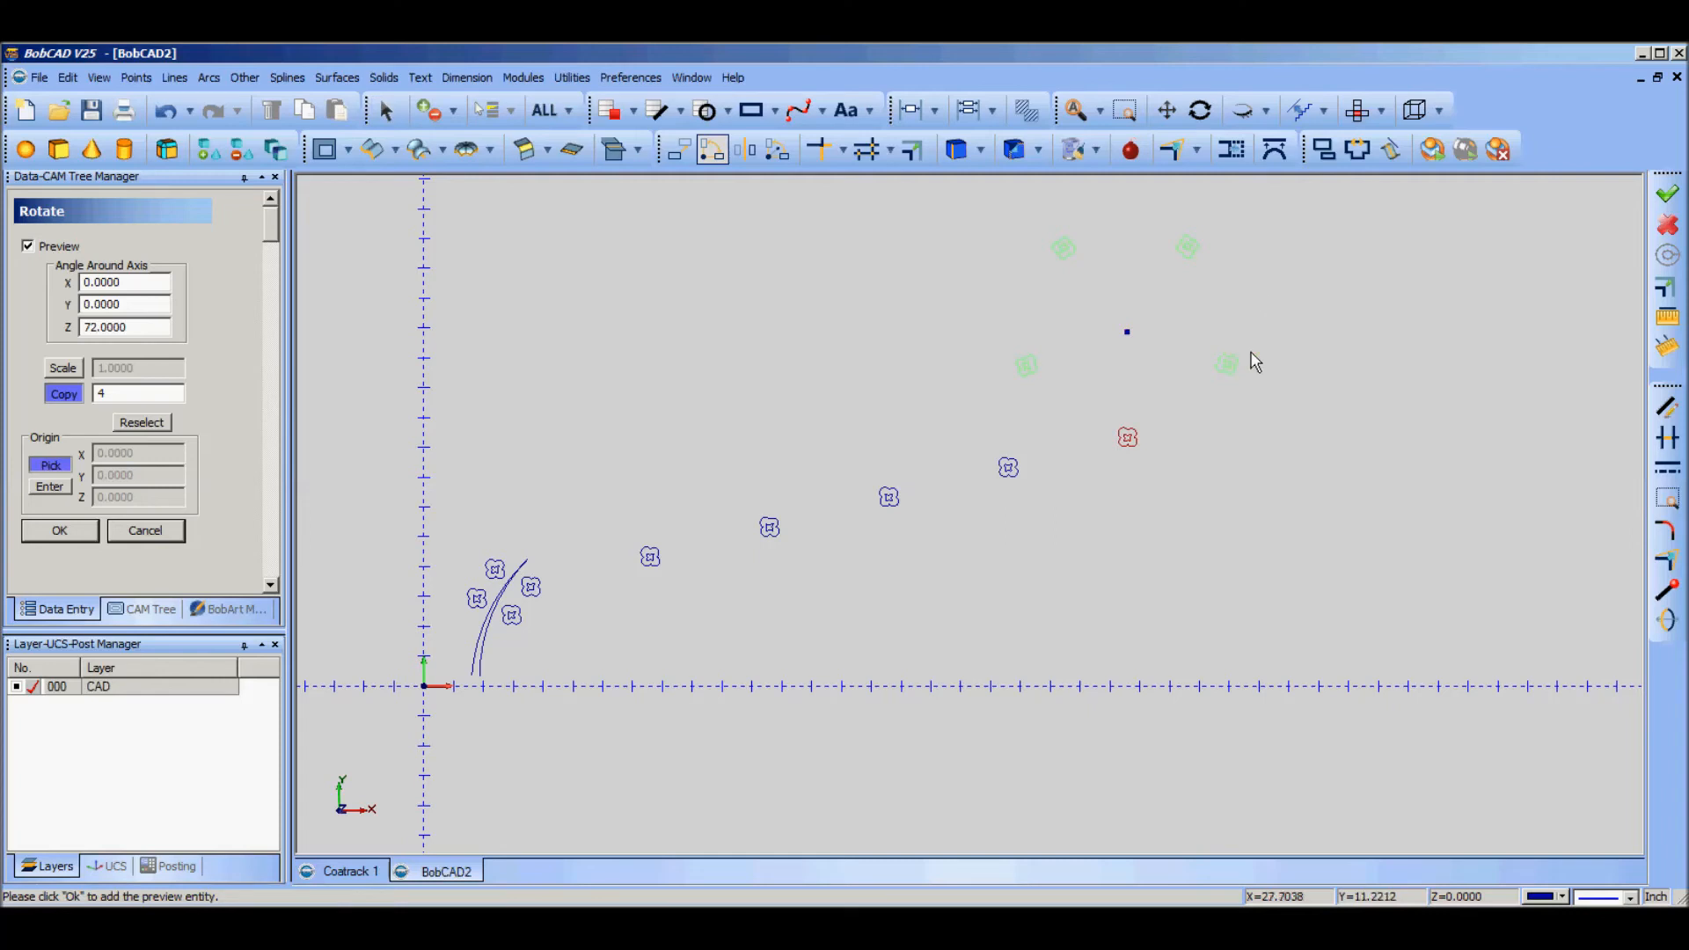
pyautogui.moveTo(1296, 316)
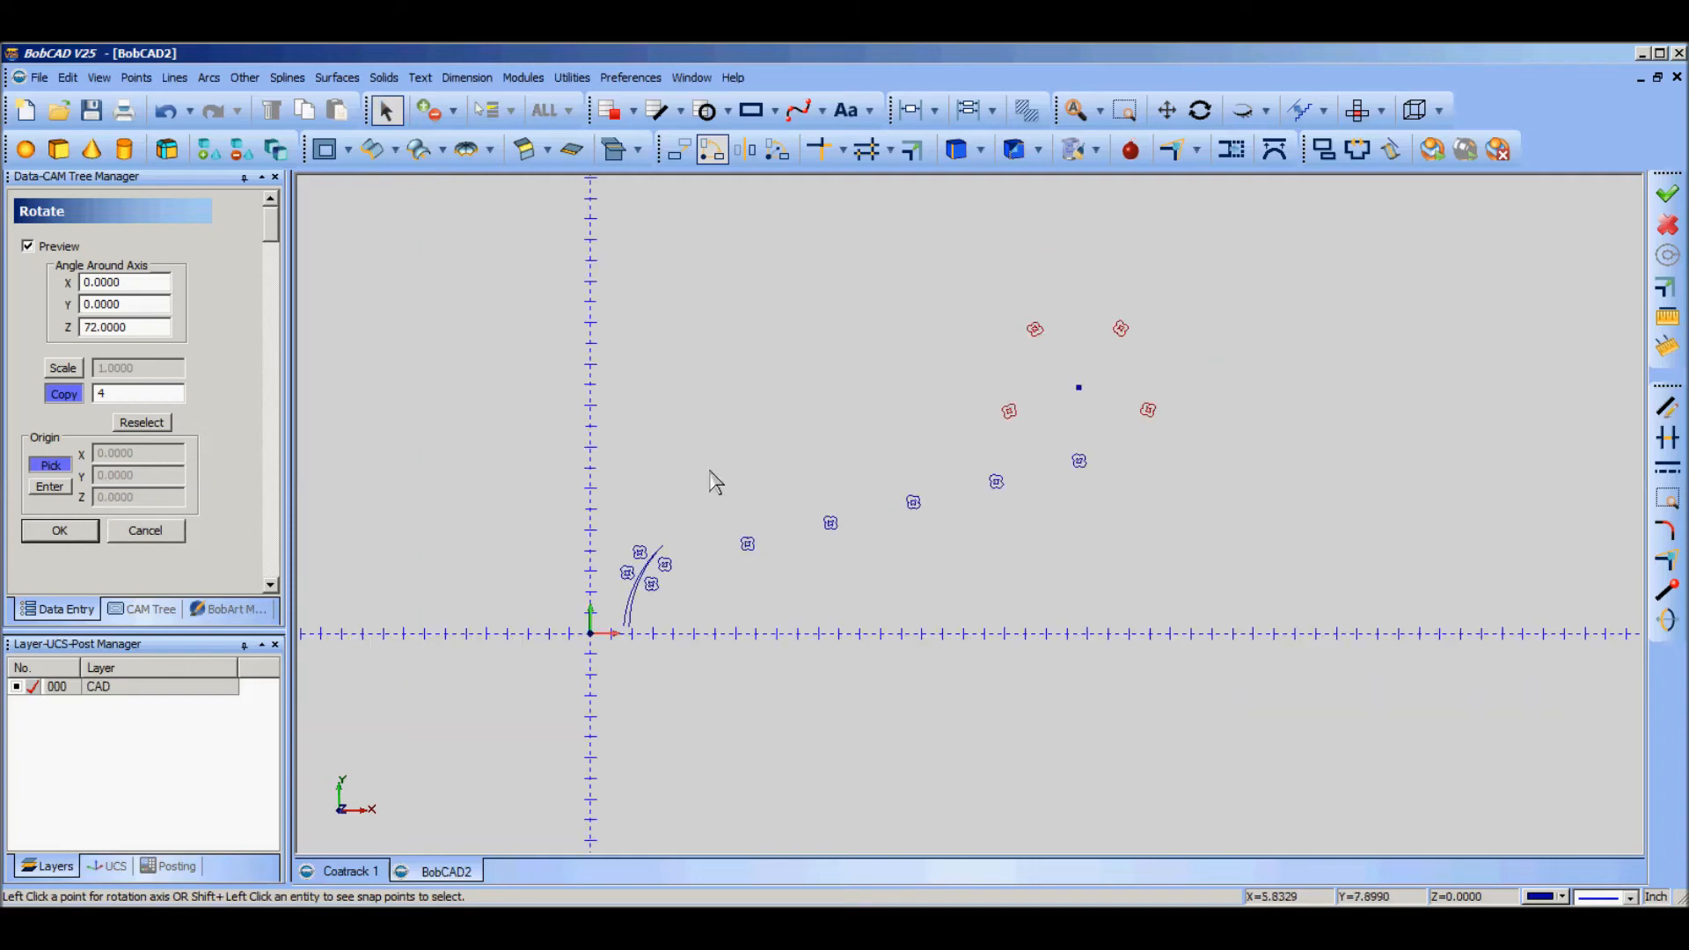
pyautogui.moveTo(801, 248)
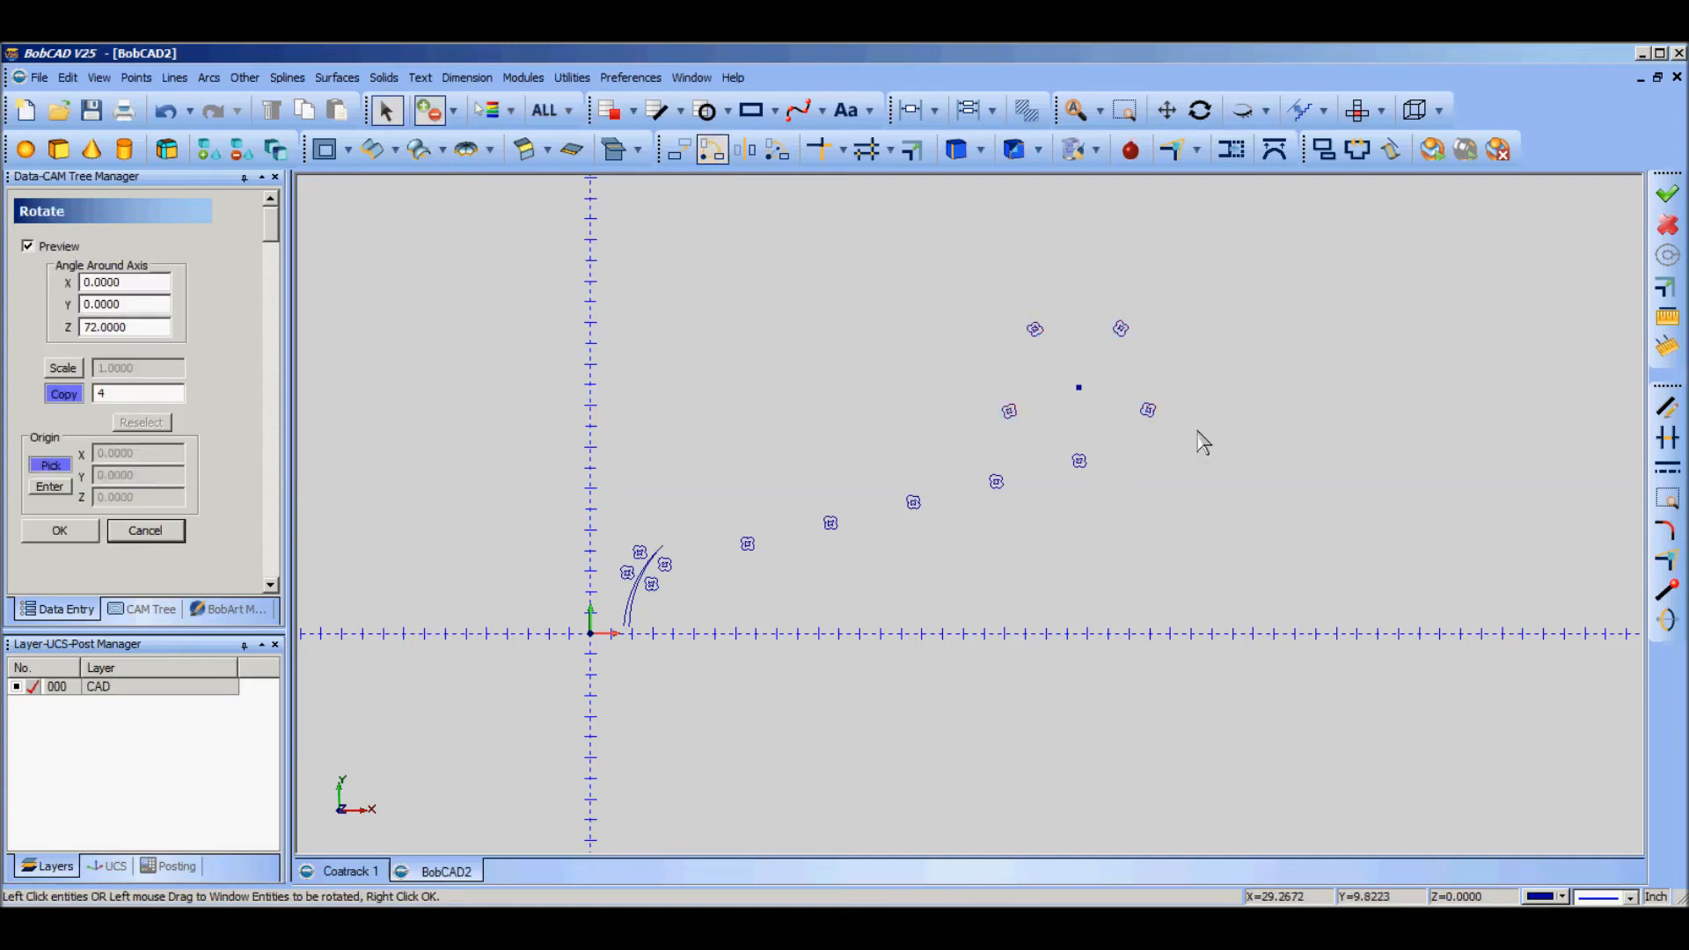
pyautogui.moveTo(436, 470)
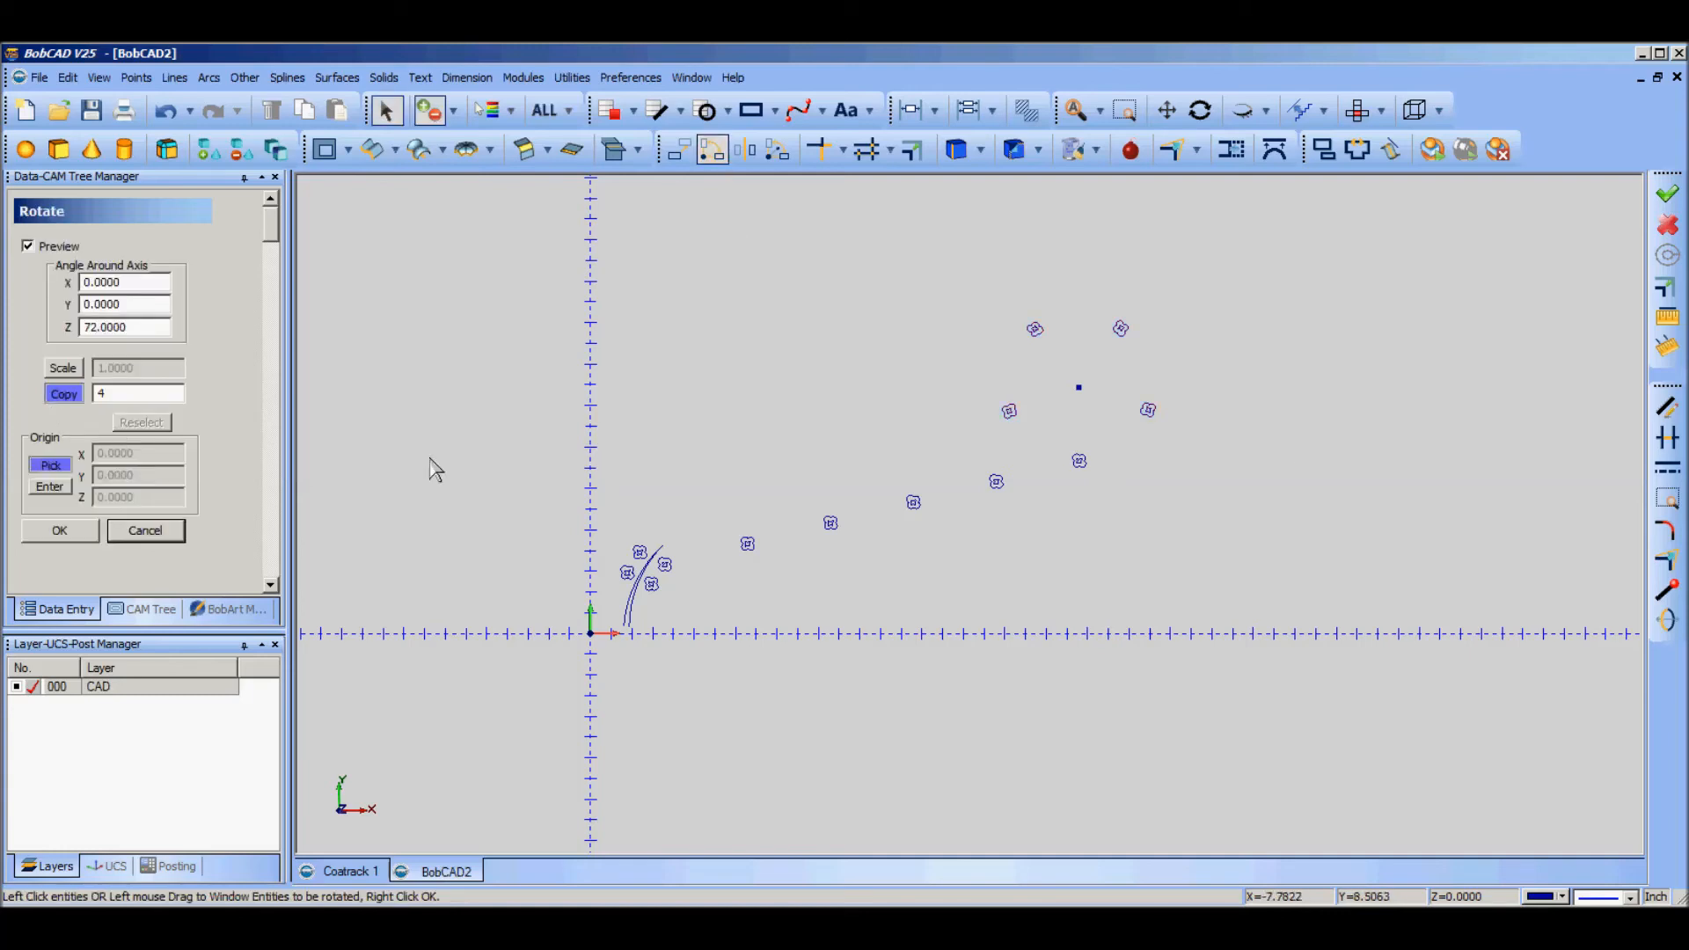
pyautogui.moveTo(145, 514)
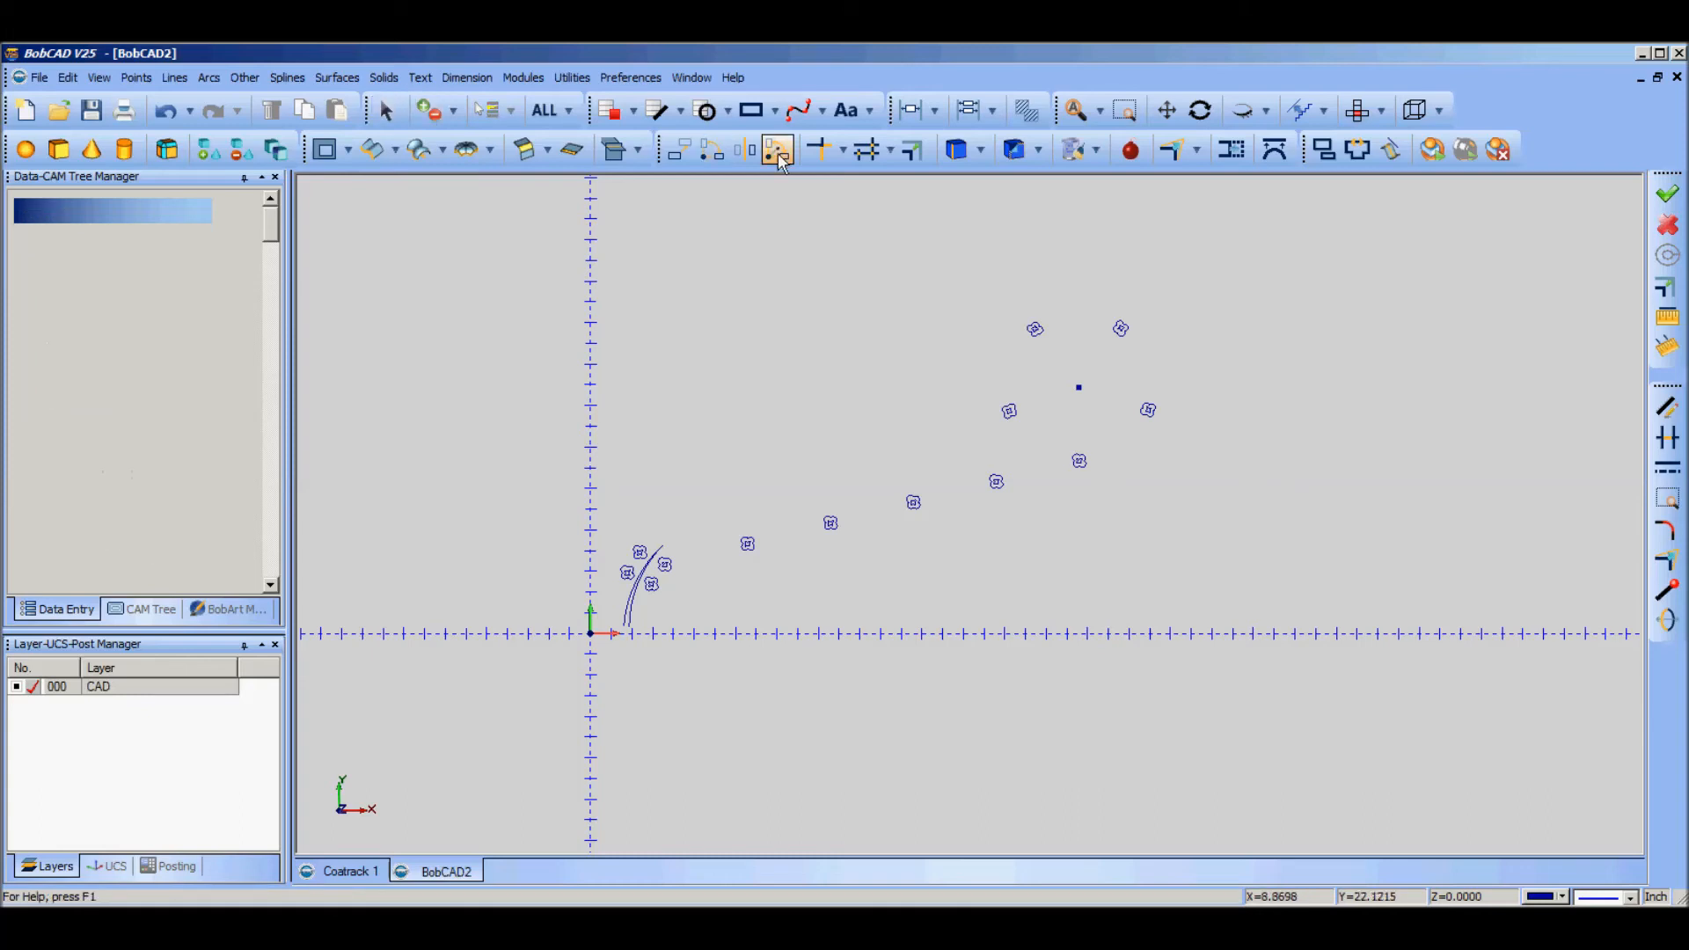
# Step: Set Mirror to use a line and sketch a vertical line right of the ring
pyautogui.click(776, 149)
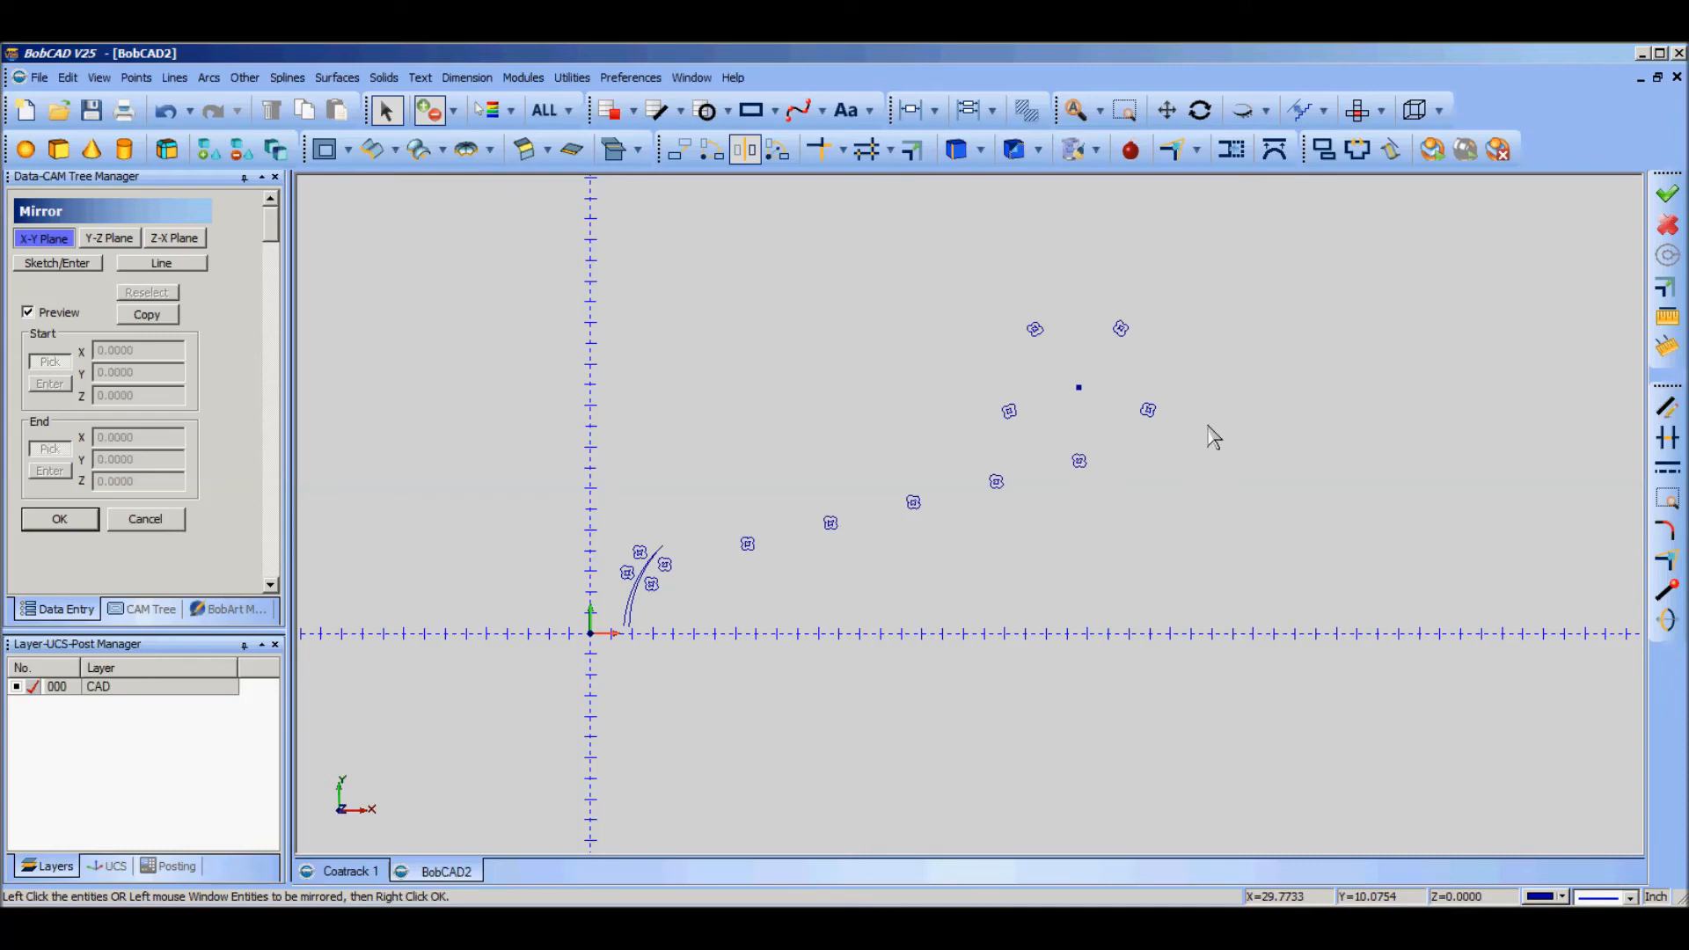
pyautogui.moveTo(1008, 339)
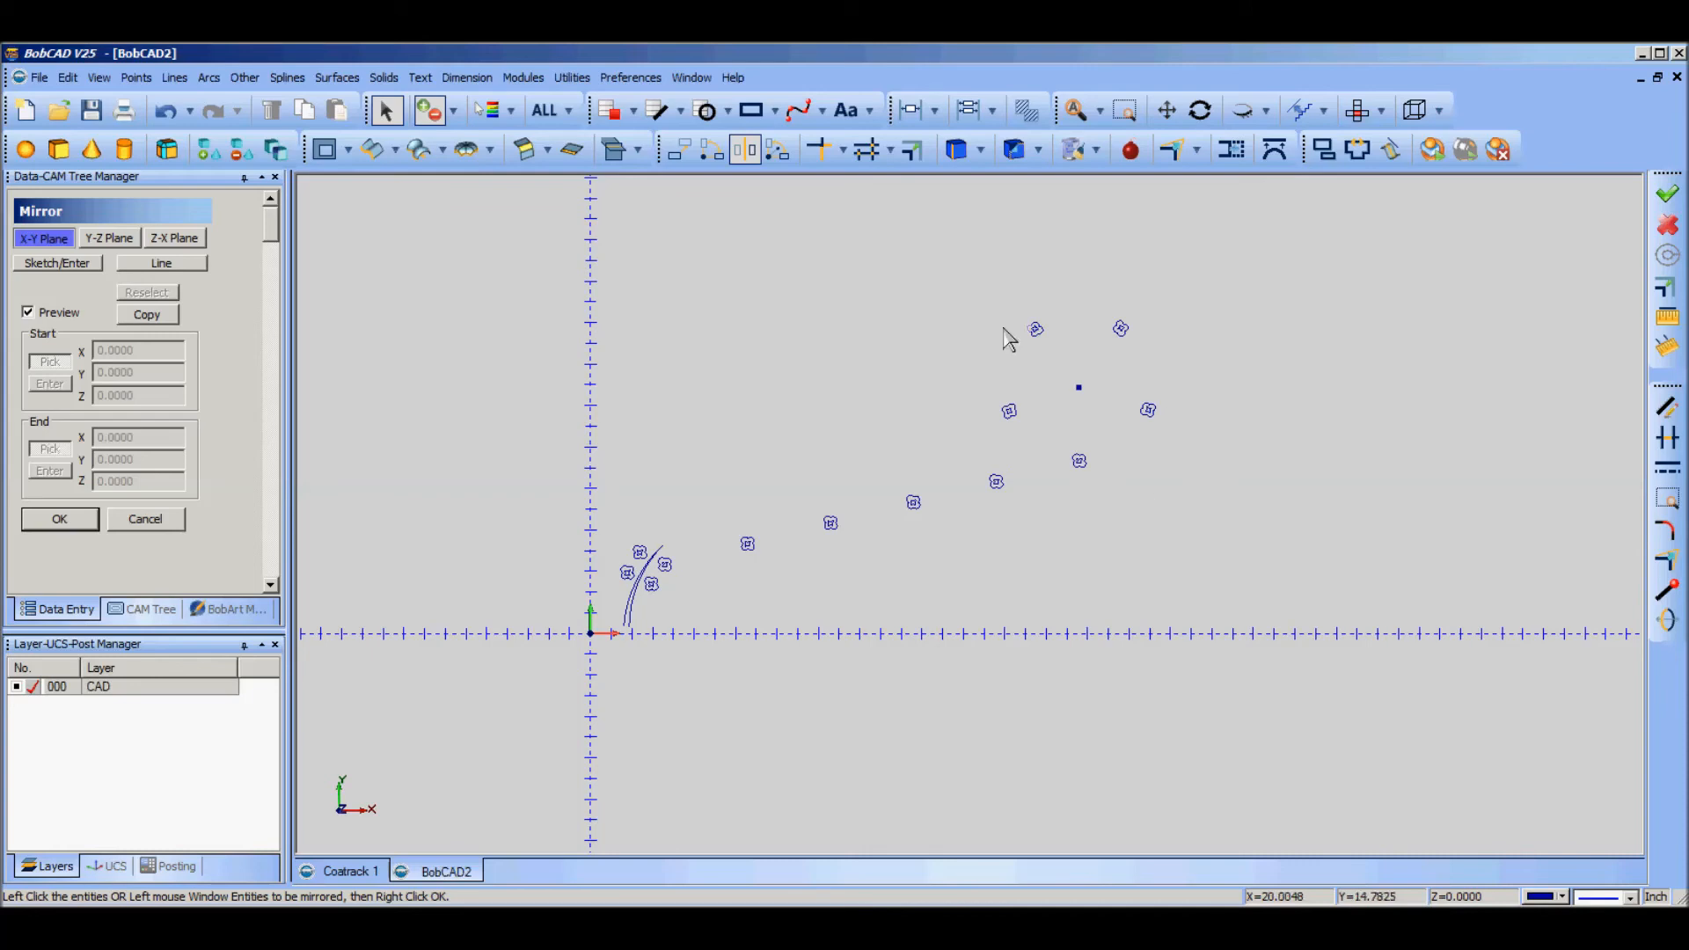
pyautogui.moveTo(1175, 409)
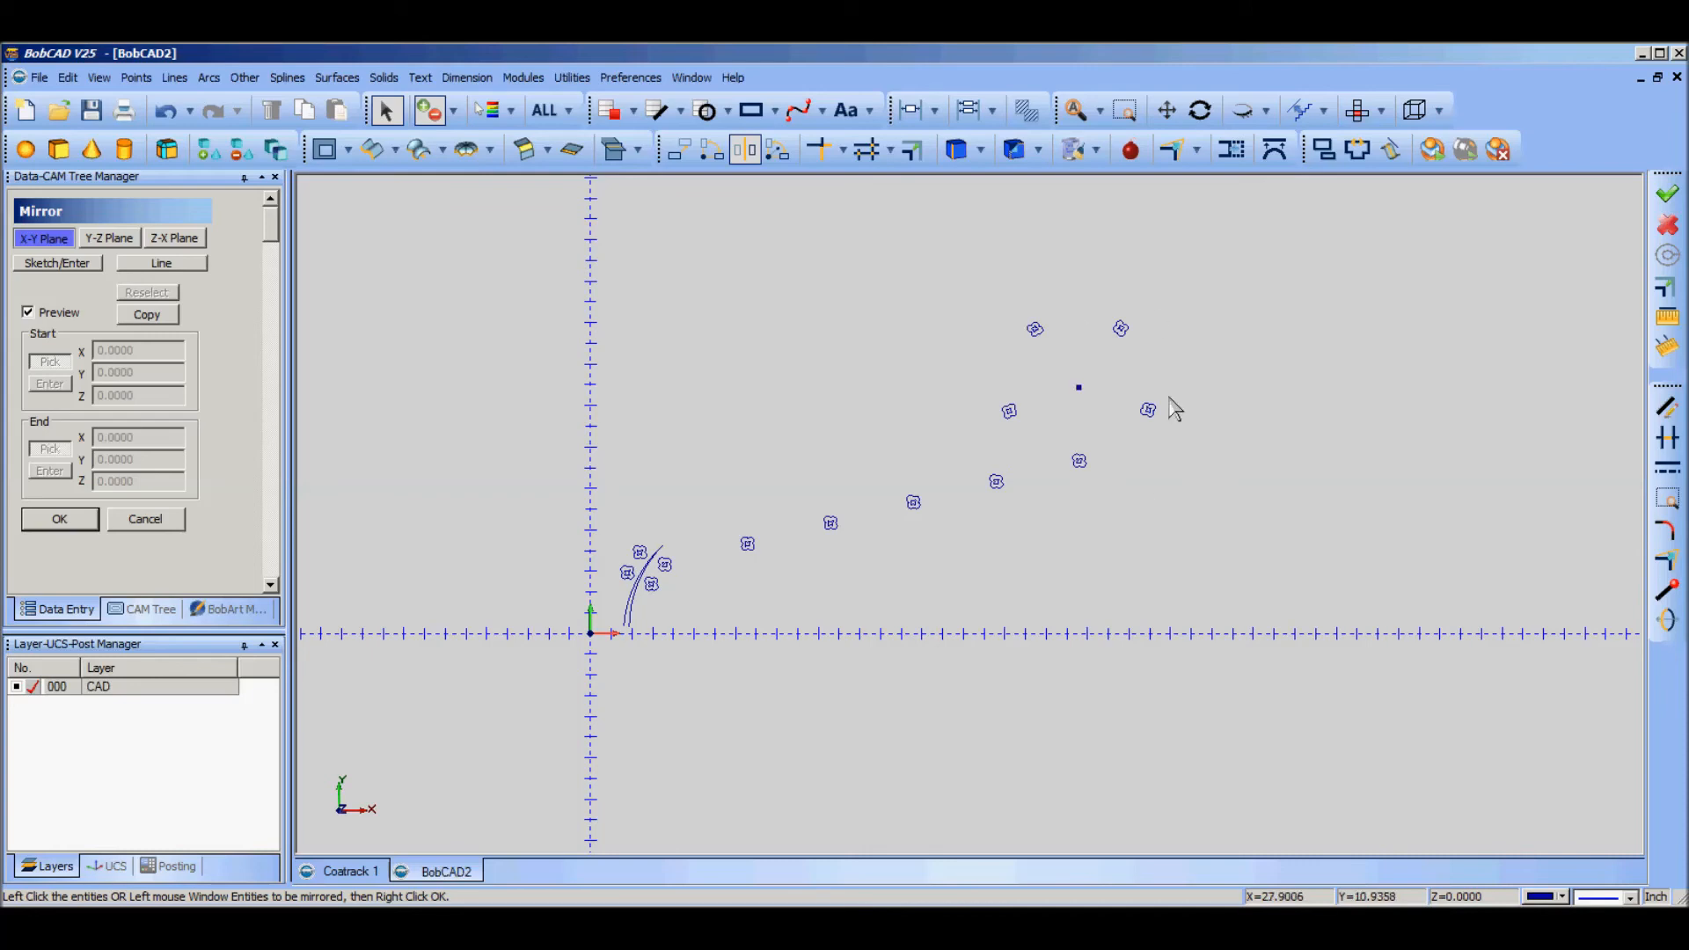
pyautogui.moveTo(1249, 393)
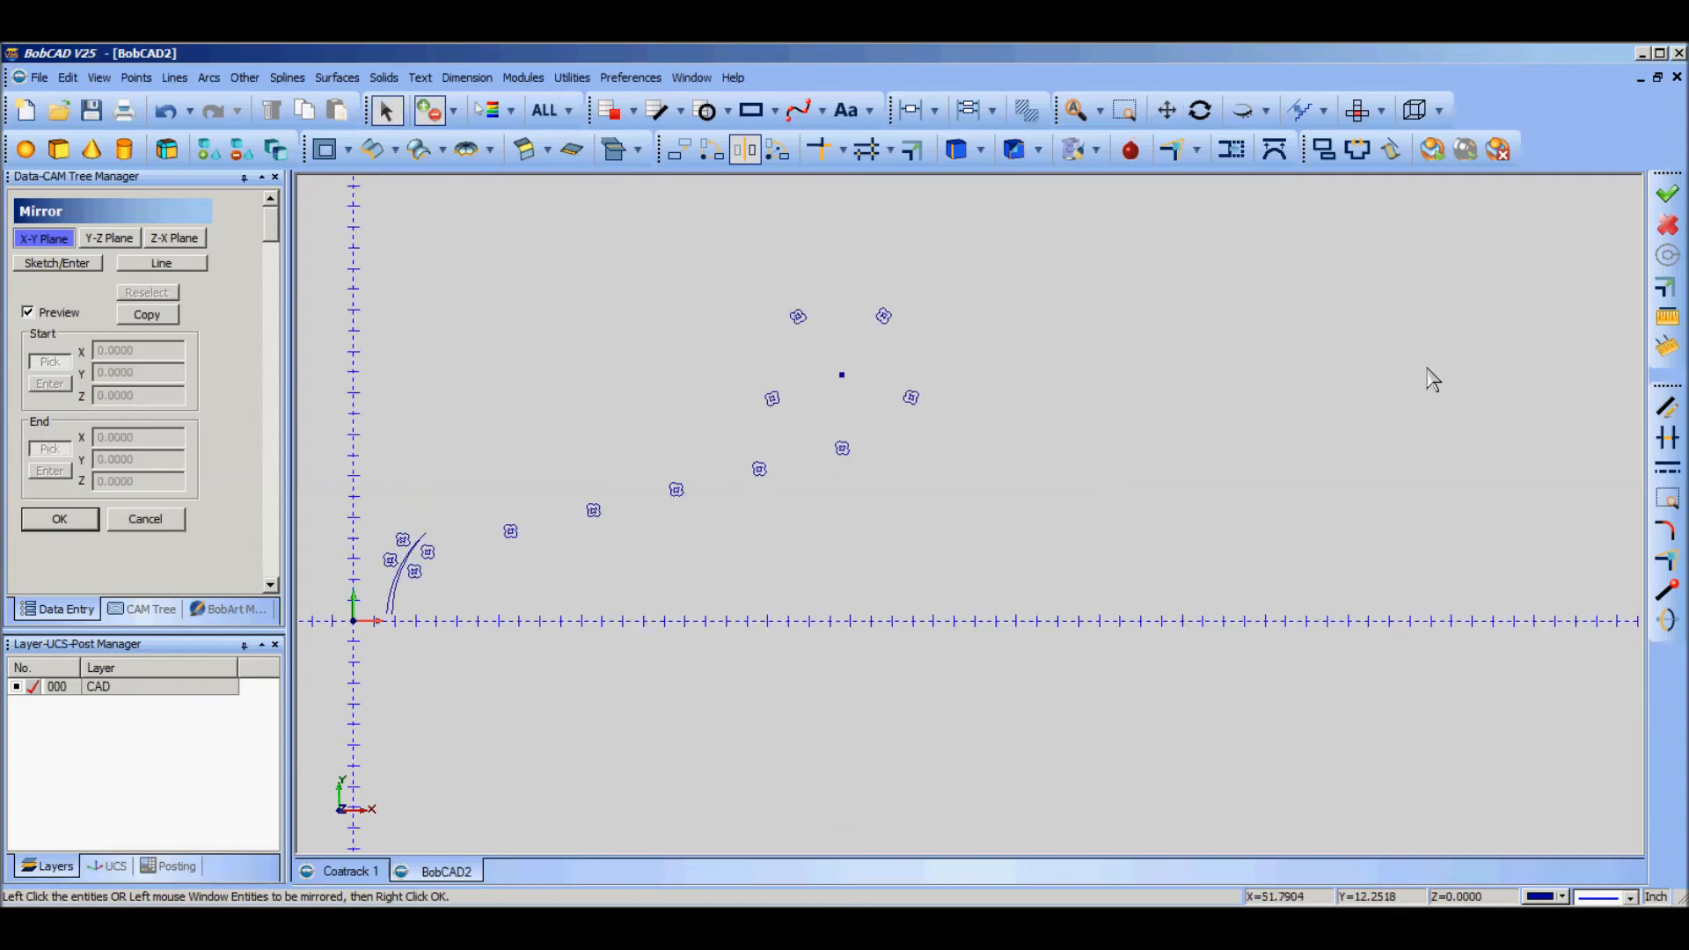
pyautogui.moveTo(829, 603)
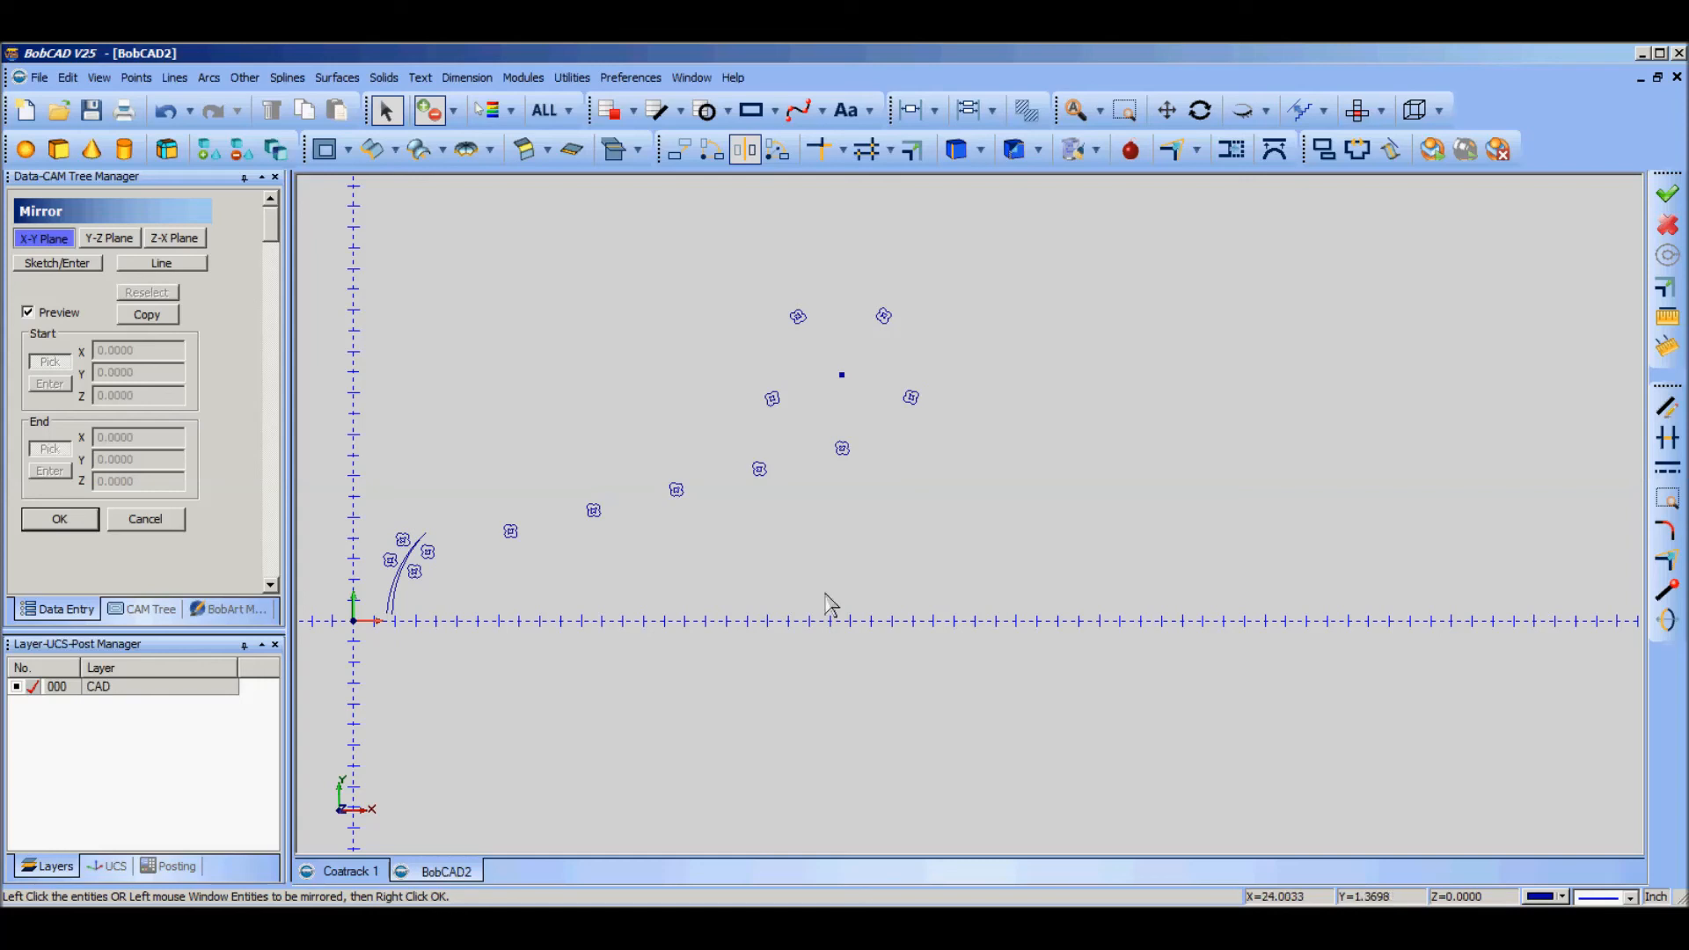
pyautogui.click(160, 263)
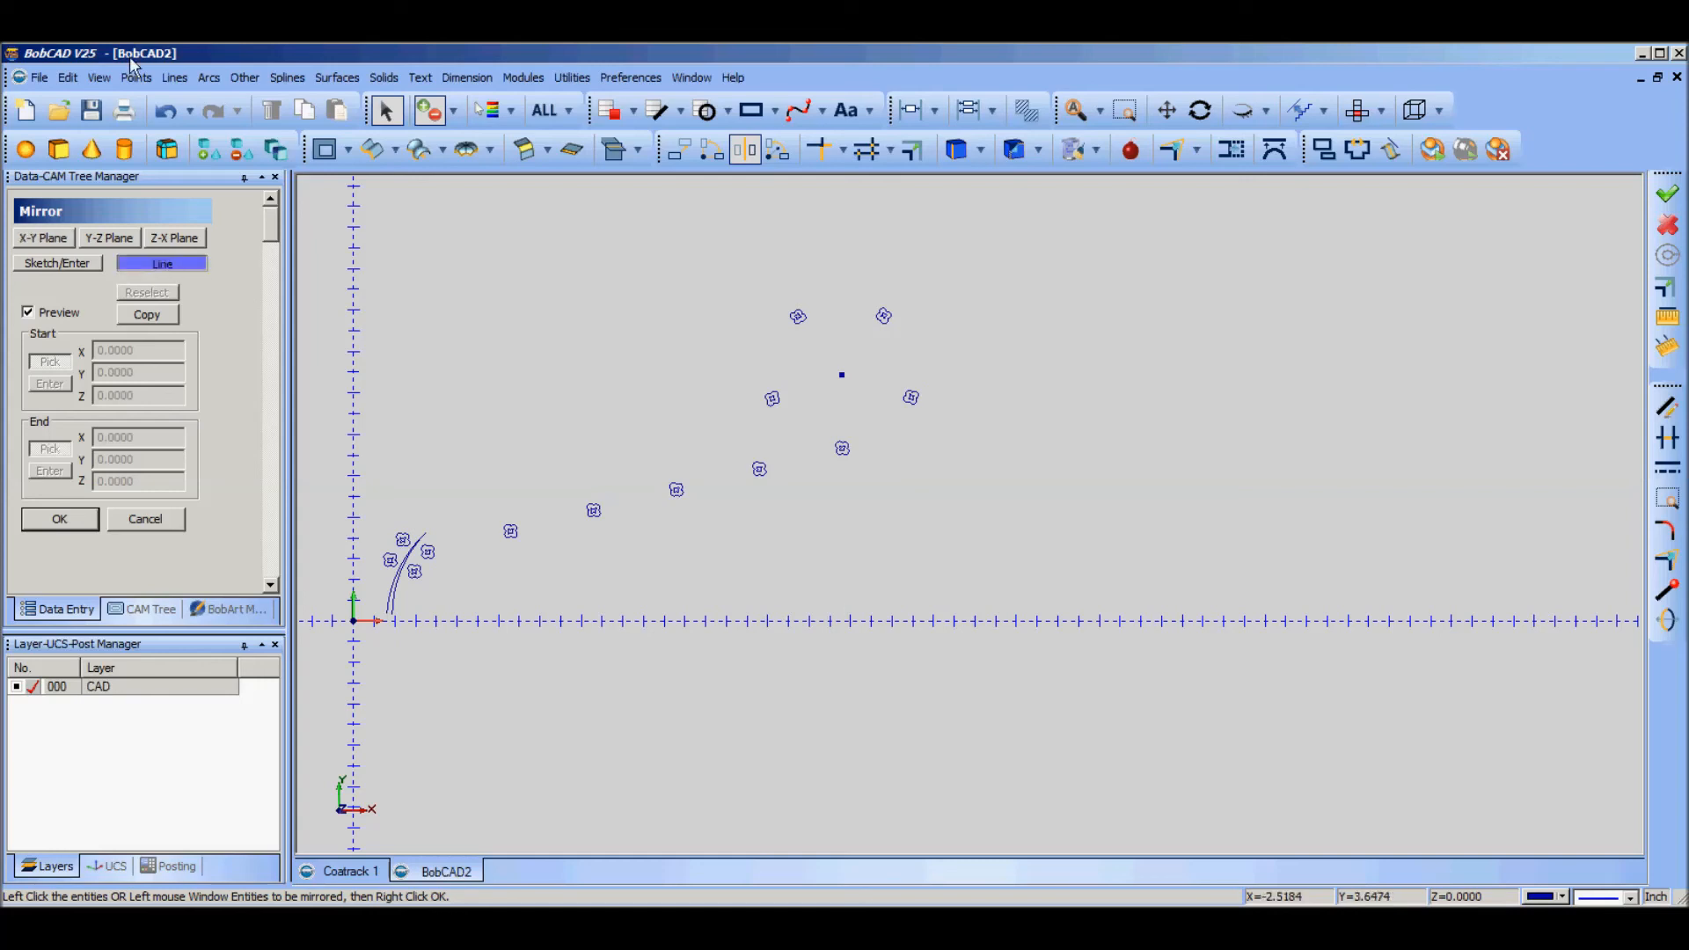
pyautogui.click(174, 77)
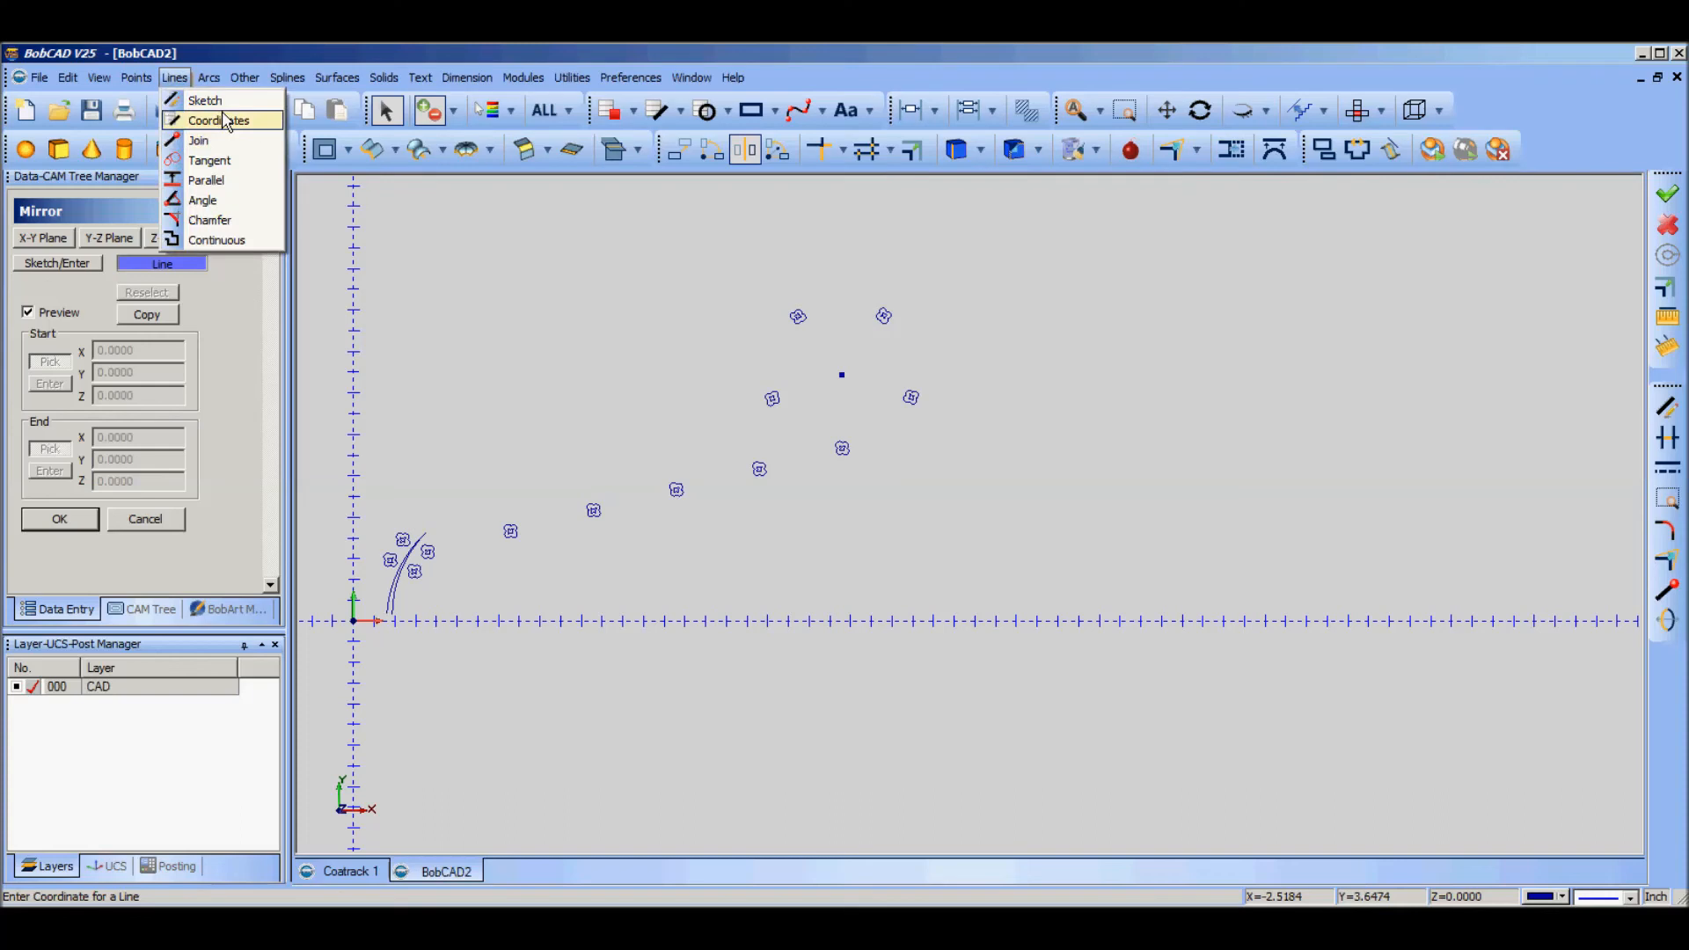
pyautogui.click(204, 100)
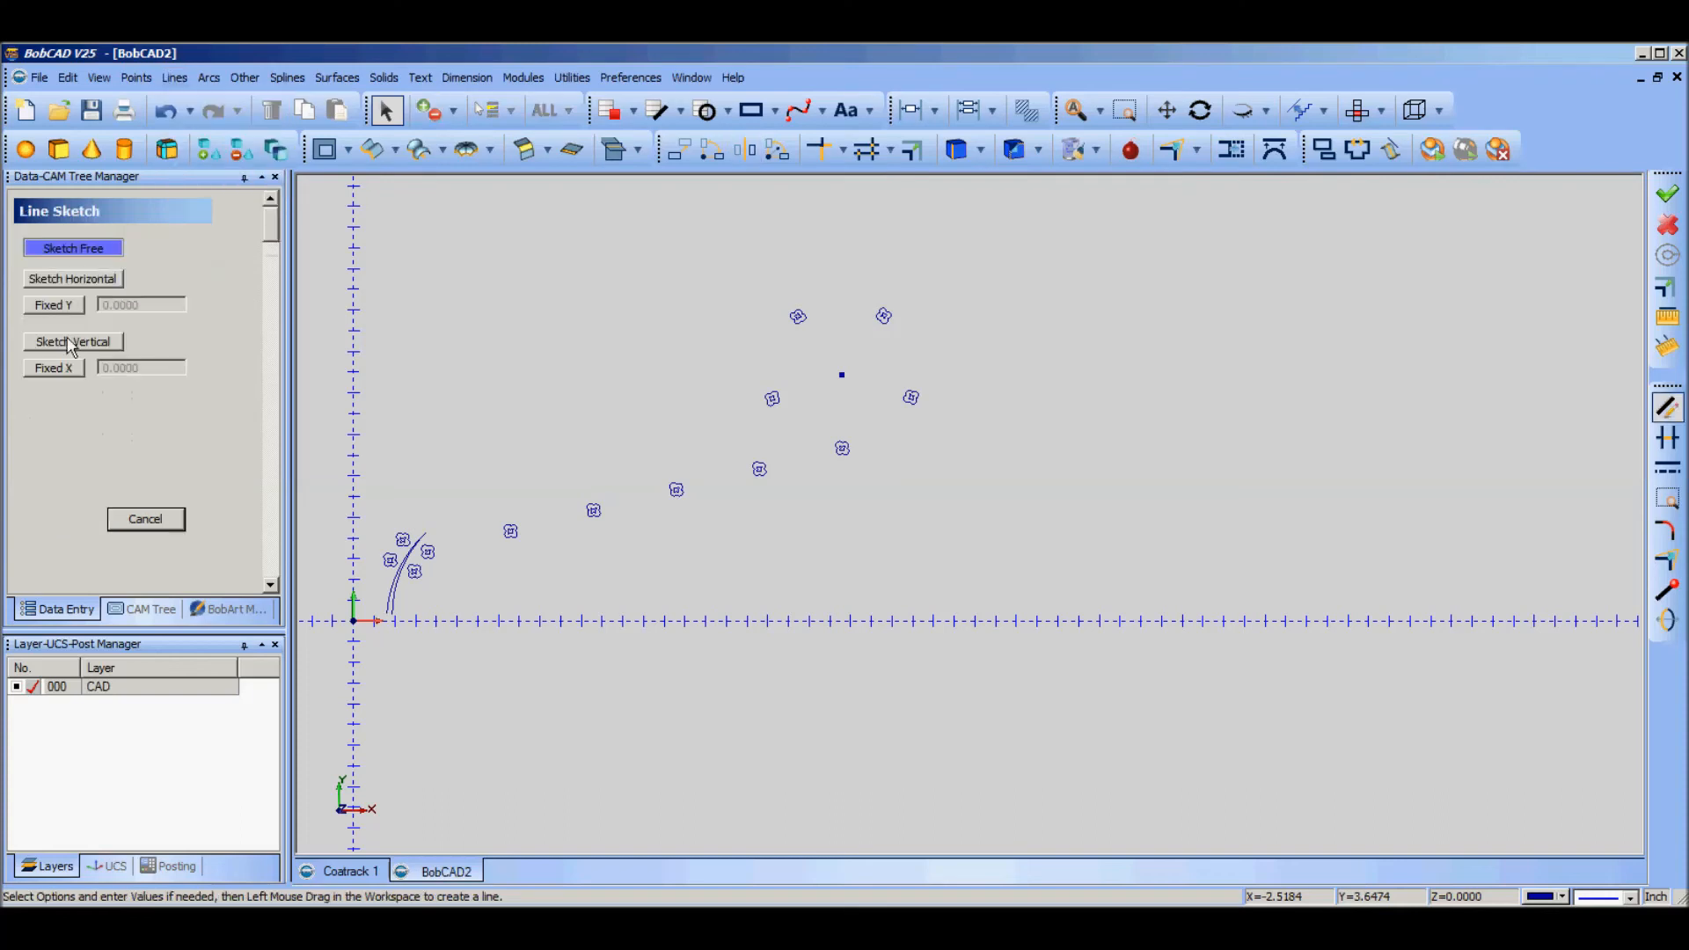
pyautogui.click(73, 341)
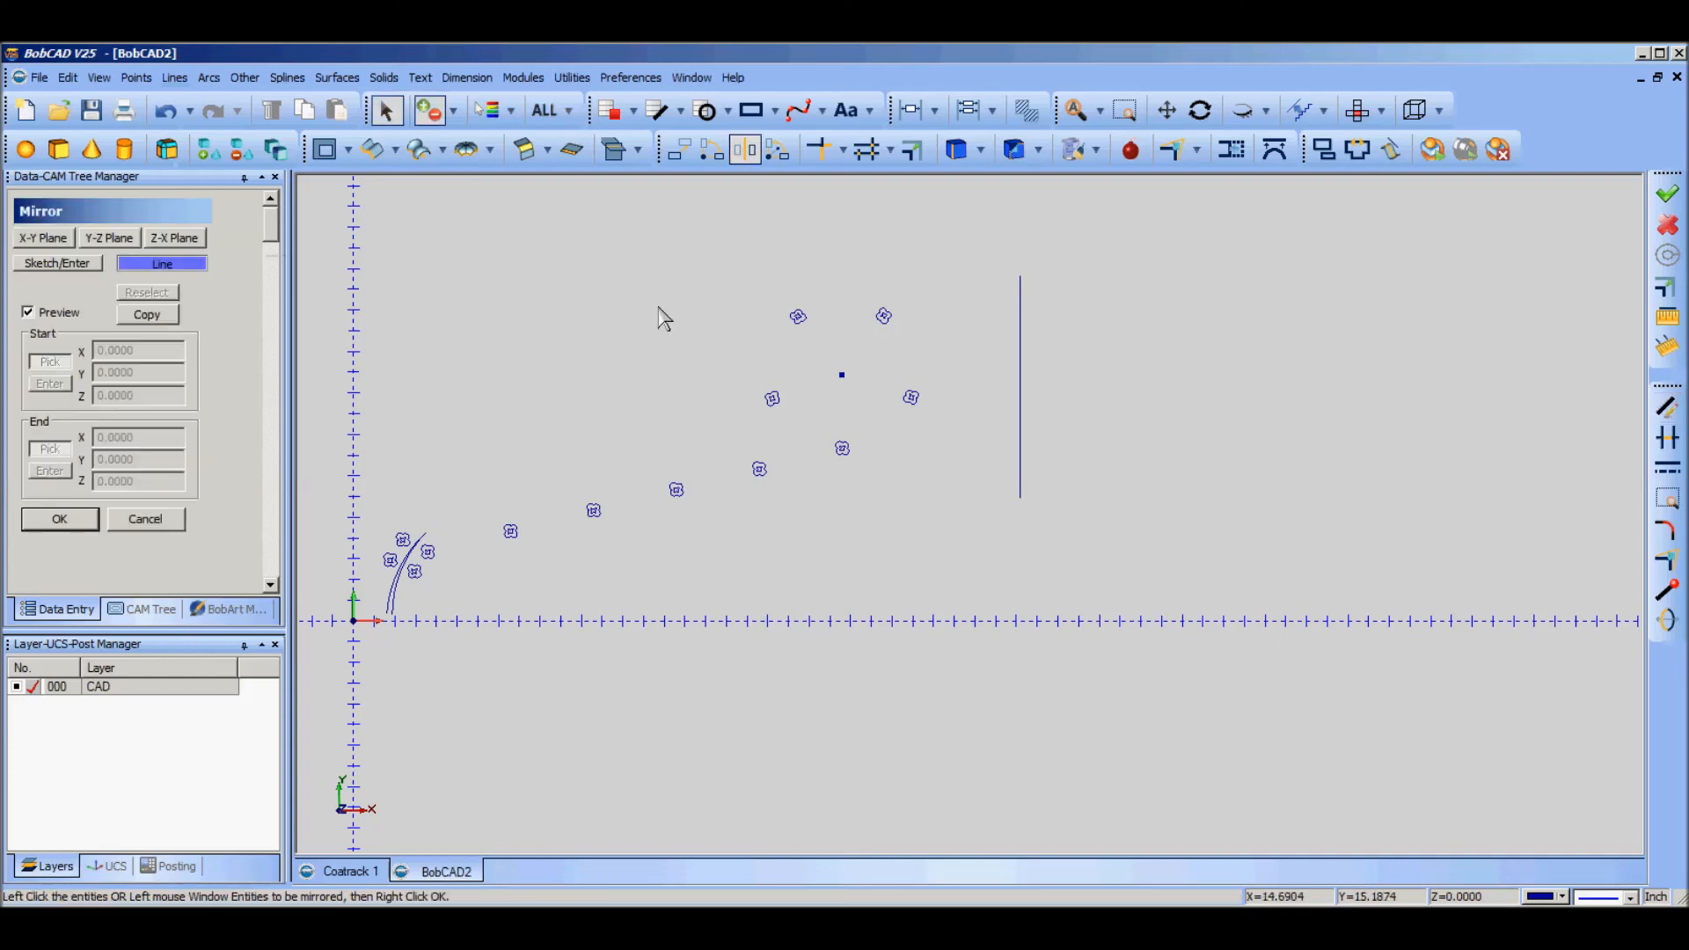
pyautogui.moveTo(738, 361)
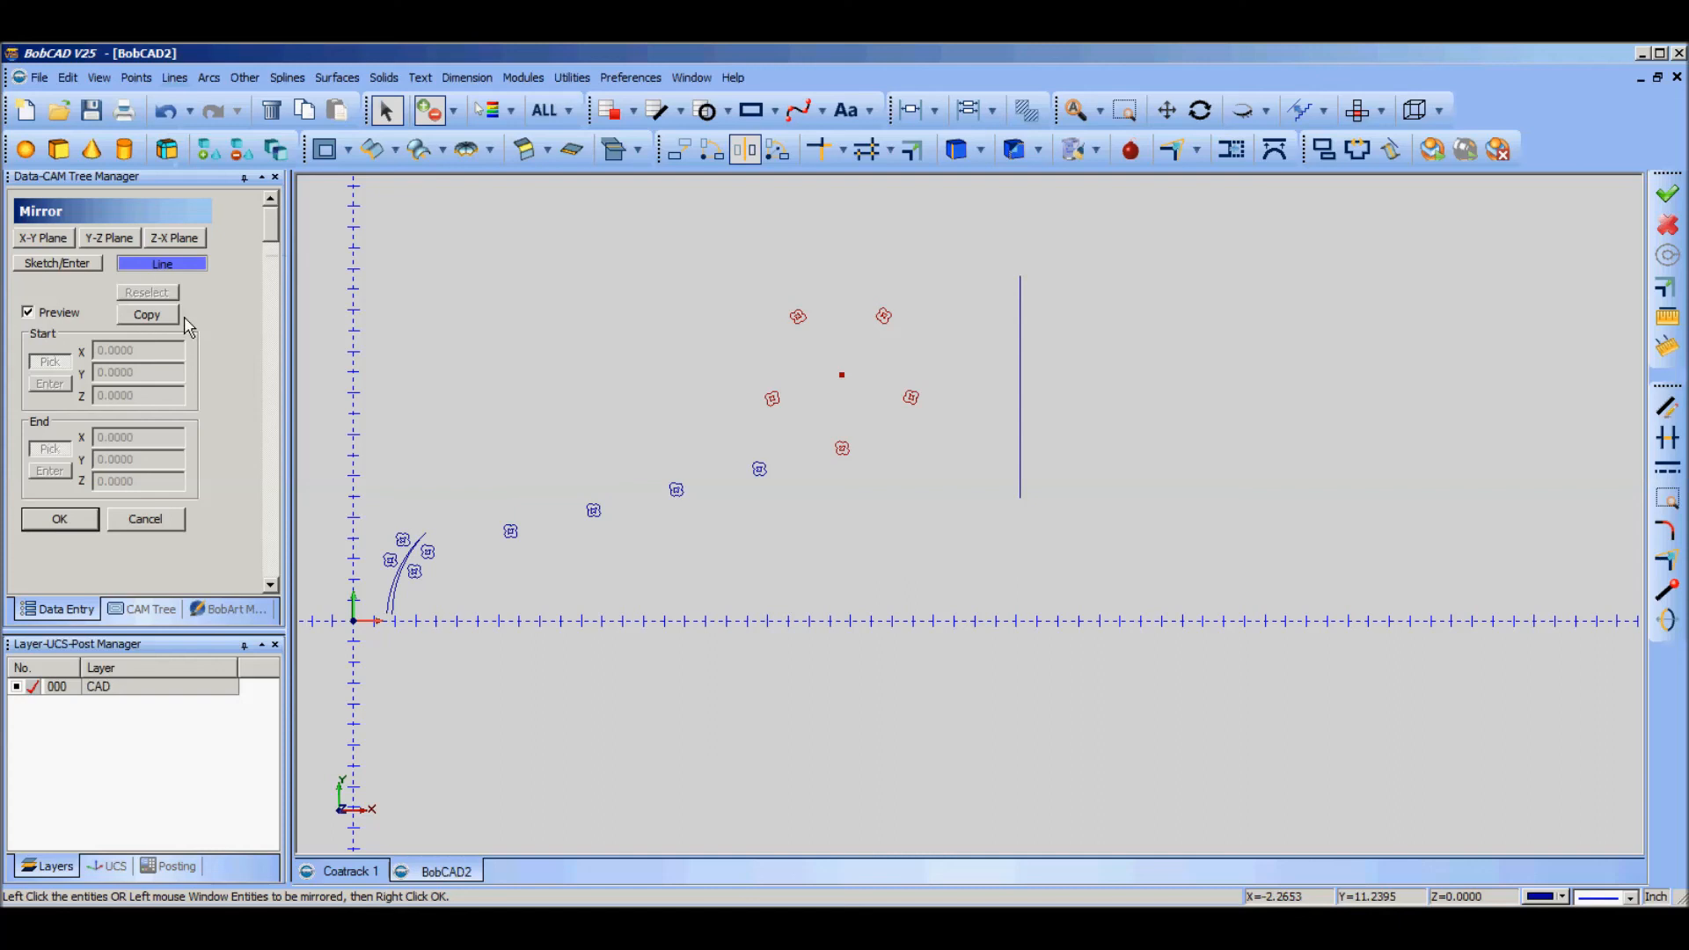
pyautogui.moveTo(162, 269)
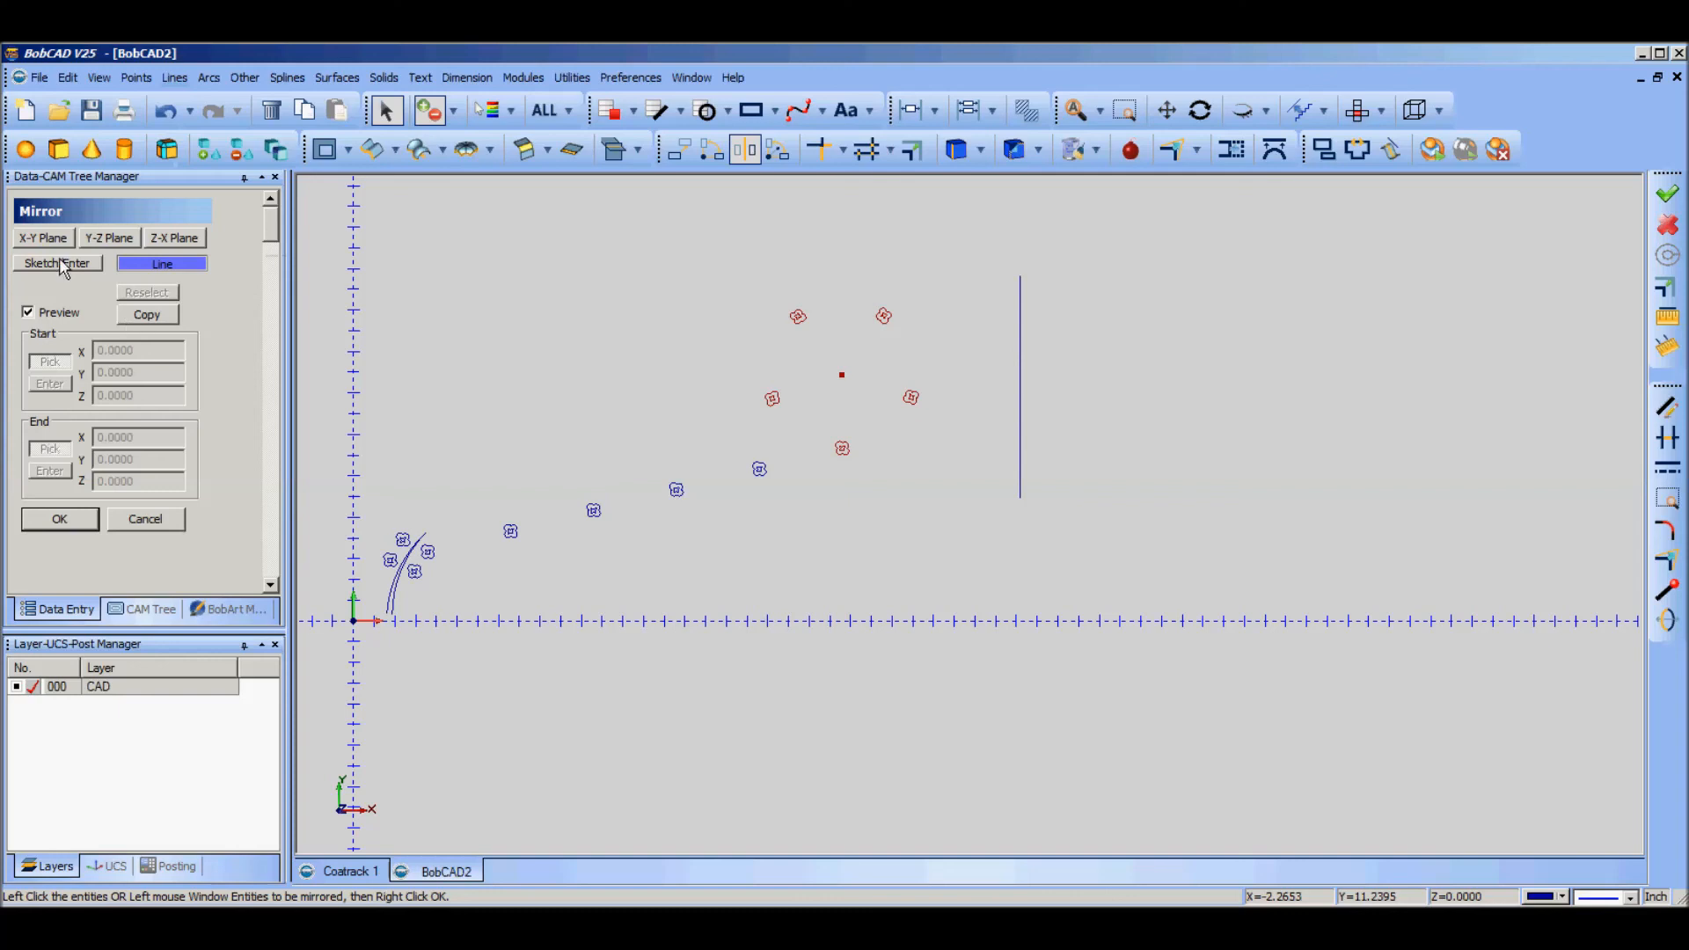
pyautogui.moveTo(105, 293)
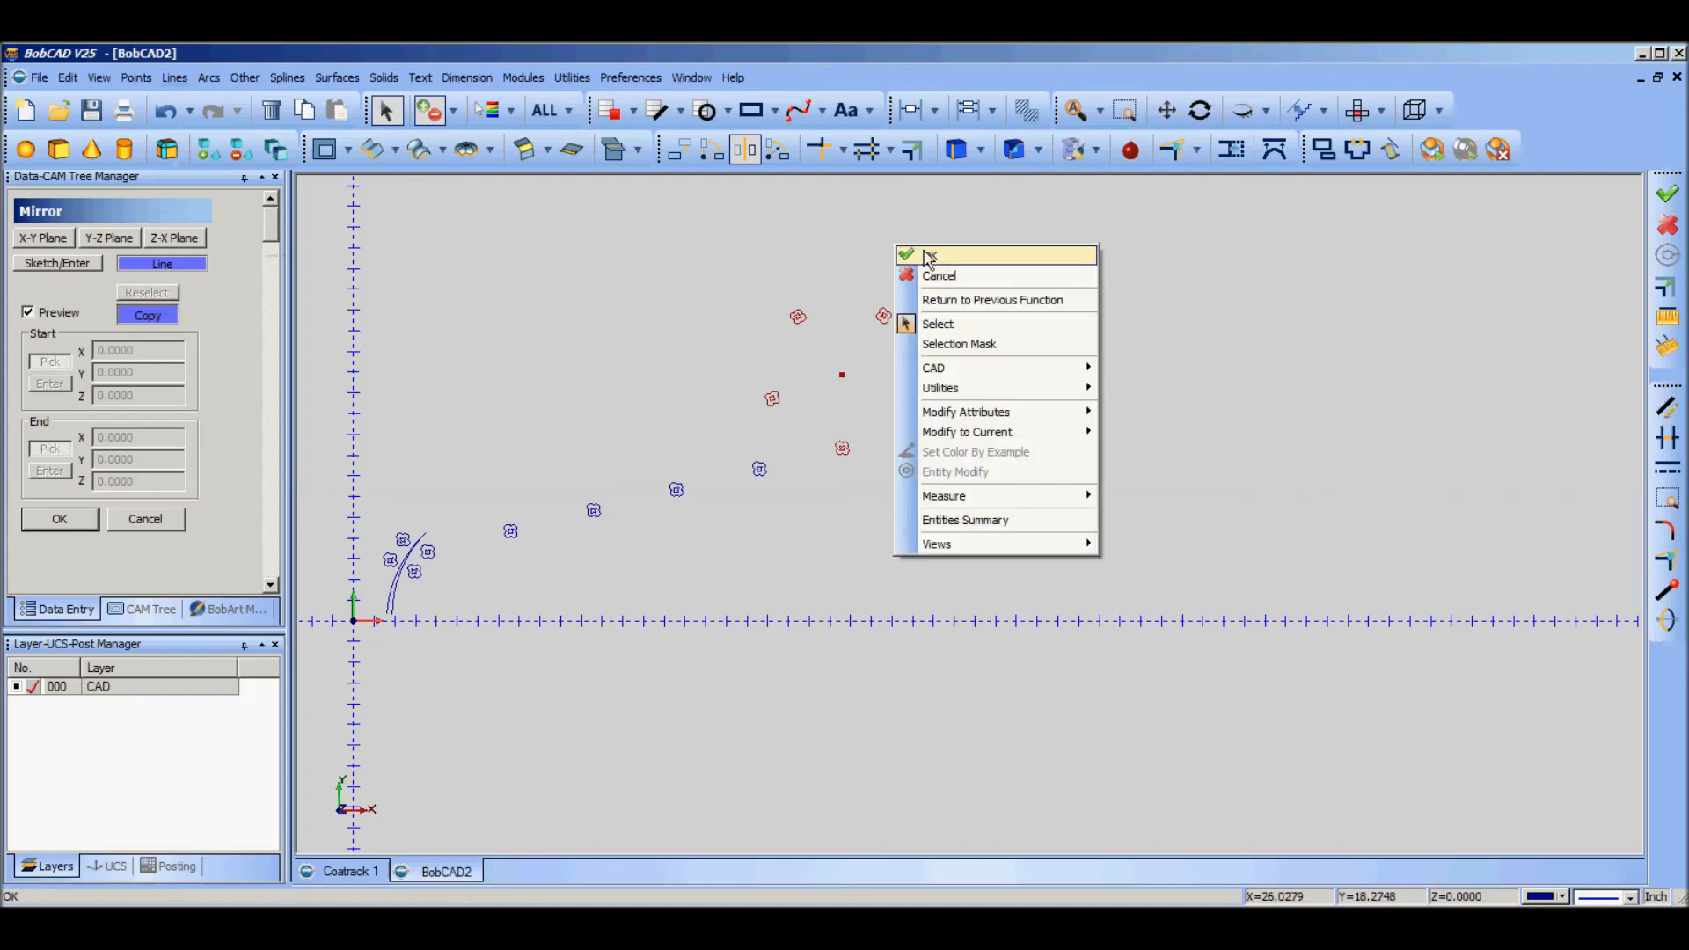
# Step: Confirm the five selected flowers and close Mirror, keeping the mirrored copy
pyautogui.click(929, 255)
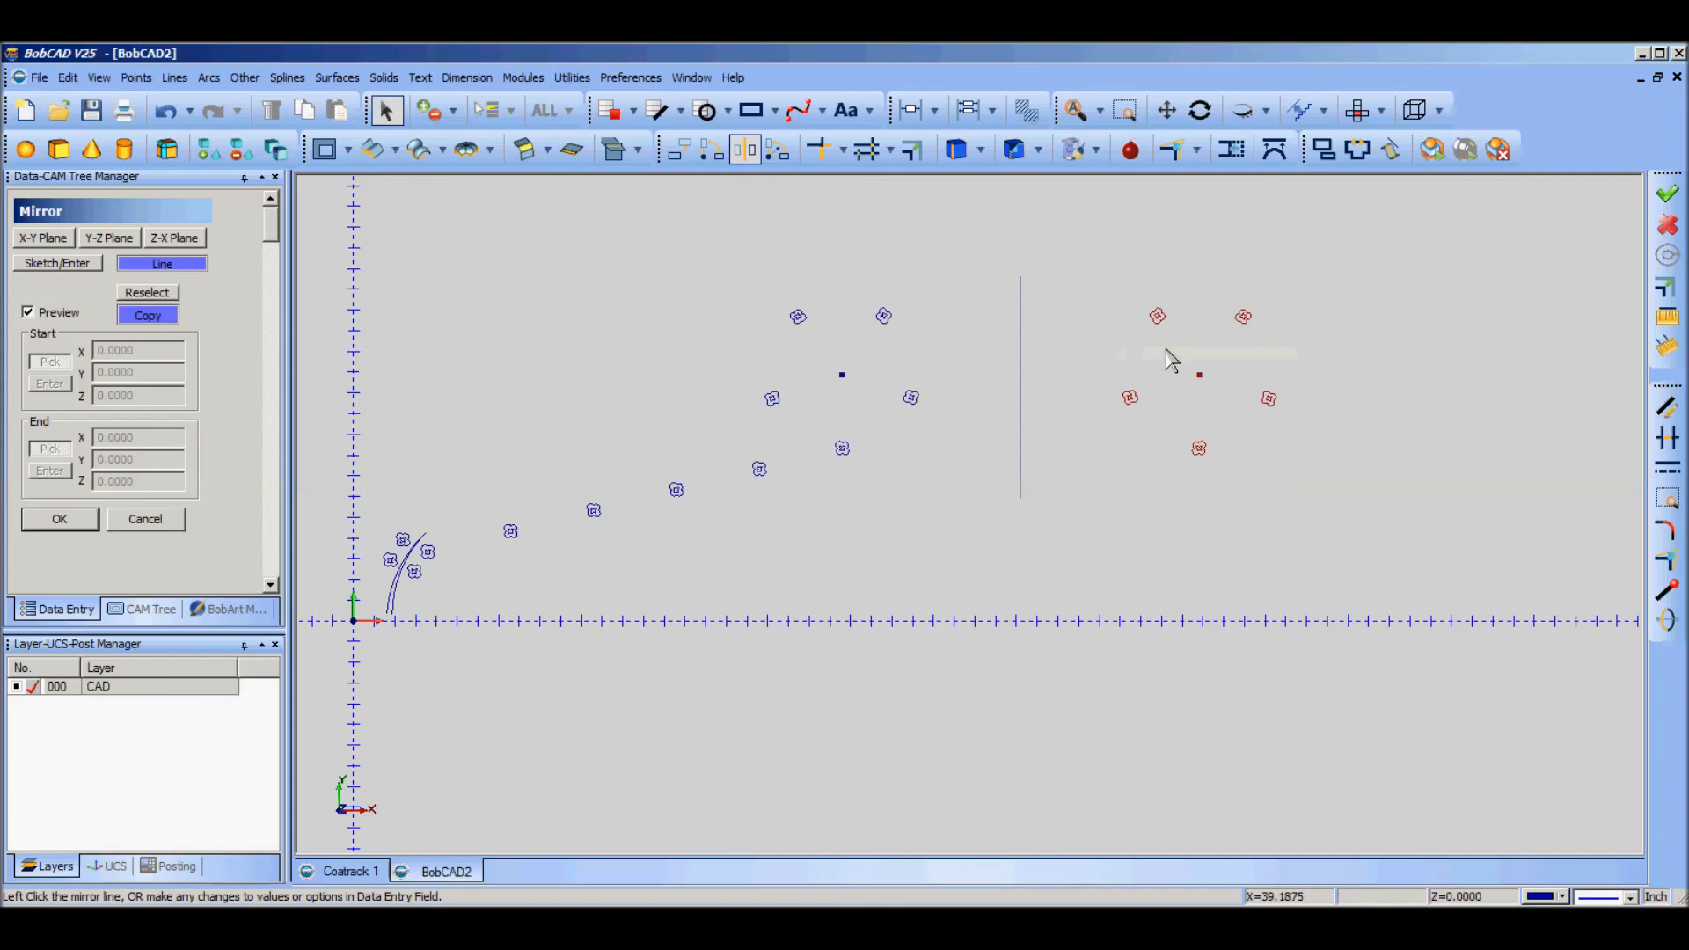
pyautogui.moveTo(1235, 390)
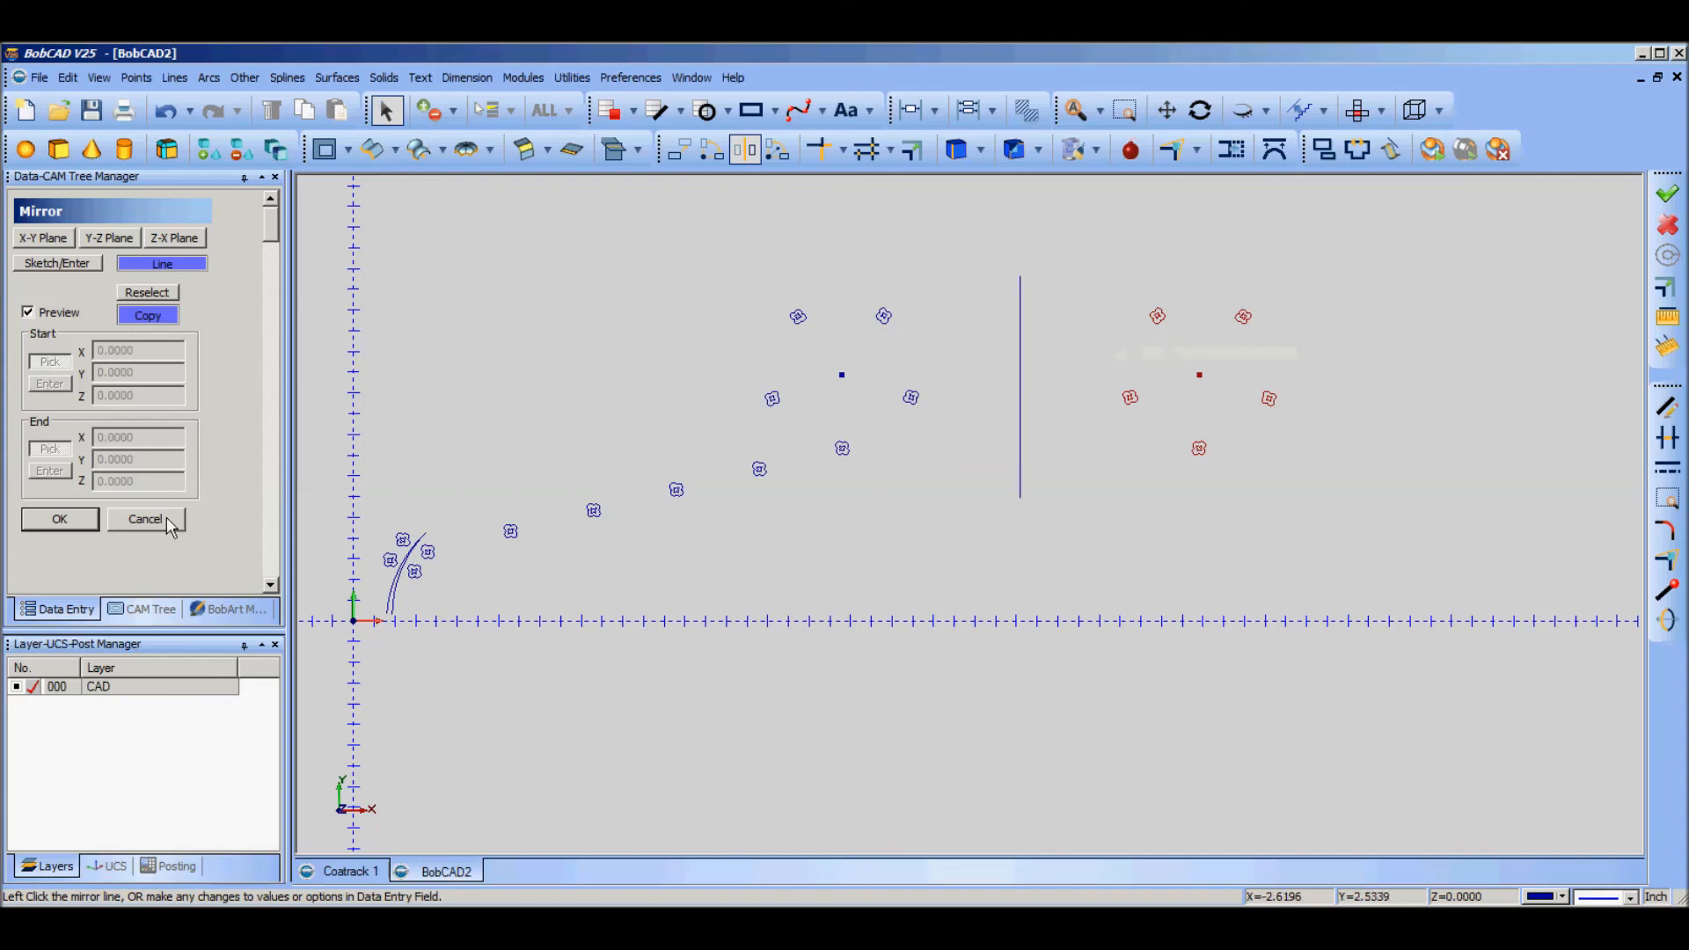
pyautogui.click(144, 519)
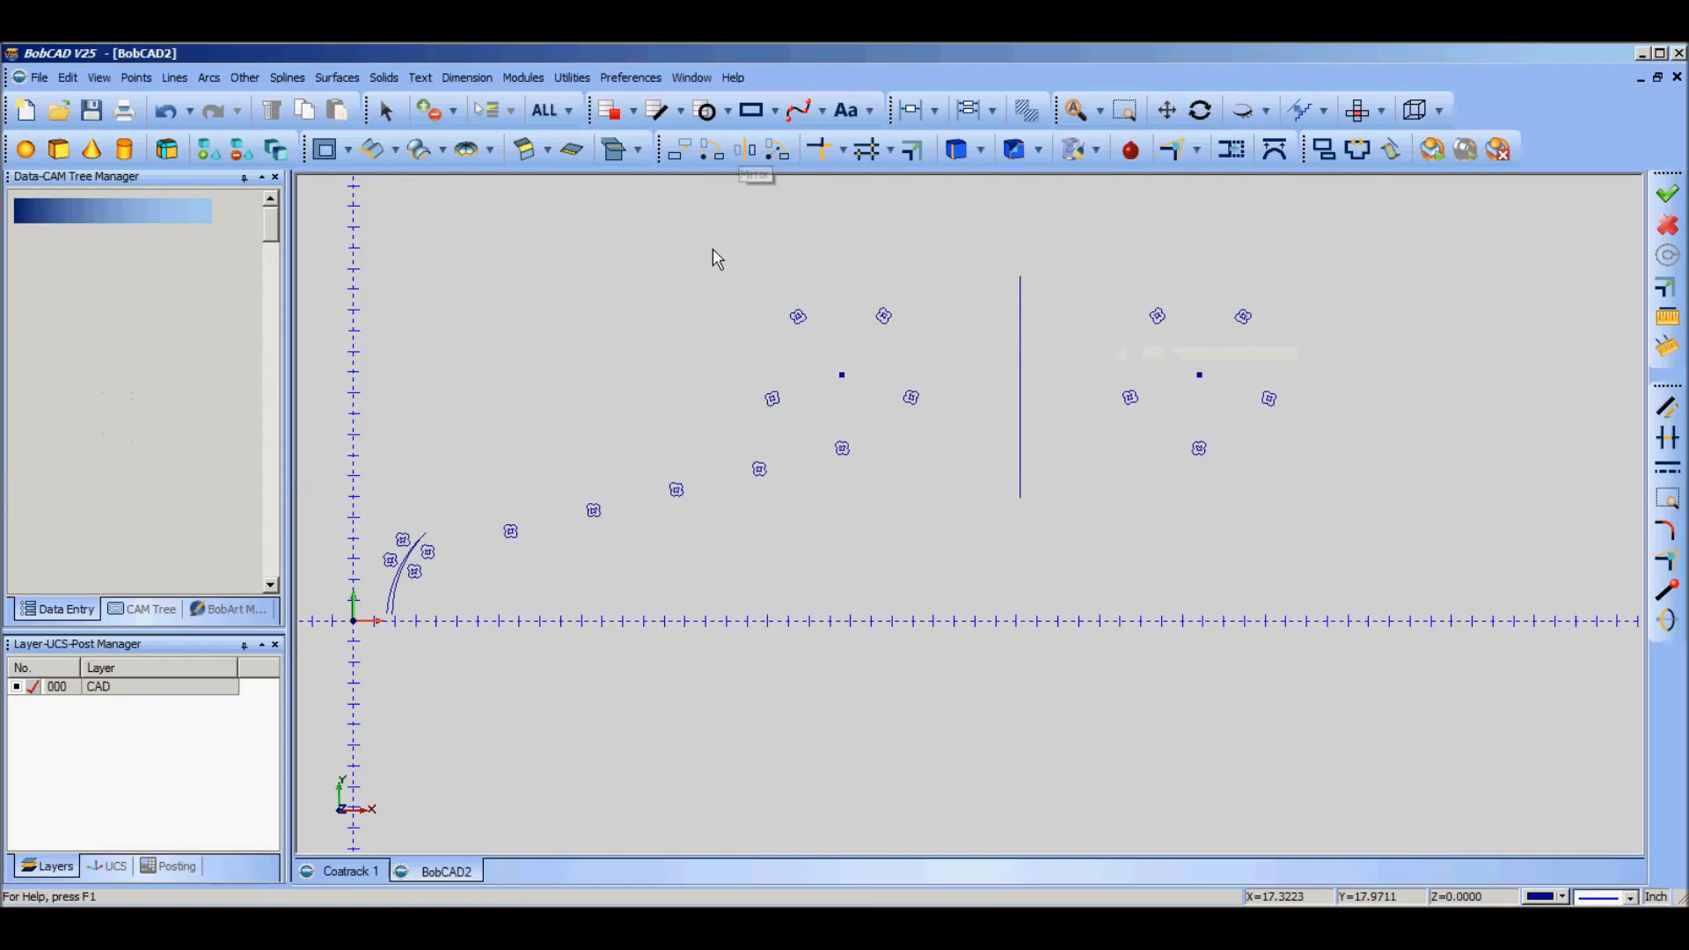
pyautogui.moveTo(778, 148)
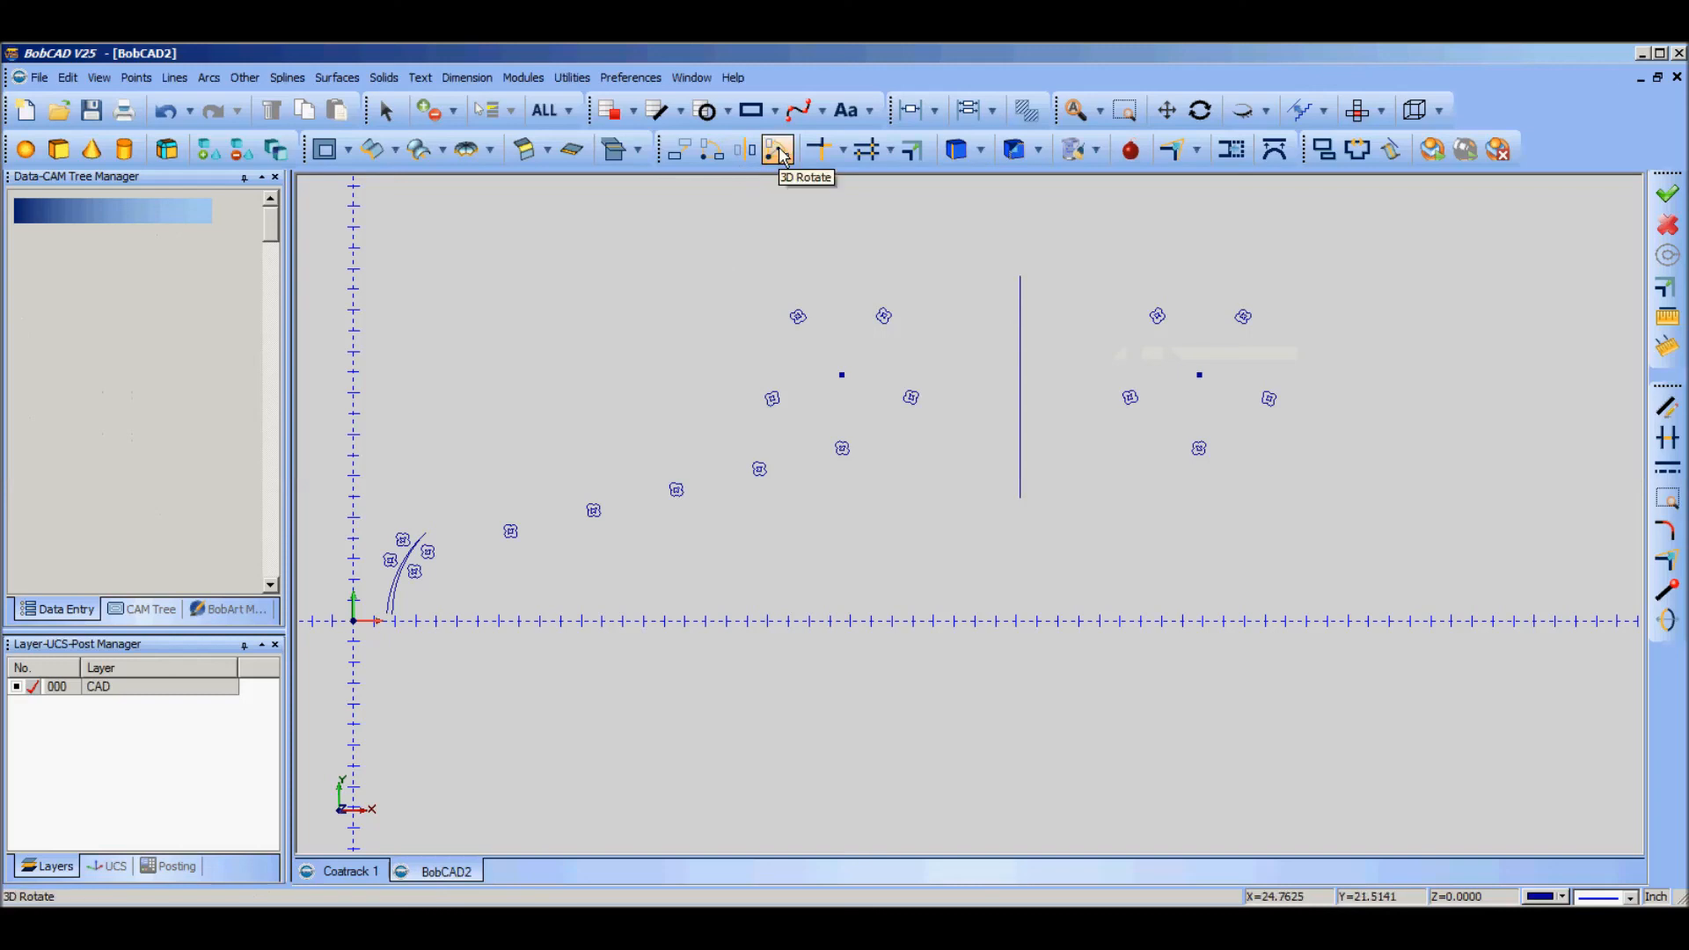
pyautogui.moveTo(450, 530)
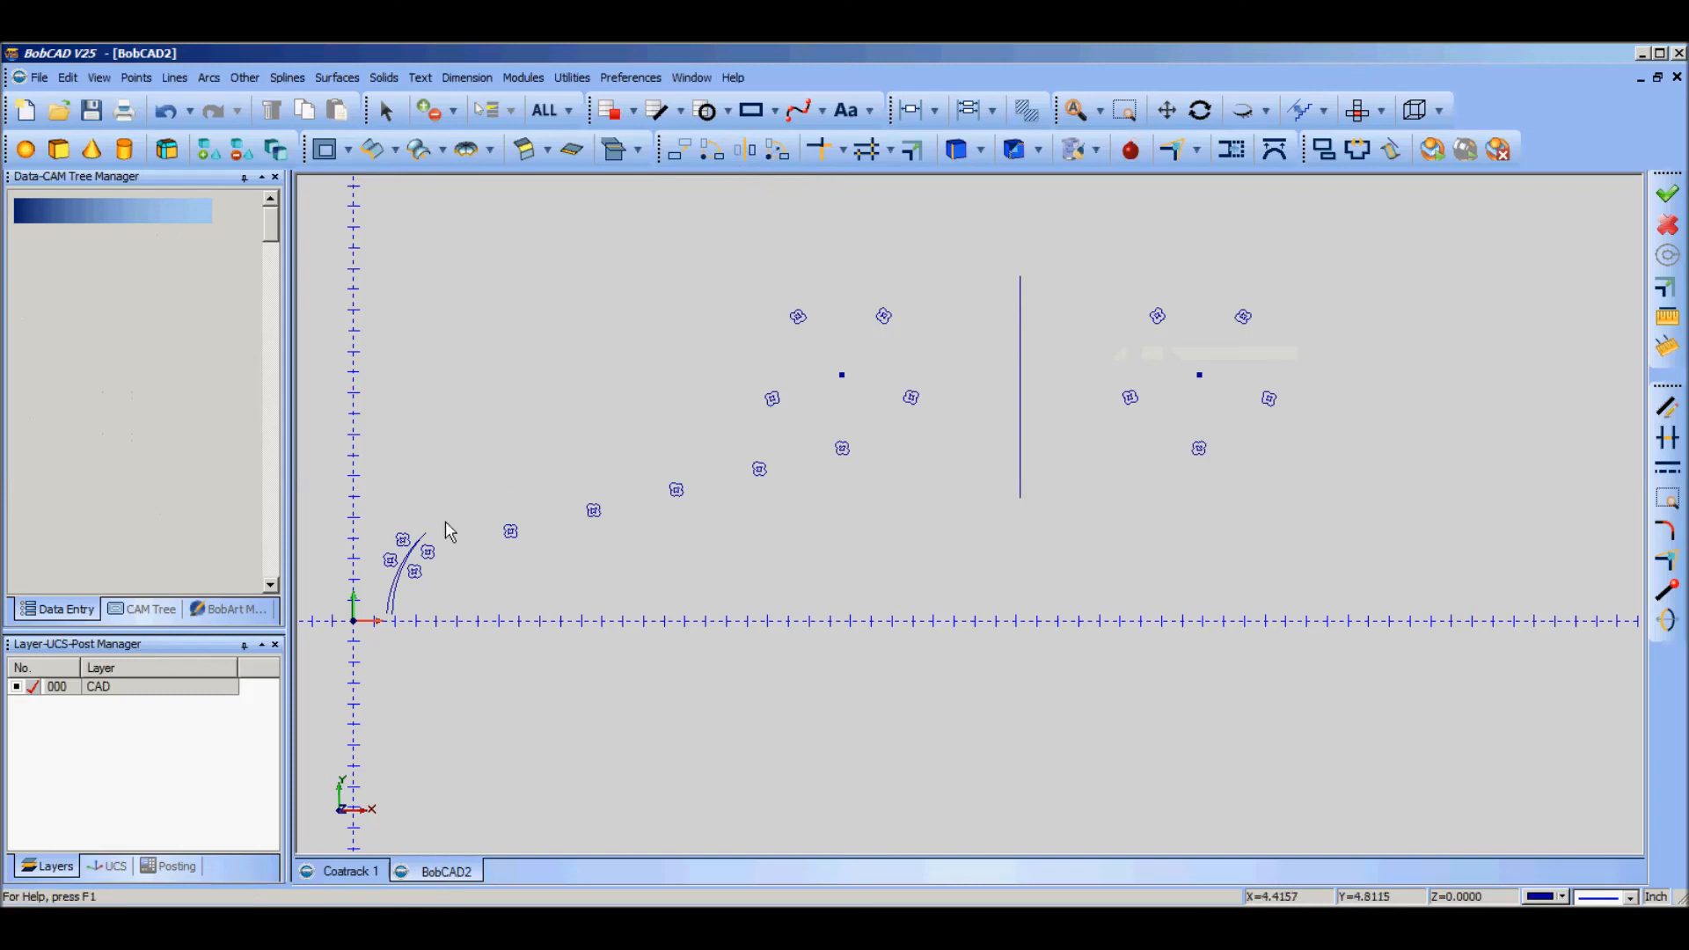
pyautogui.moveTo(536, 382)
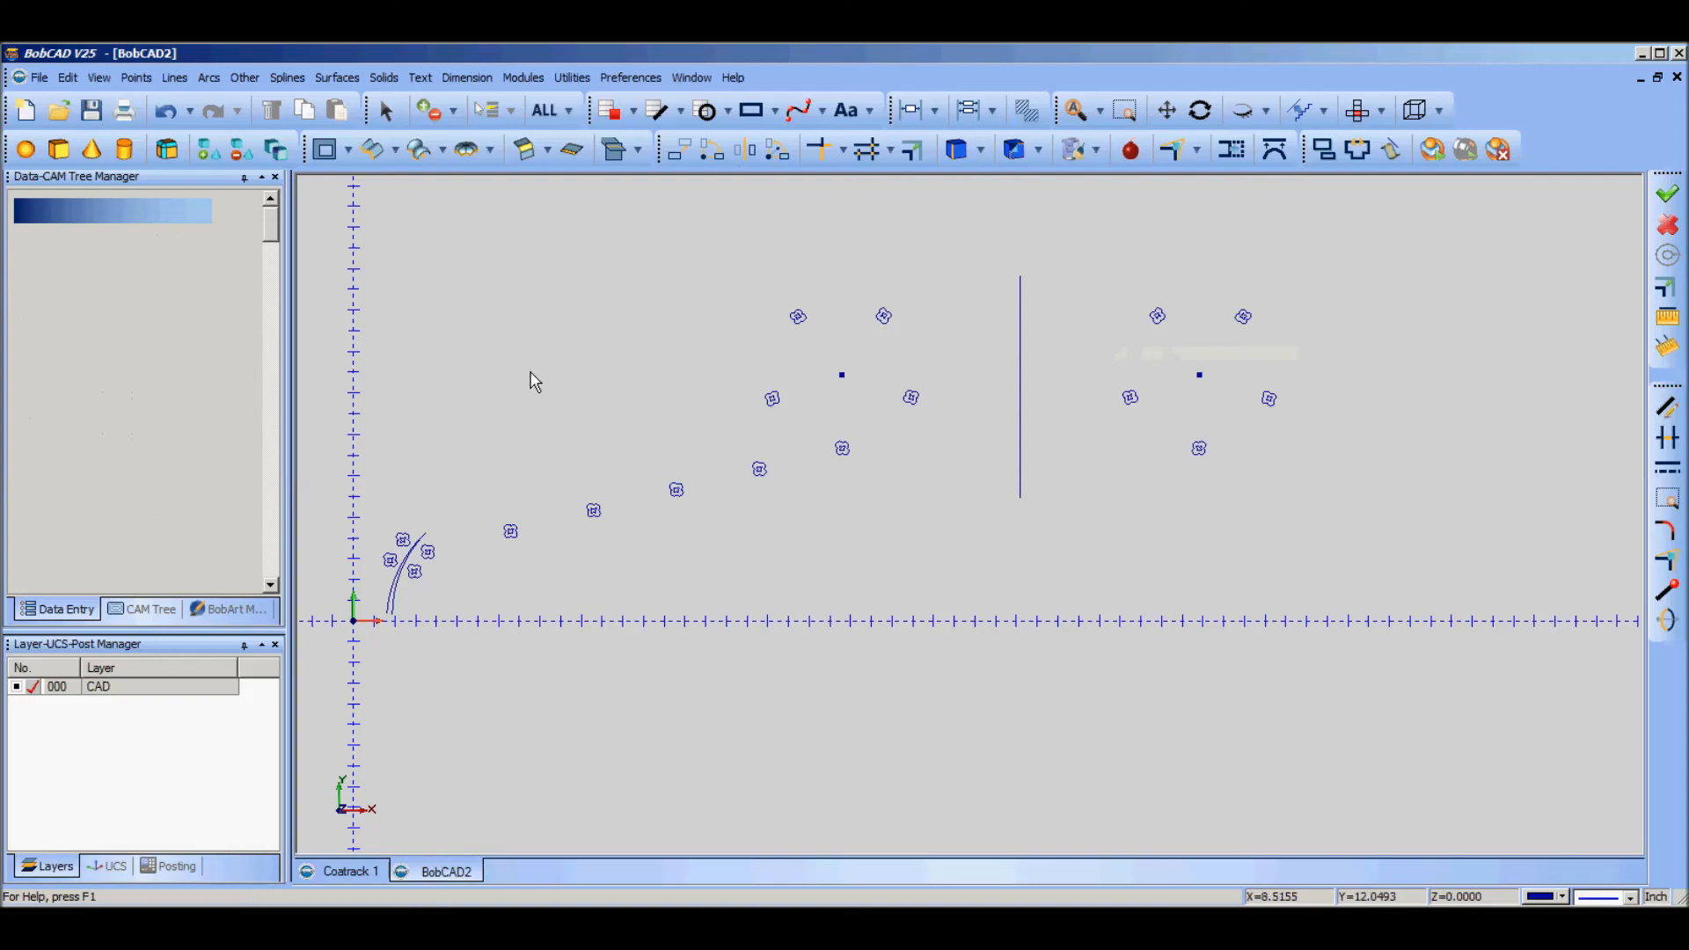